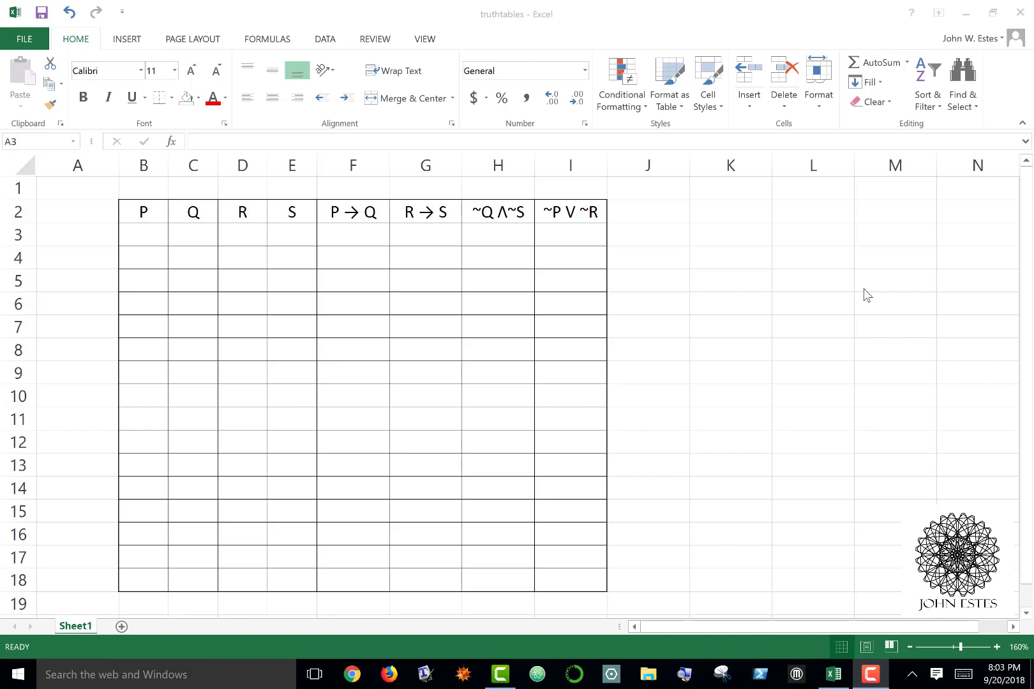
mouse_move(475, 295)
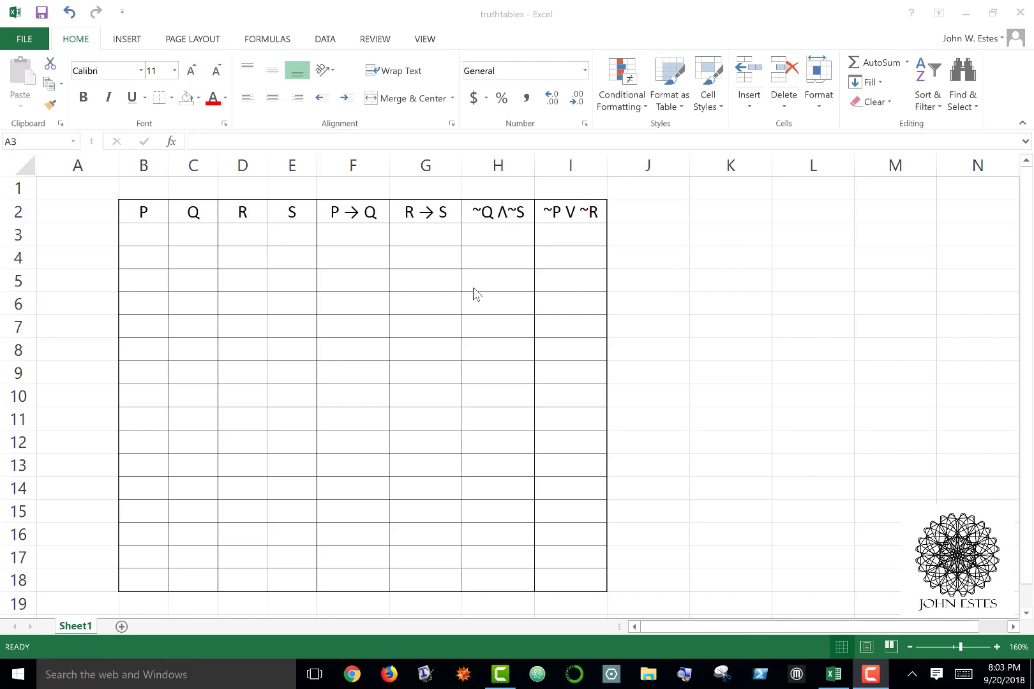
mouse_move(129, 236)
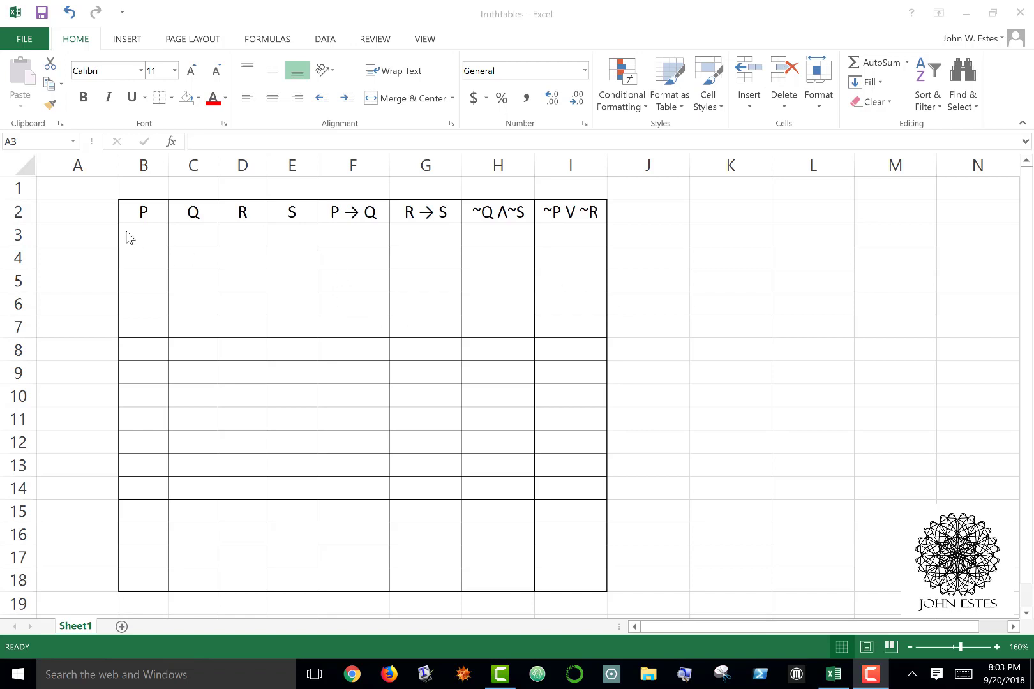
mouse_move(259, 265)
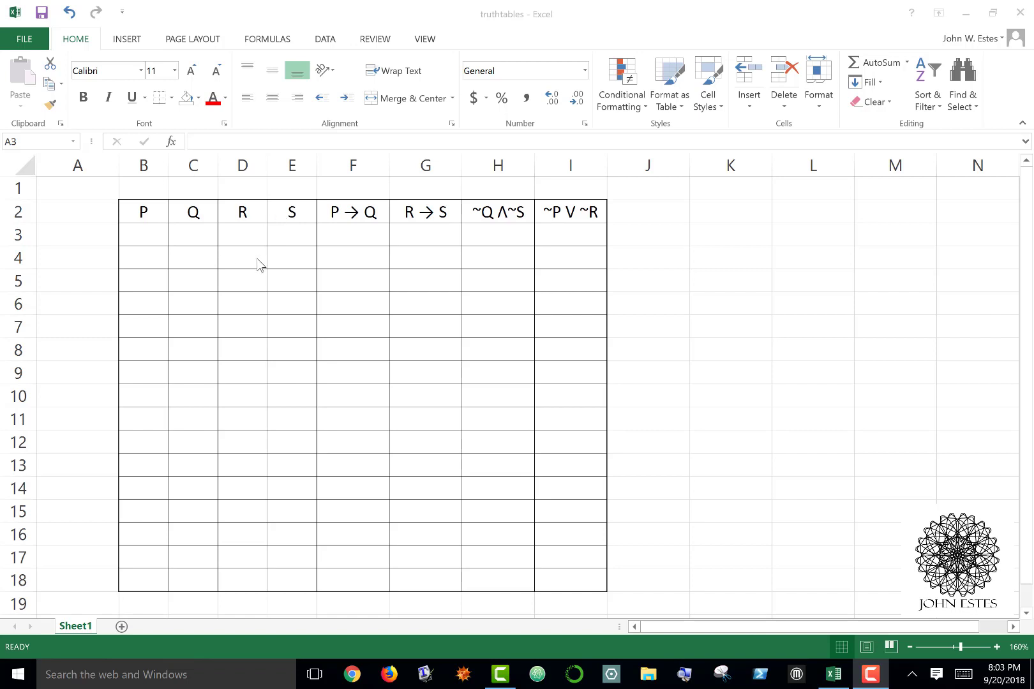
mouse_move(148, 301)
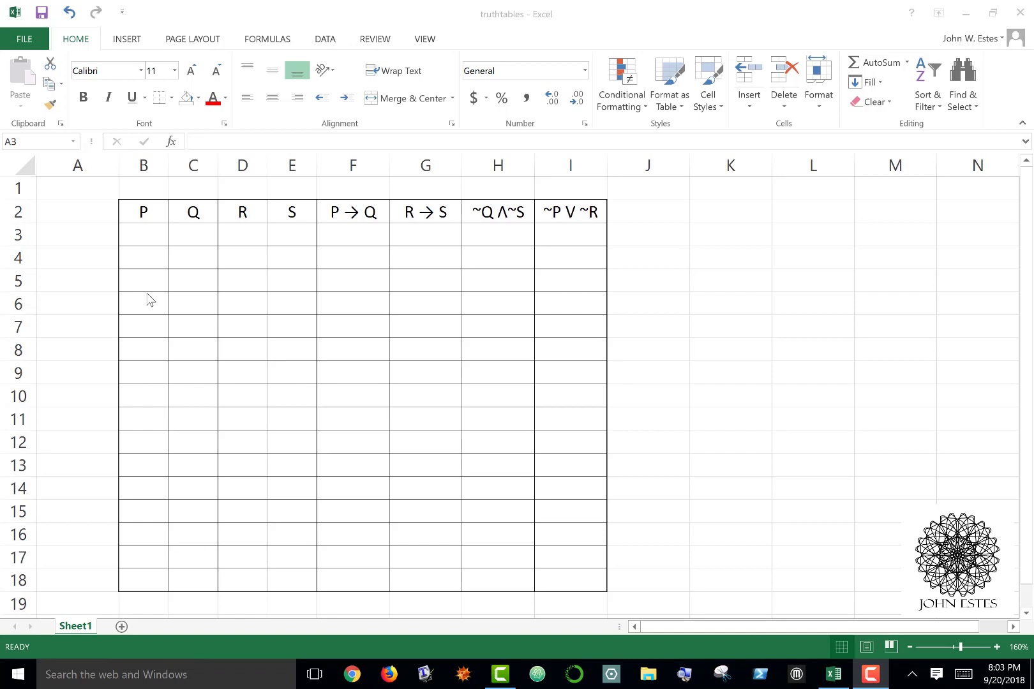
mouse_move(150, 218)
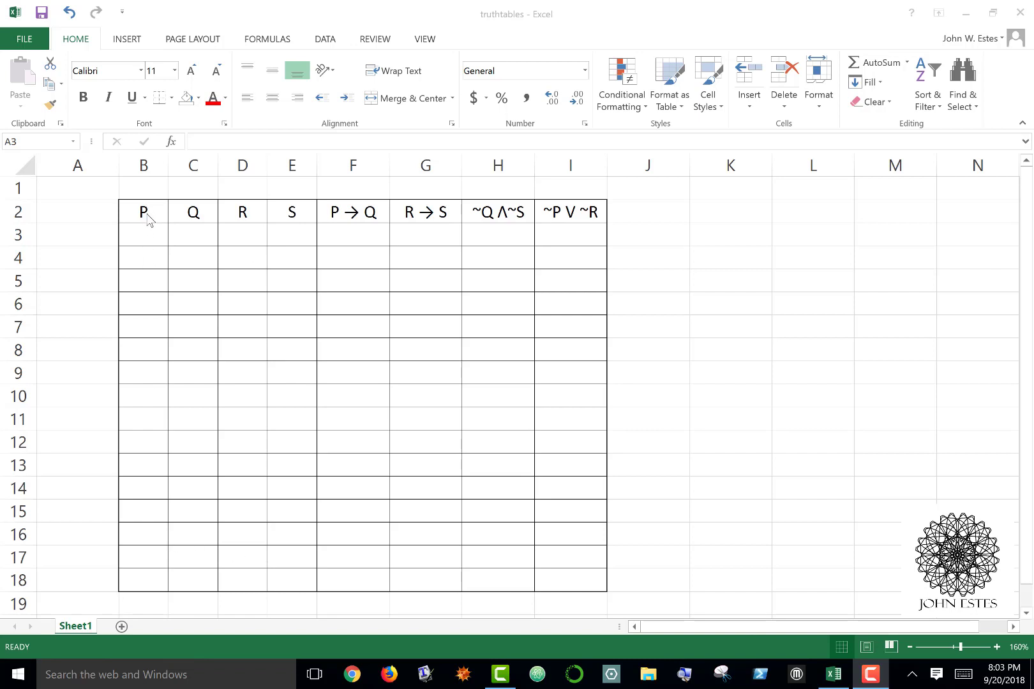
mouse_move(298, 206)
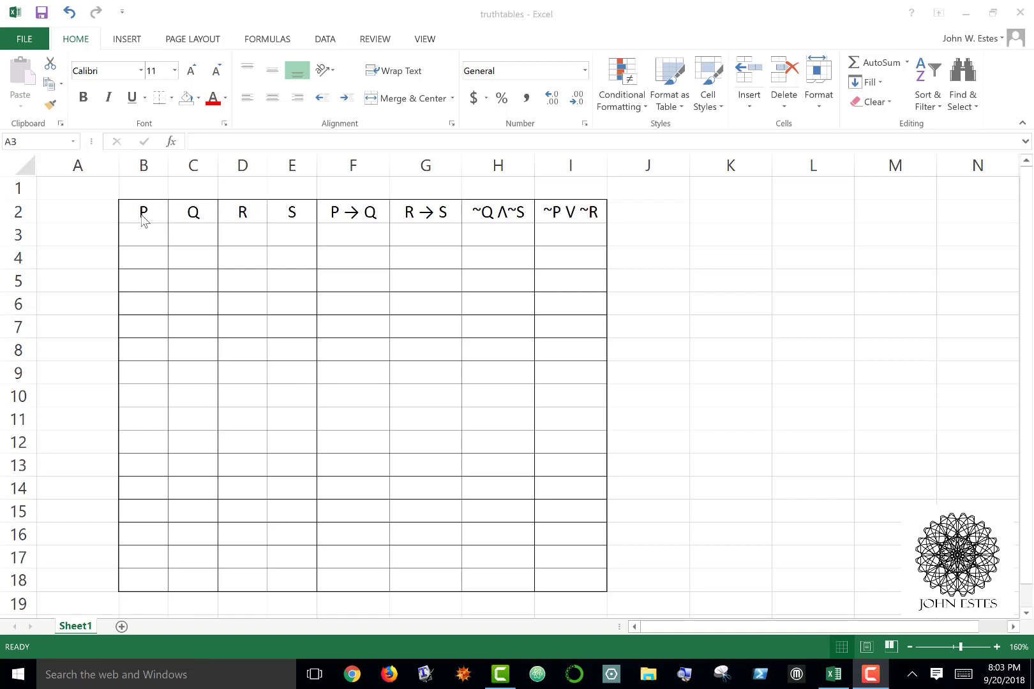
mouse_move(301, 215)
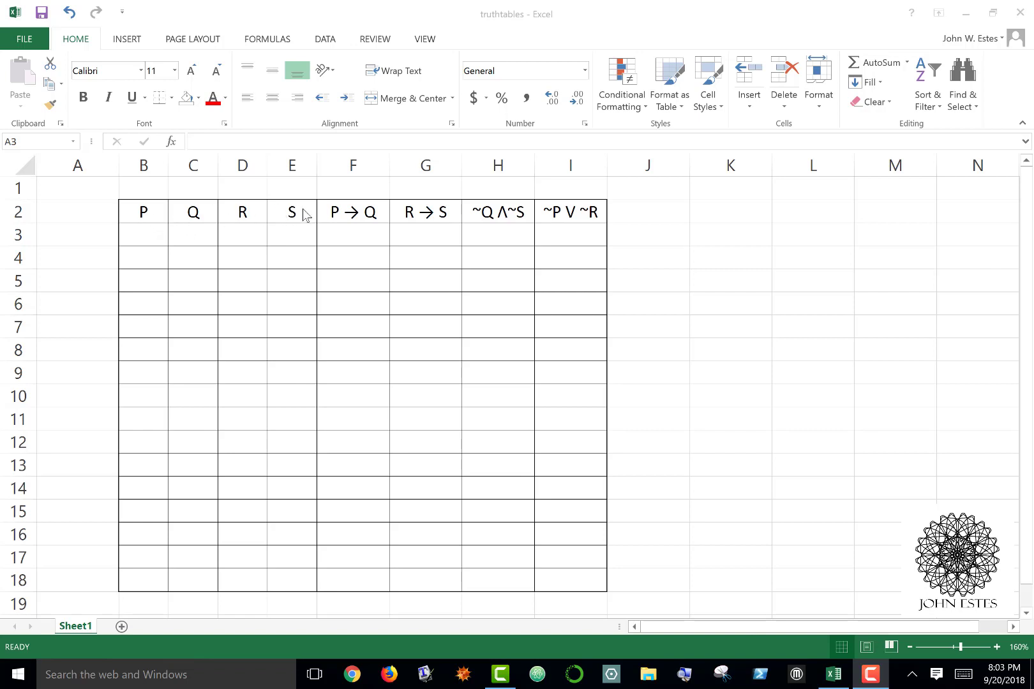
mouse_move(301, 237)
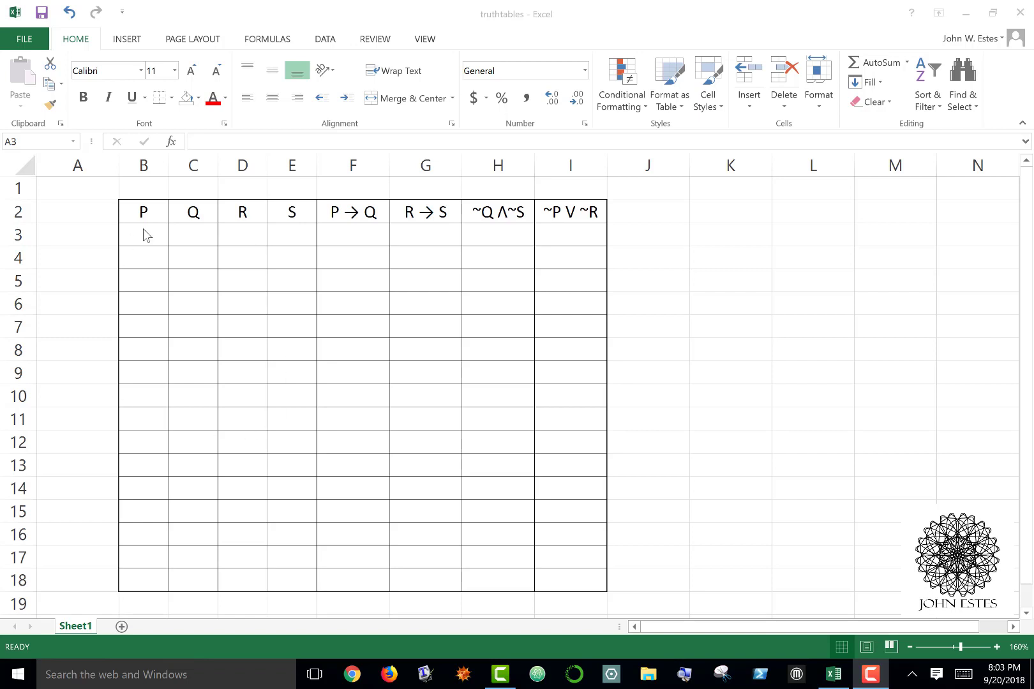
mouse_move(293, 244)
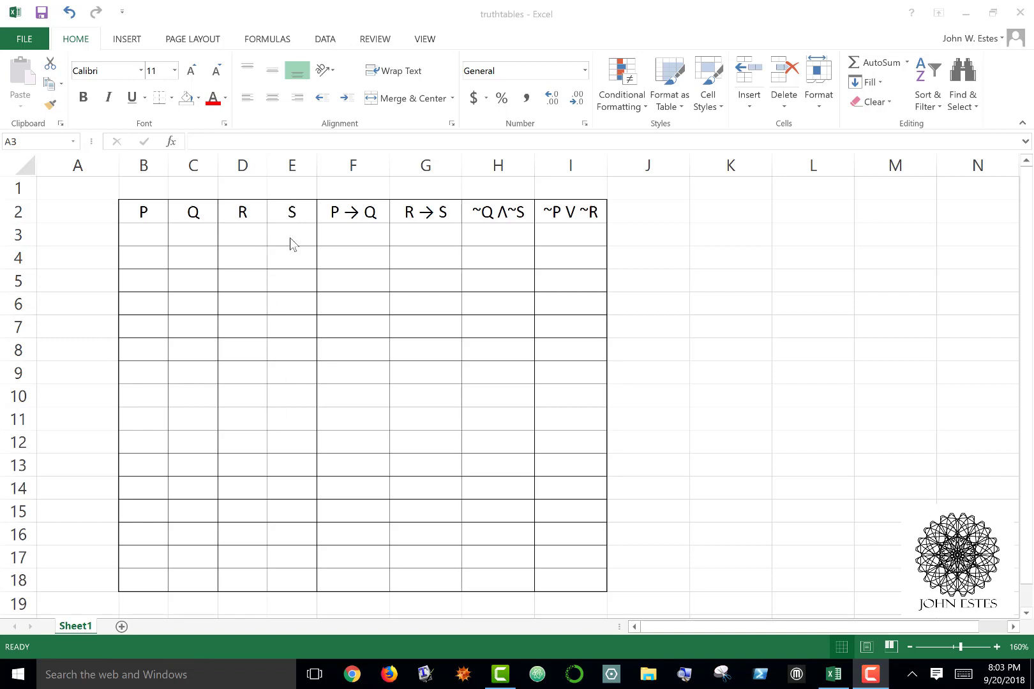
- Fill S (E3:E18) with alternating T/F and R (D3:D18) with repeating T,T,F,F
left_click(292, 234)
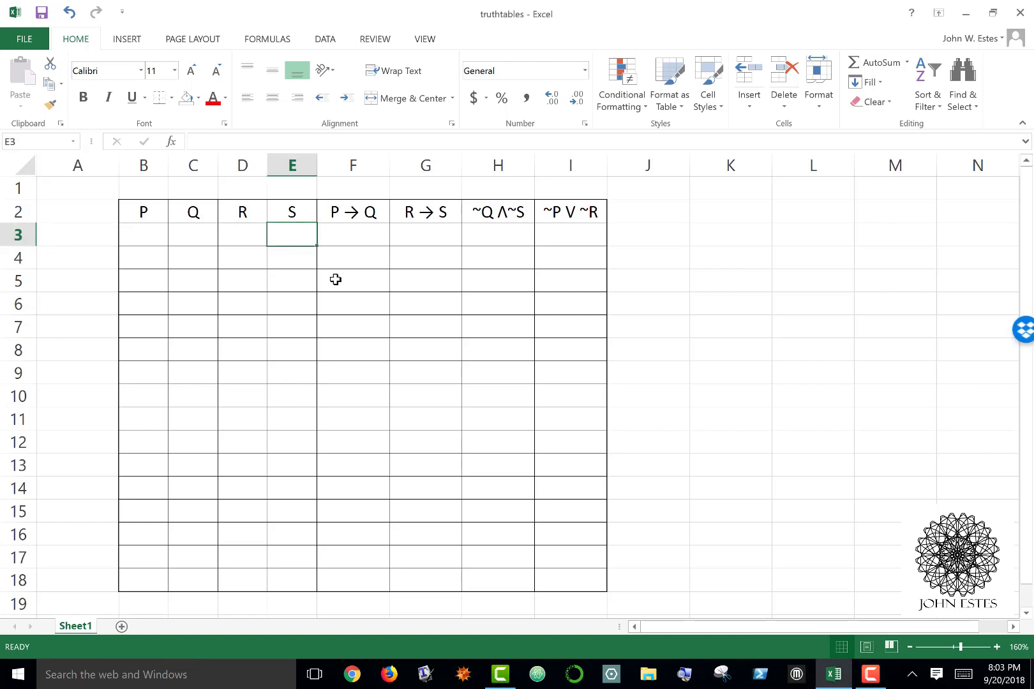
mouse_move(418, 397)
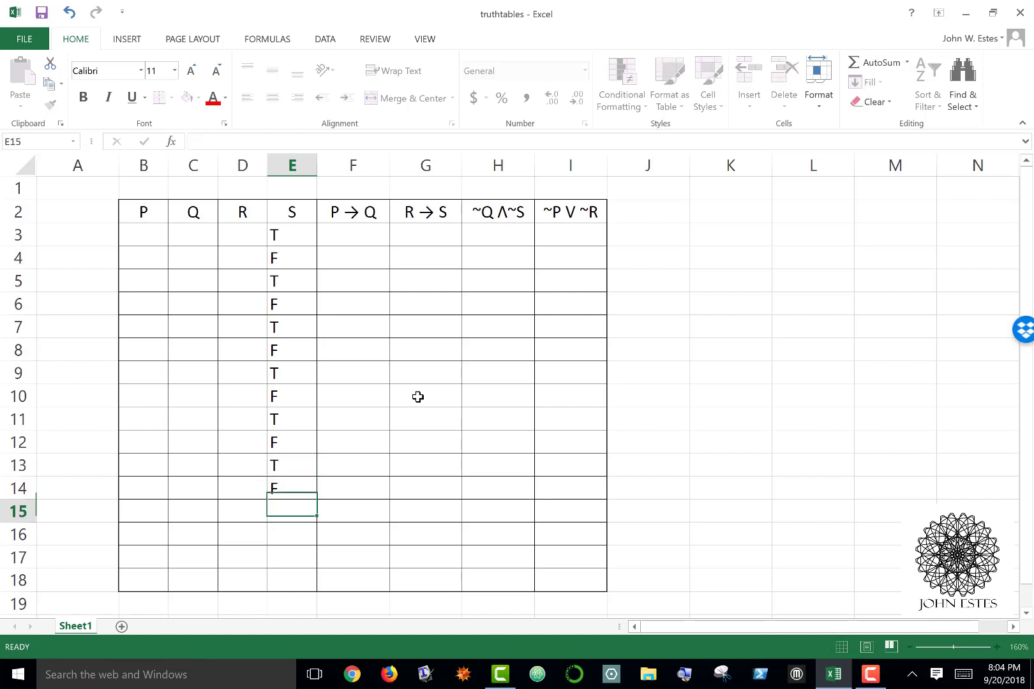
type("T")
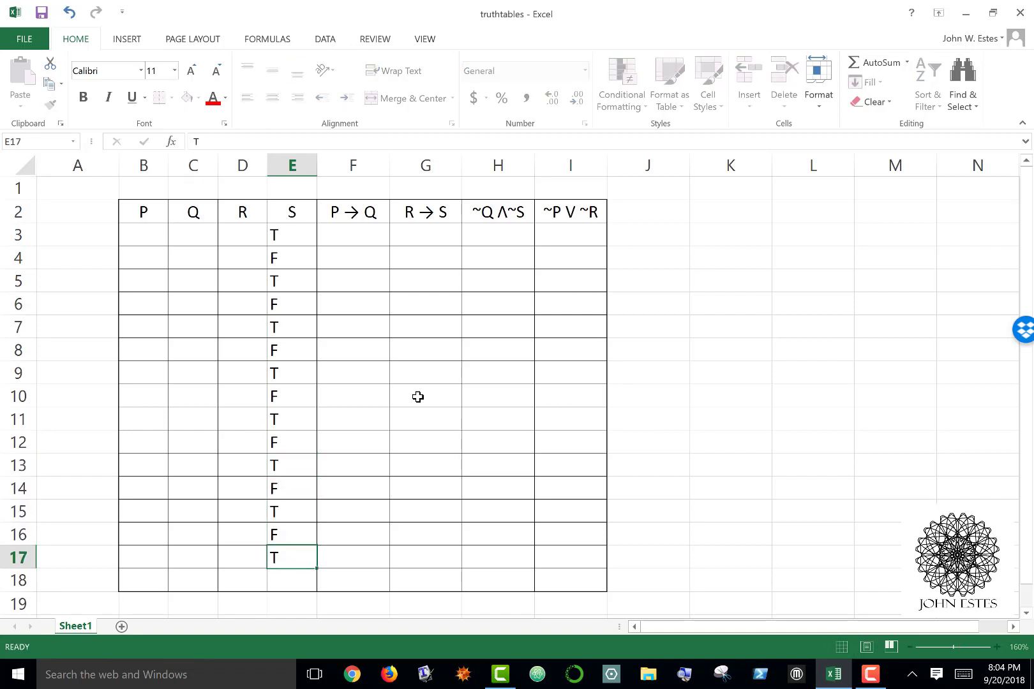
left_click(242, 442)
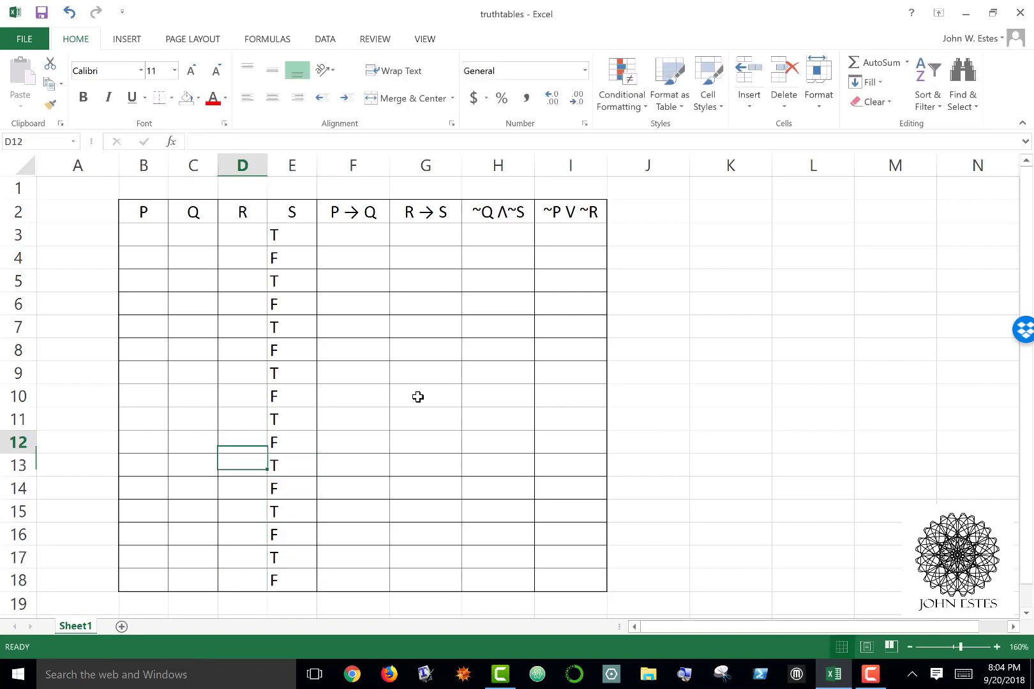
left_click(241, 234)
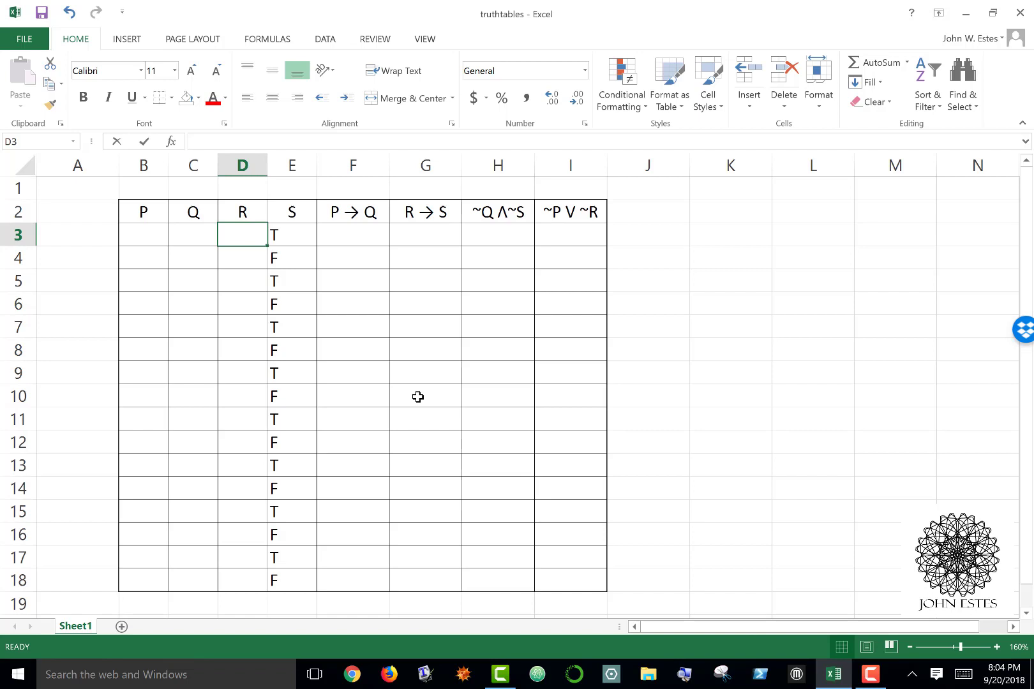
type("F")
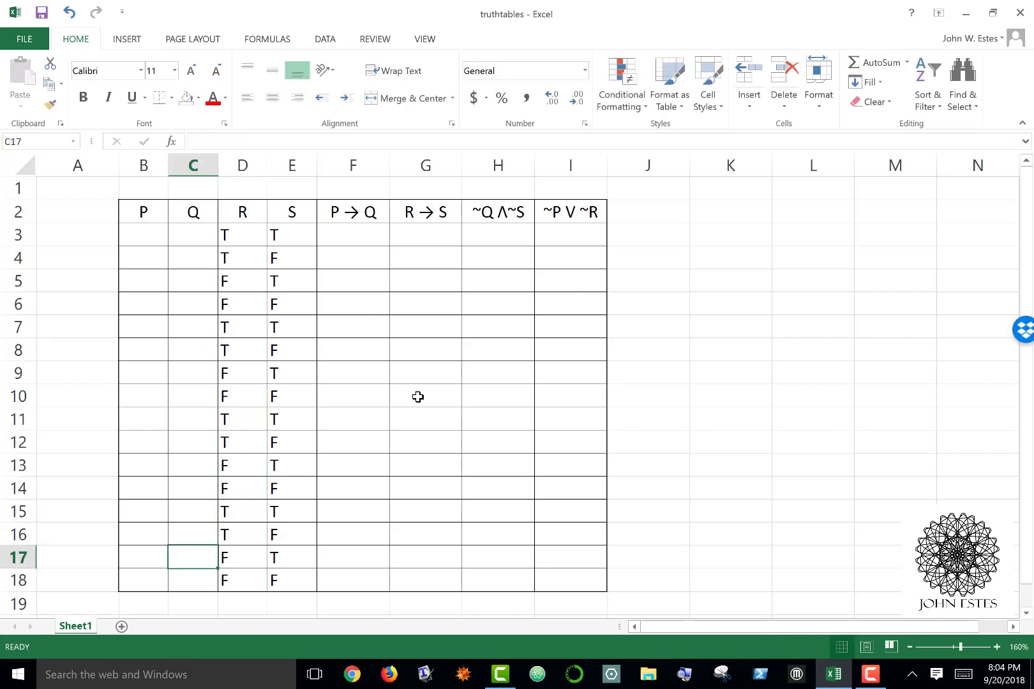
- Fill Q (C3:C18) in four-row T/F blocks and start P with eight T's then eight F's
left_click(193, 234)
type("T")
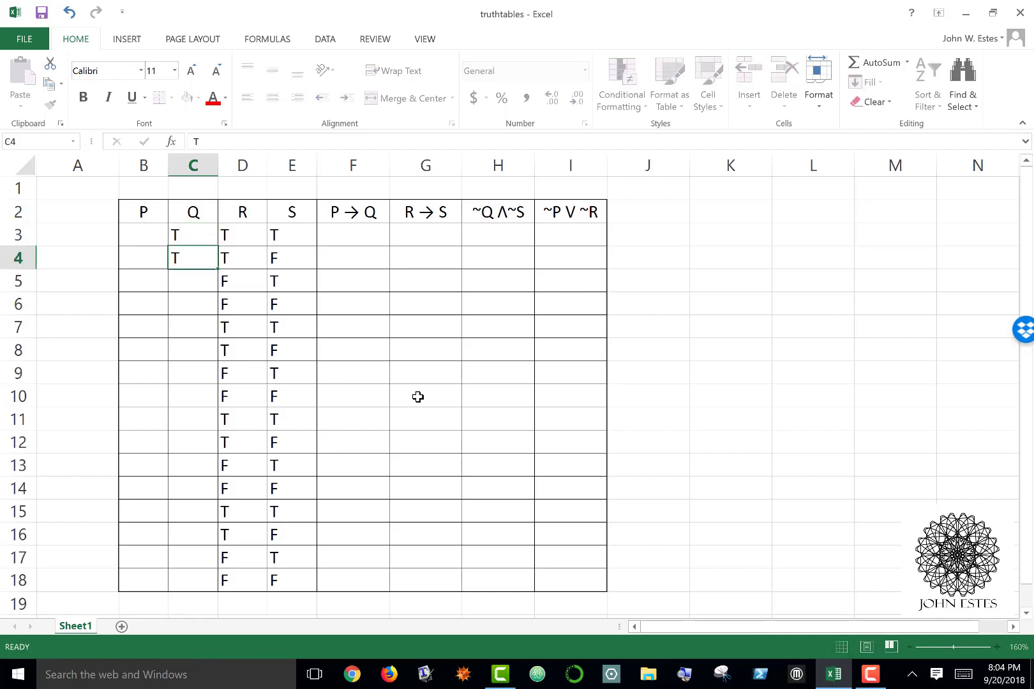
type("F")
left_click(192, 281)
type("T")
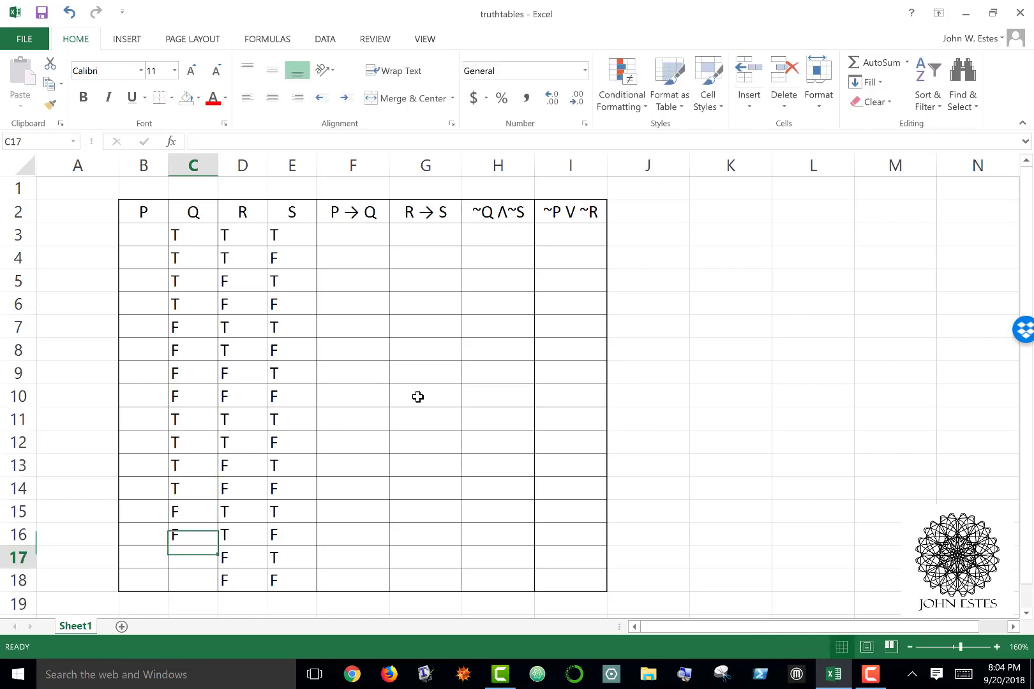
left_click(143, 466)
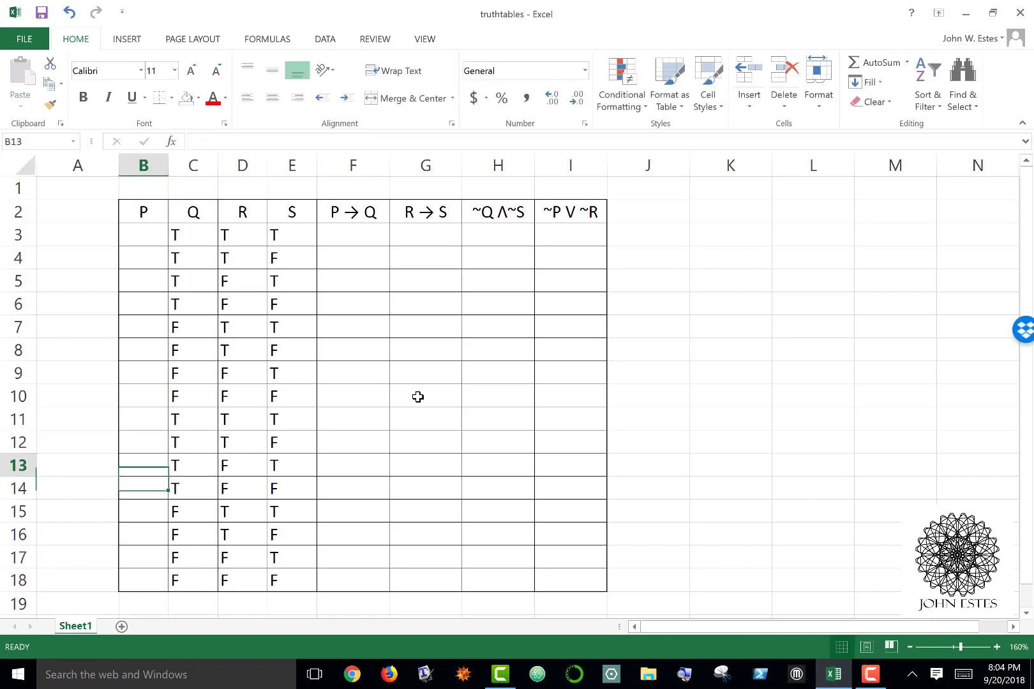
left_click(142, 235)
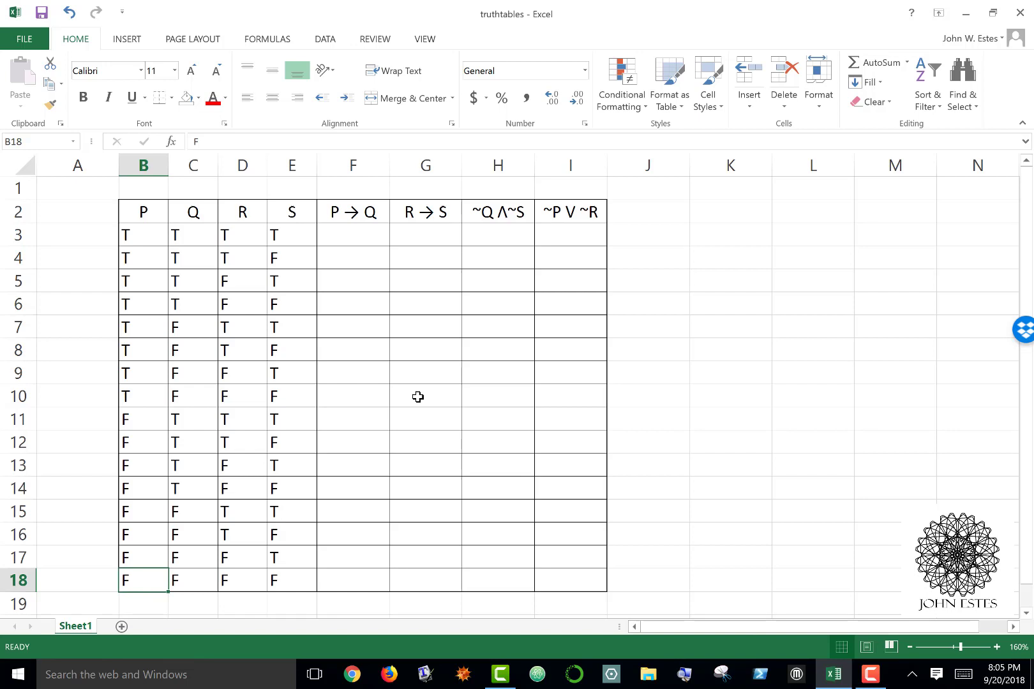
- Finish the P column values and shade columns B:C (P and Q) yellow
left_click(193, 465)
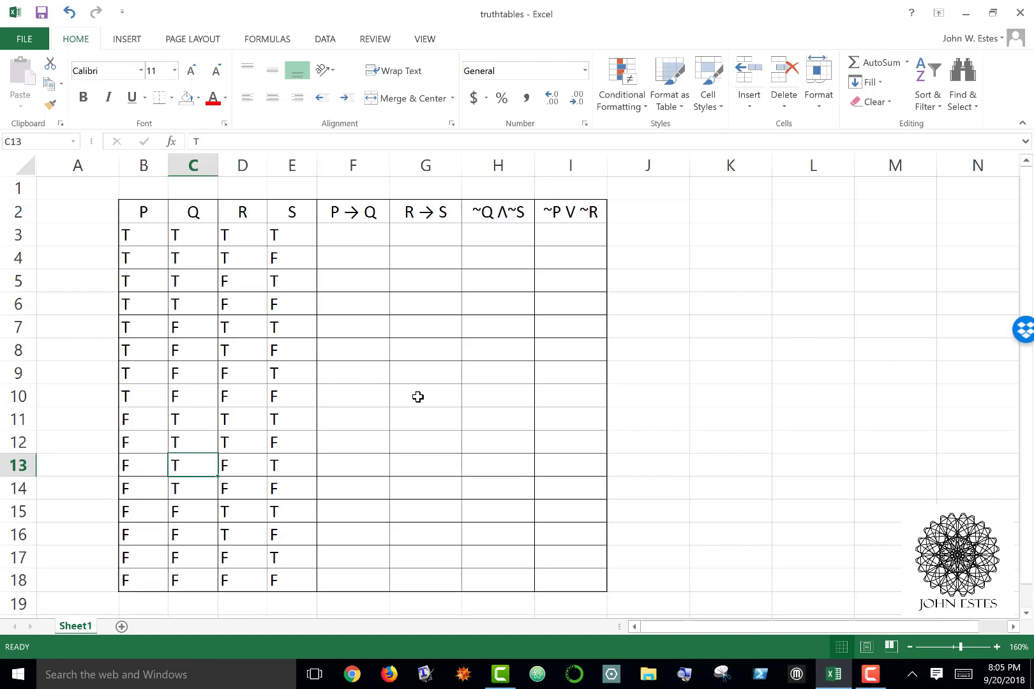
left_click(291, 465)
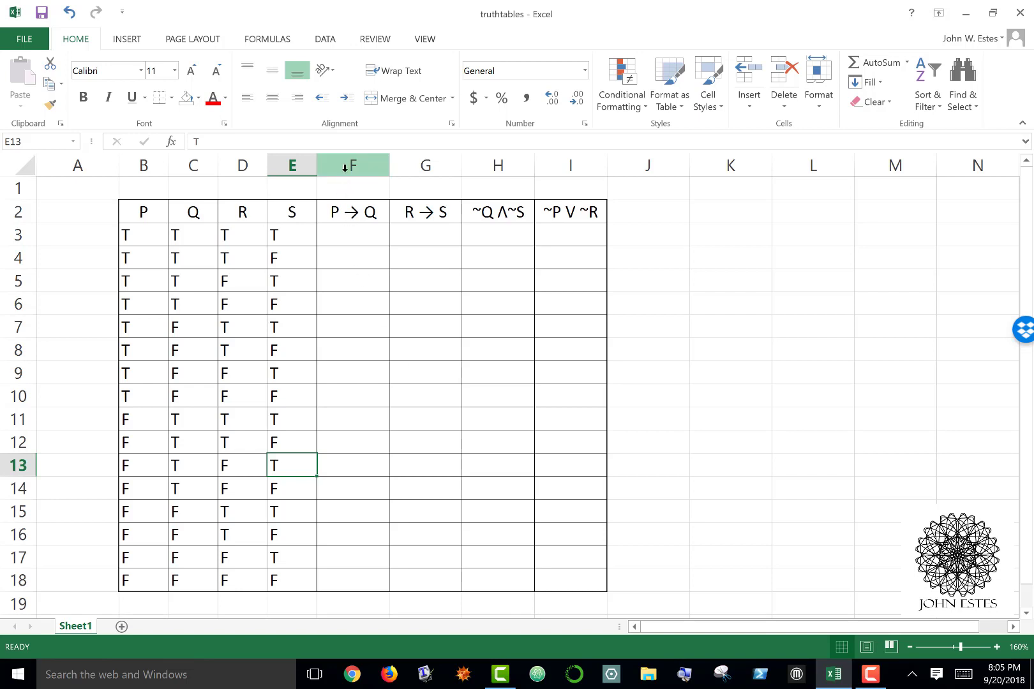
mouse_move(353, 208)
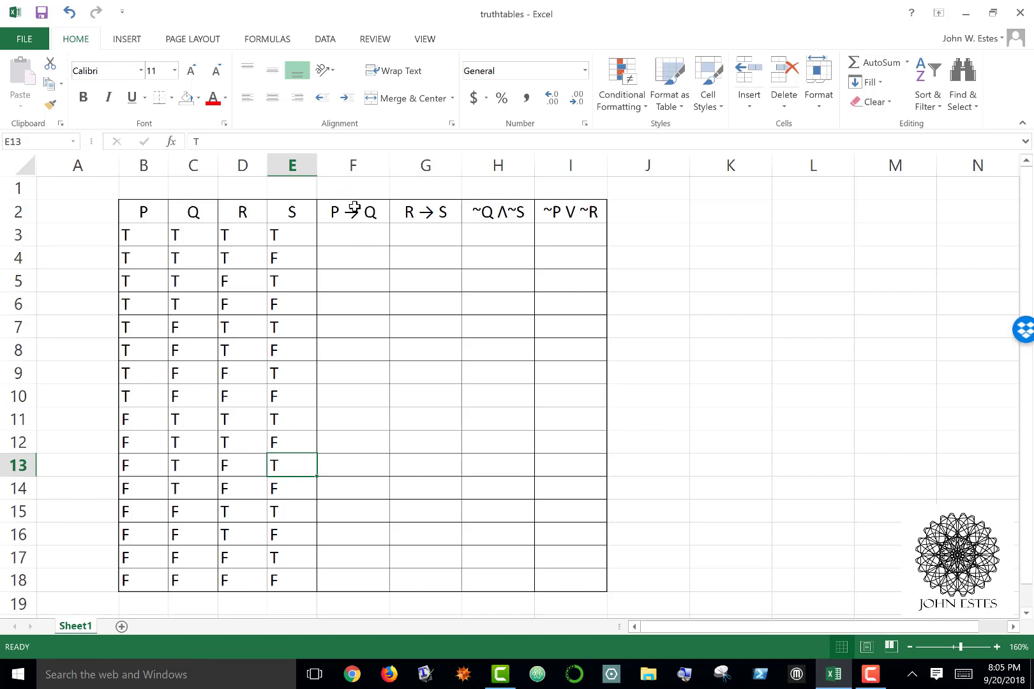
mouse_move(373, 217)
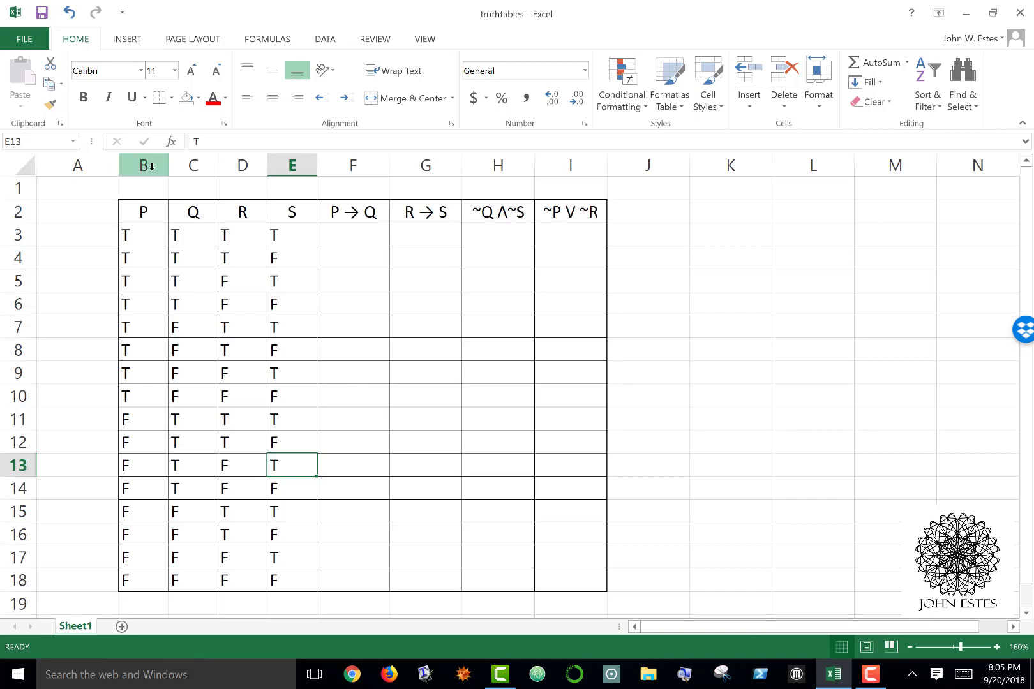
left_click(142, 164)
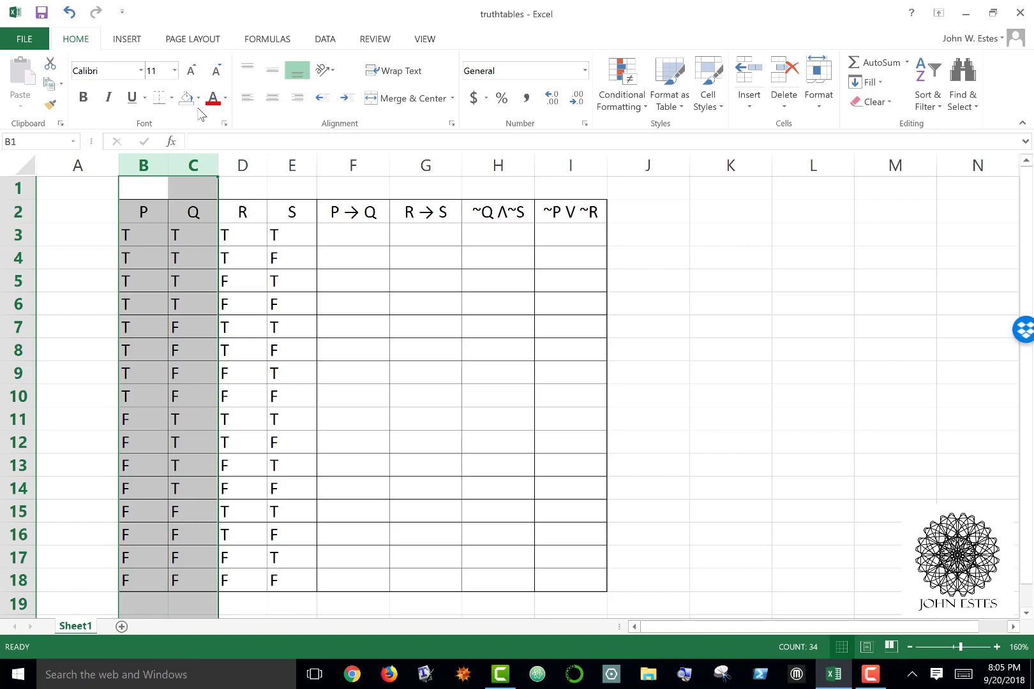
left_click(198, 98)
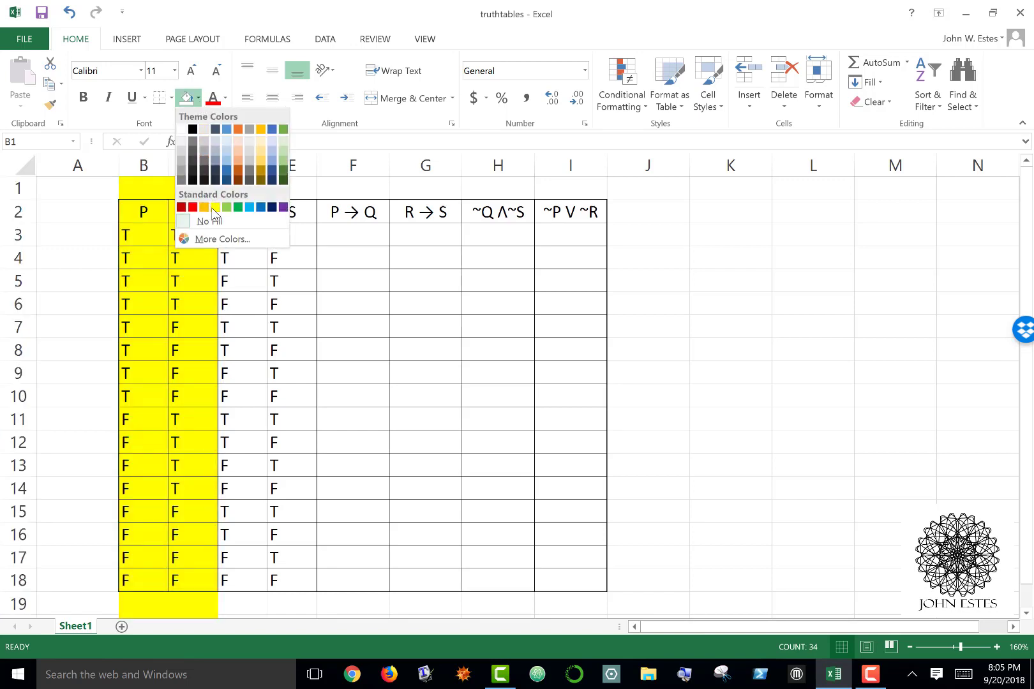
left_click(215, 207)
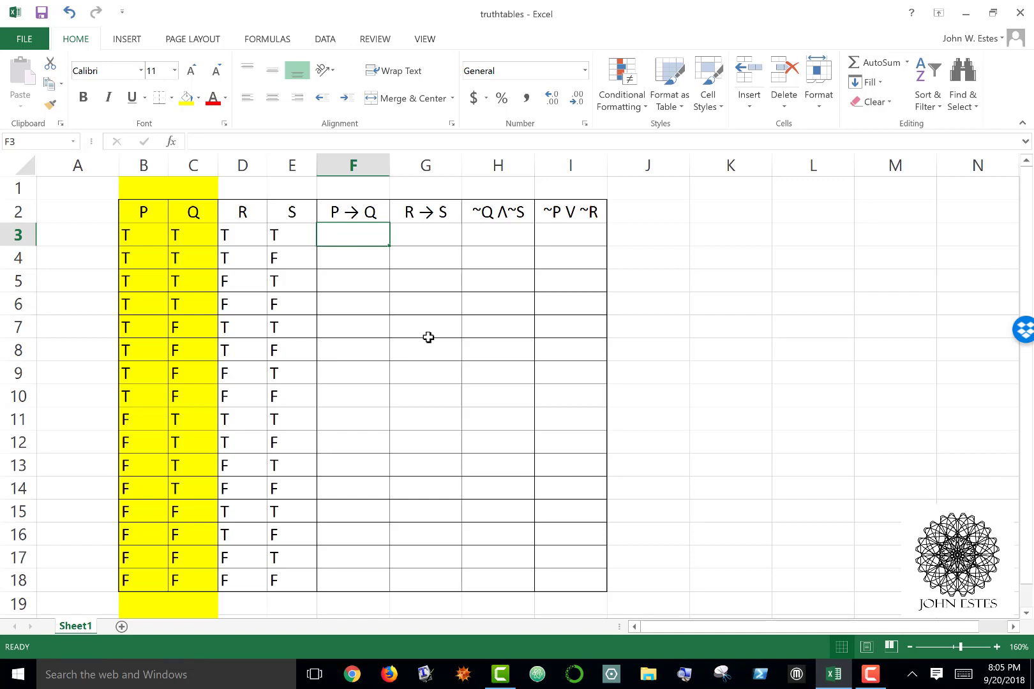
- Enter P→Q in F3:F18: T in rows 3–6 and 11–18, F in rows 7–10
type("T")
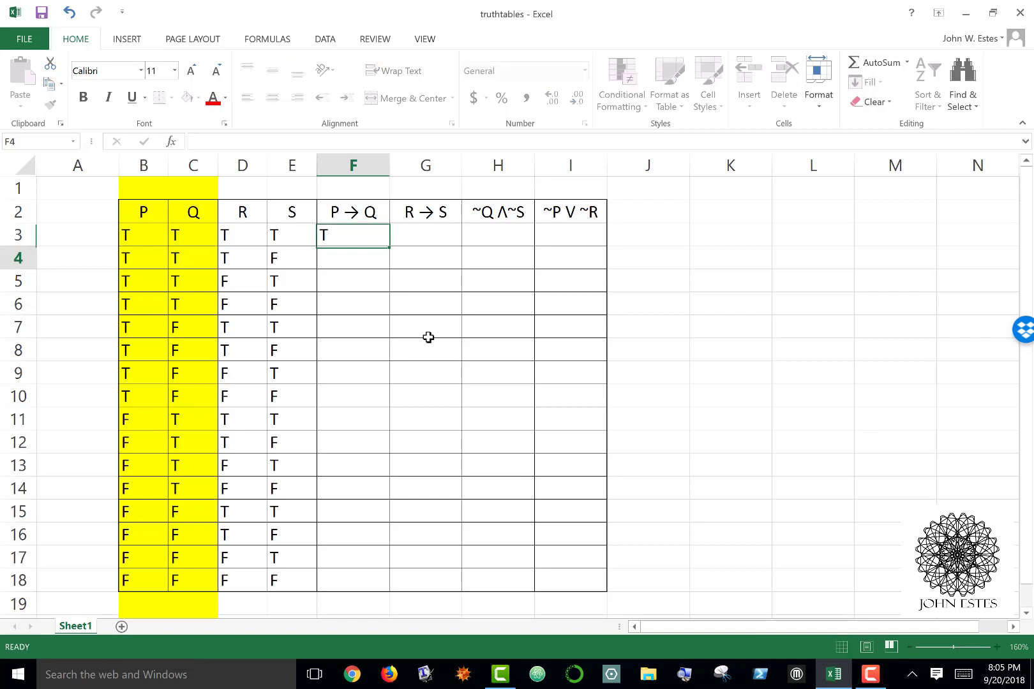
type("T")
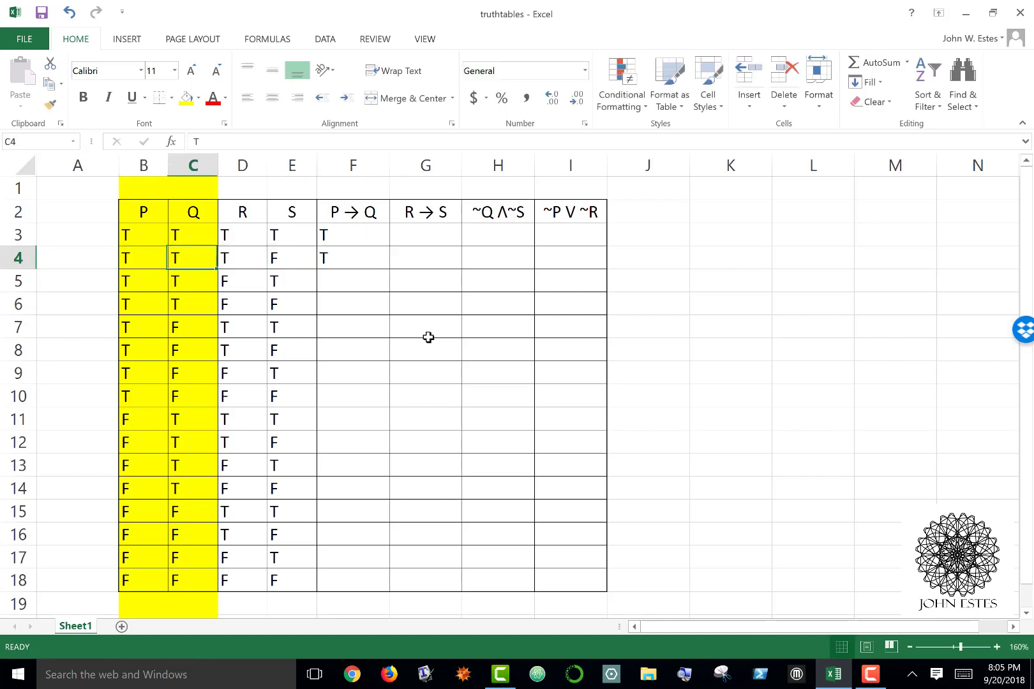
left_click(353, 280)
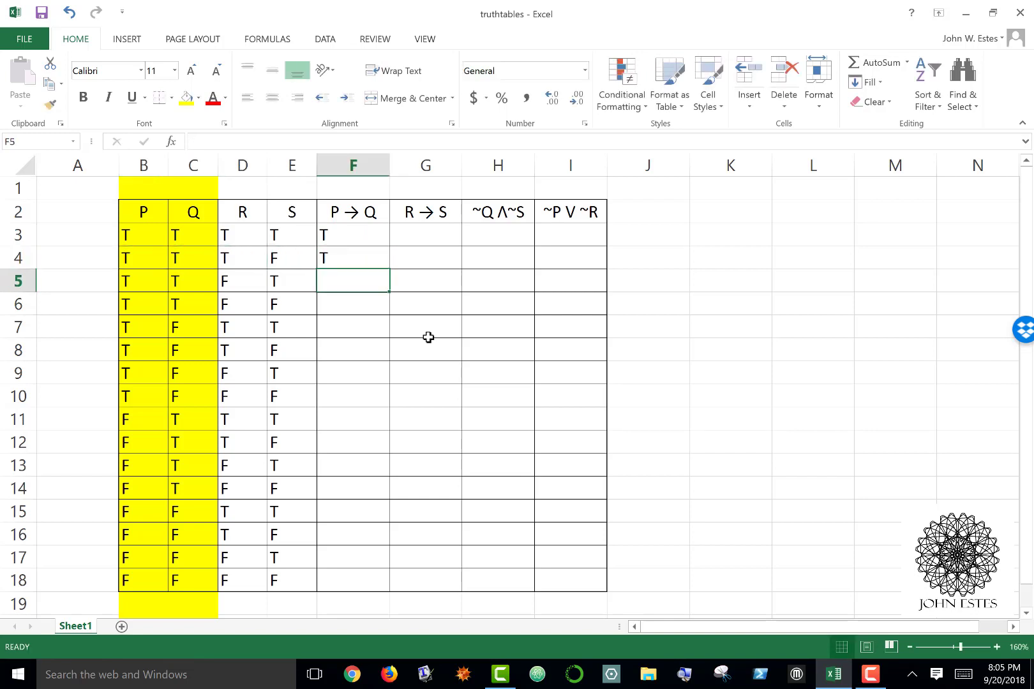
type("T")
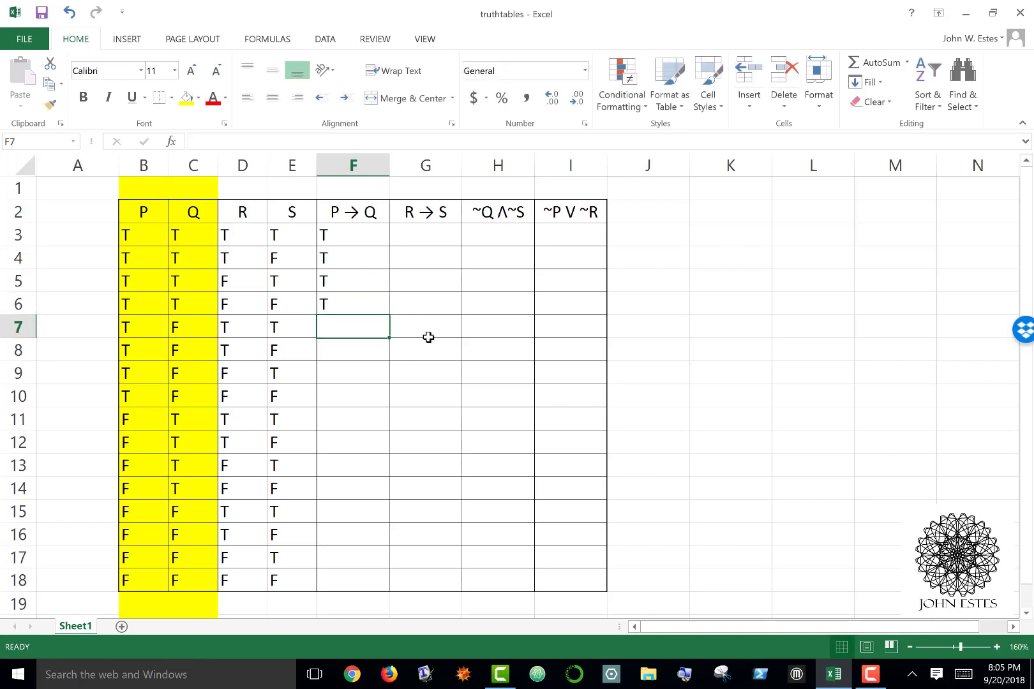
left_click(142, 327)
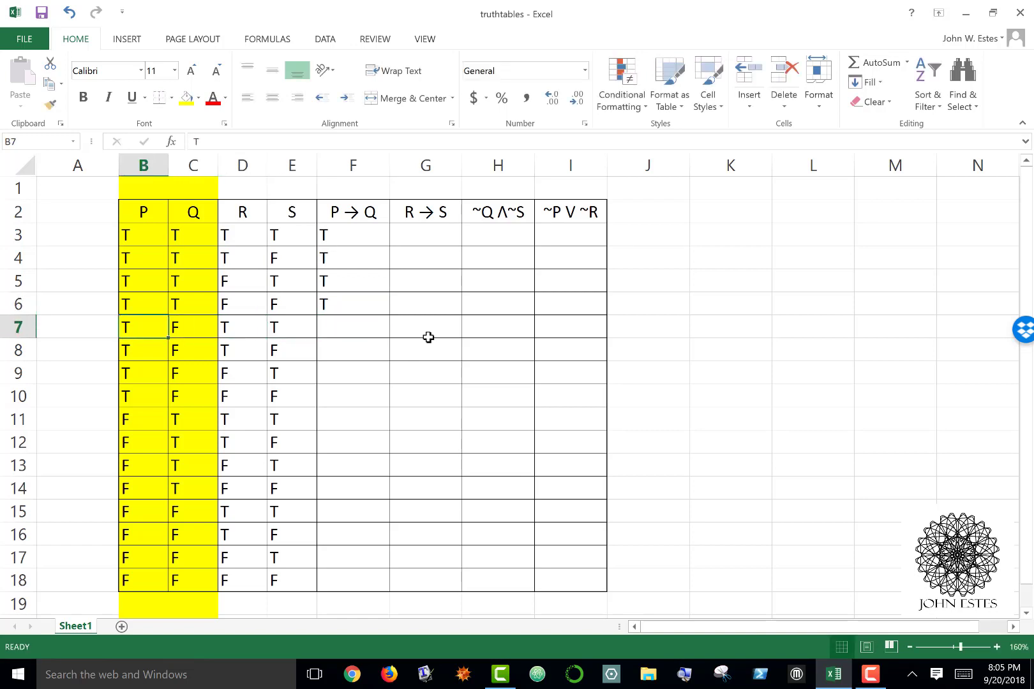
left_click(352, 327)
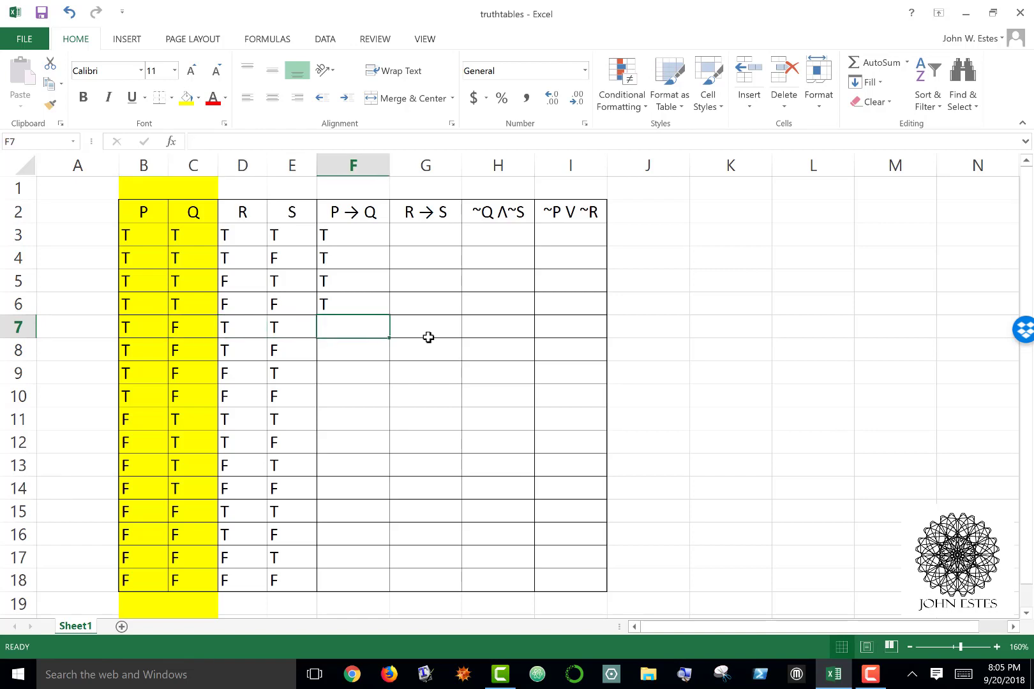
type("F")
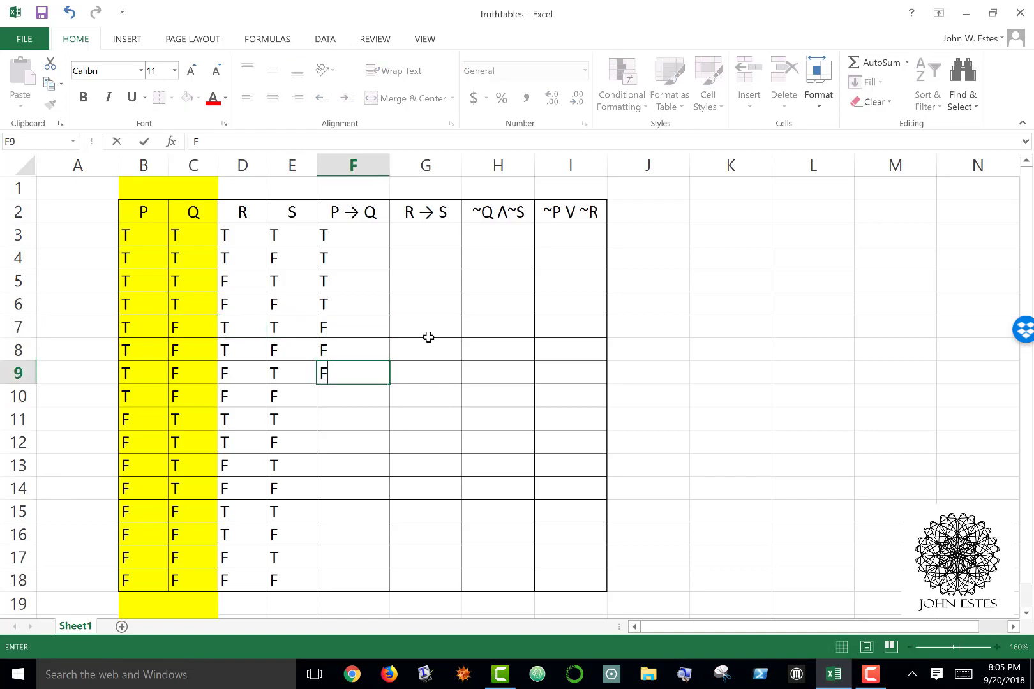
key("enter")
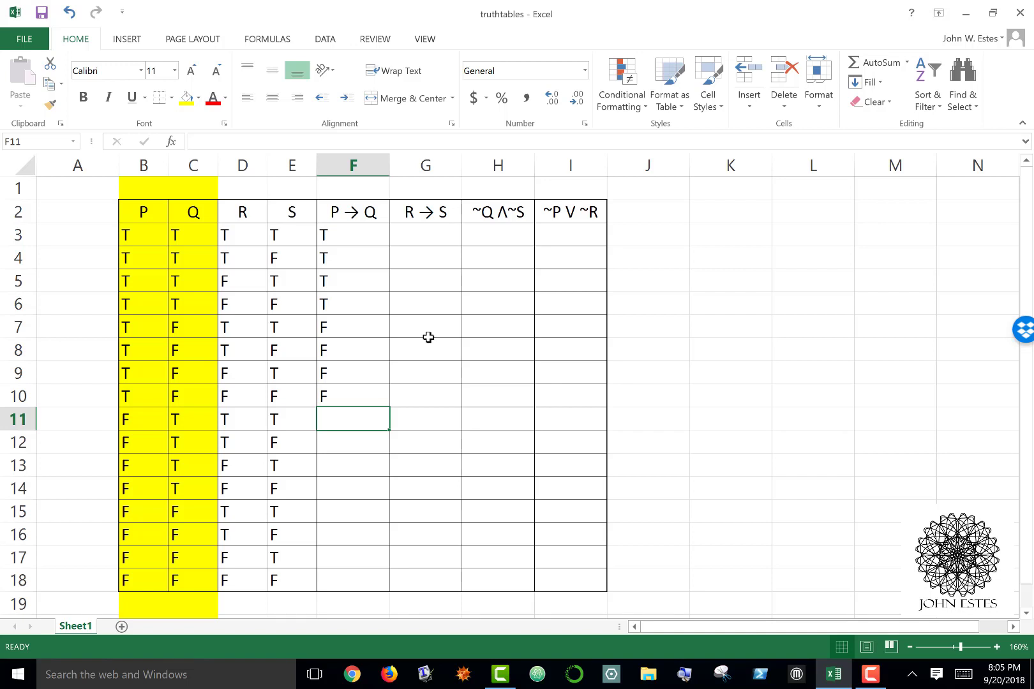
type("T")
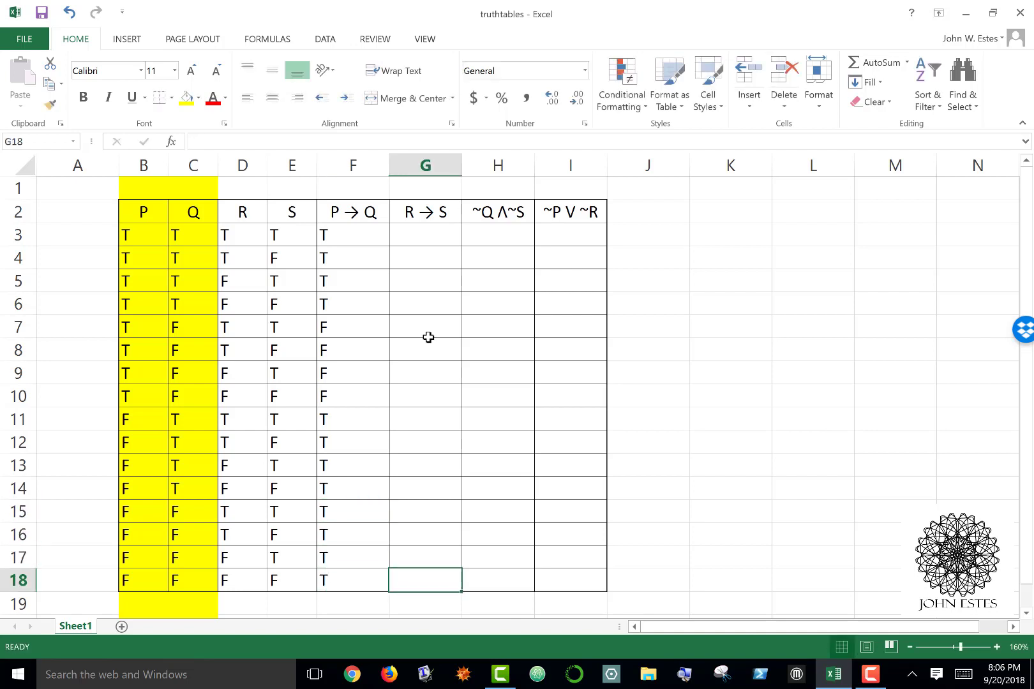
mouse_move(428, 234)
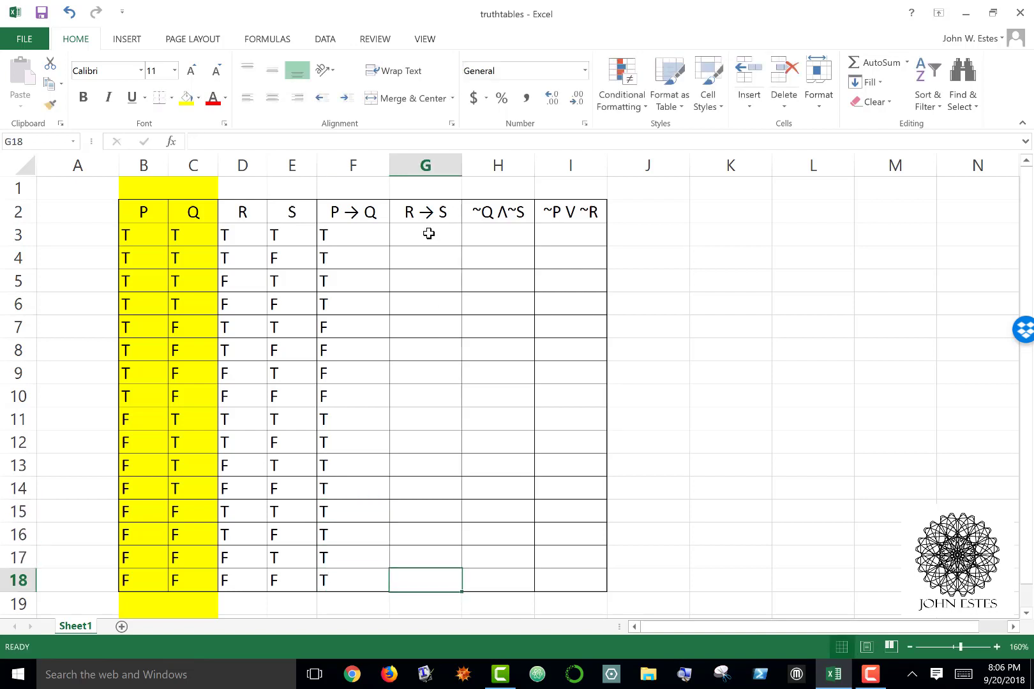
- Clear the yellow fill from P and Q and shade R and S yellow instead
left_click(425, 234)
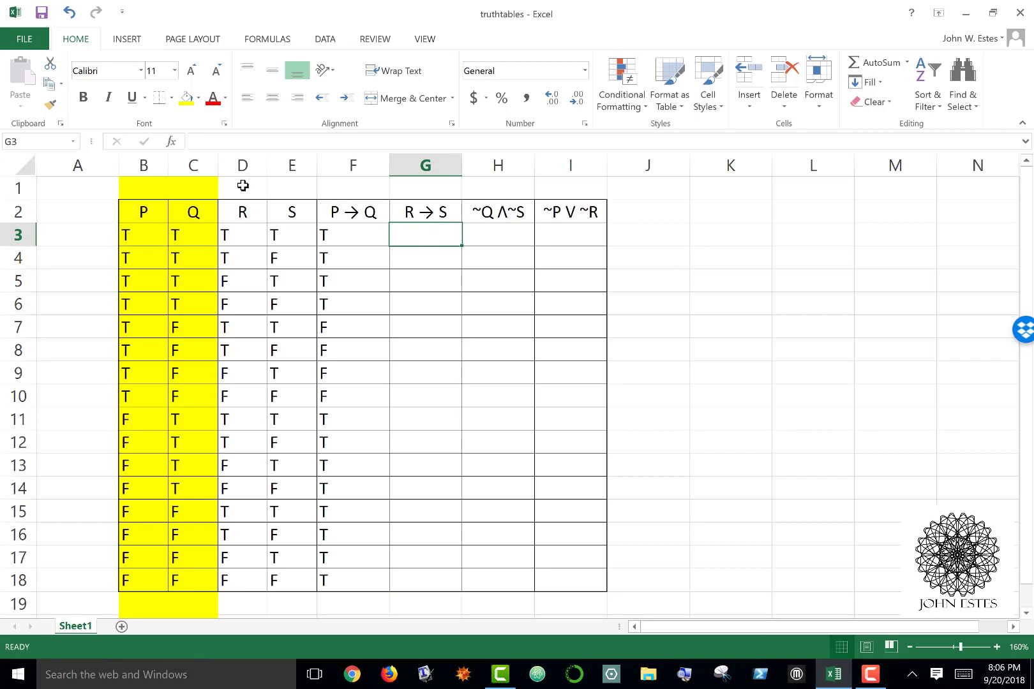
left_click(143, 165)
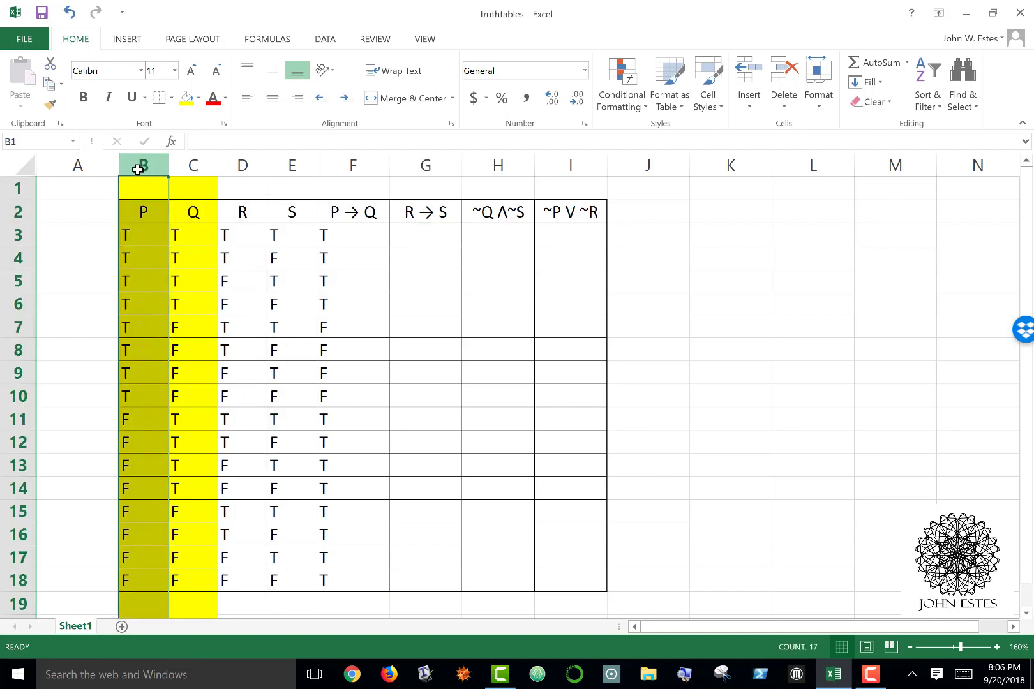
left_click(198, 97)
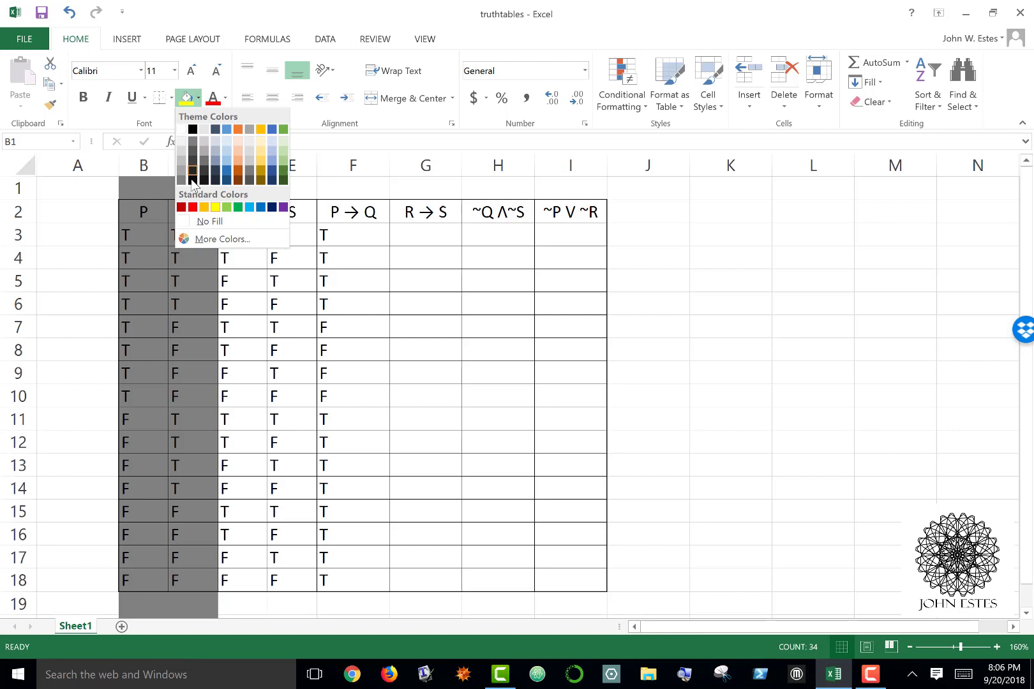
left_click(210, 221)
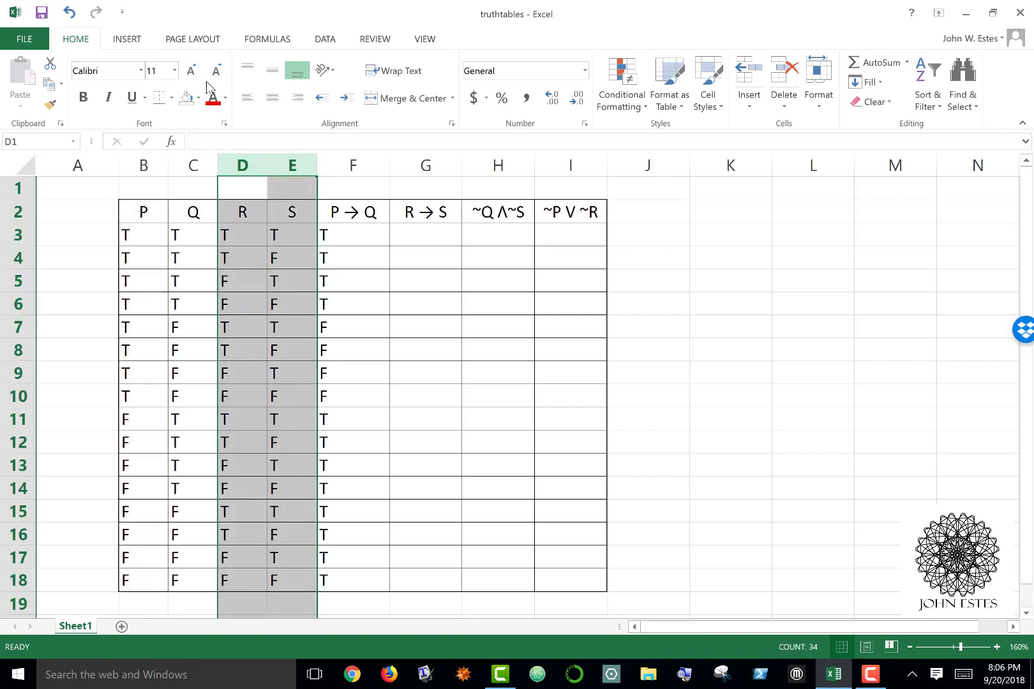
left_click(197, 99)
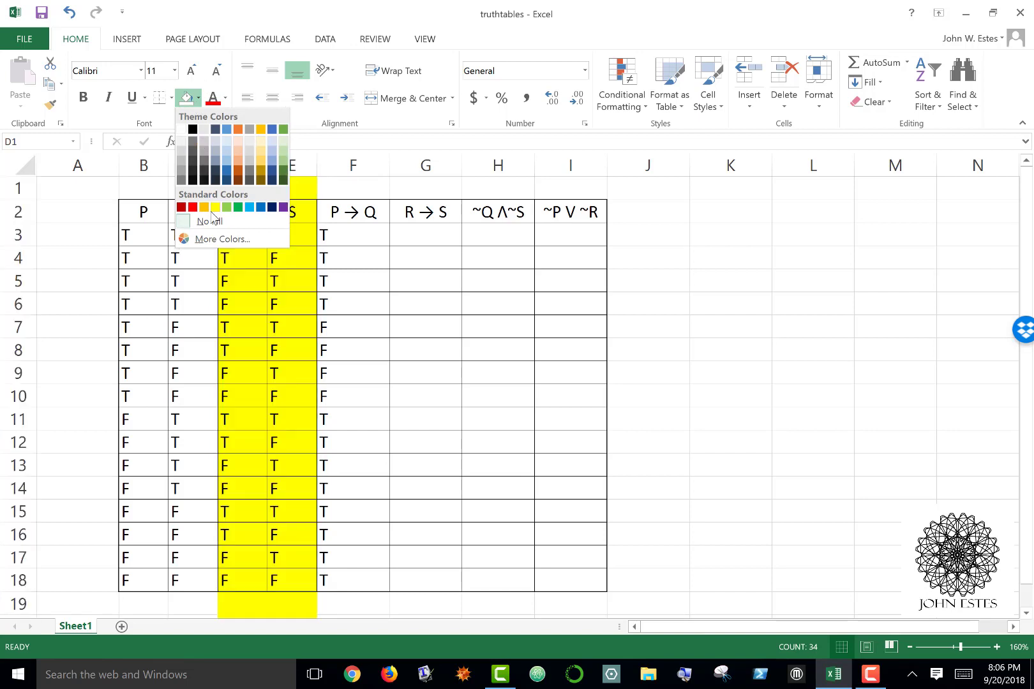
left_click(424, 235)
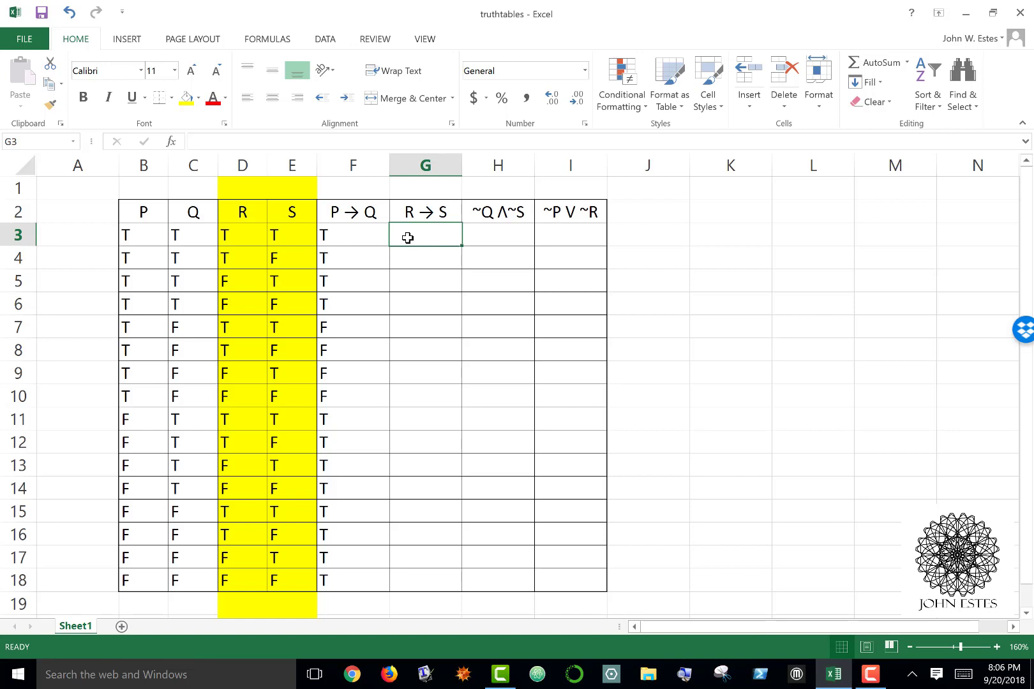
- Enter R→S in G3:G18: F in rows 4, 8, 12, 16 and T elsewhere
type("t")
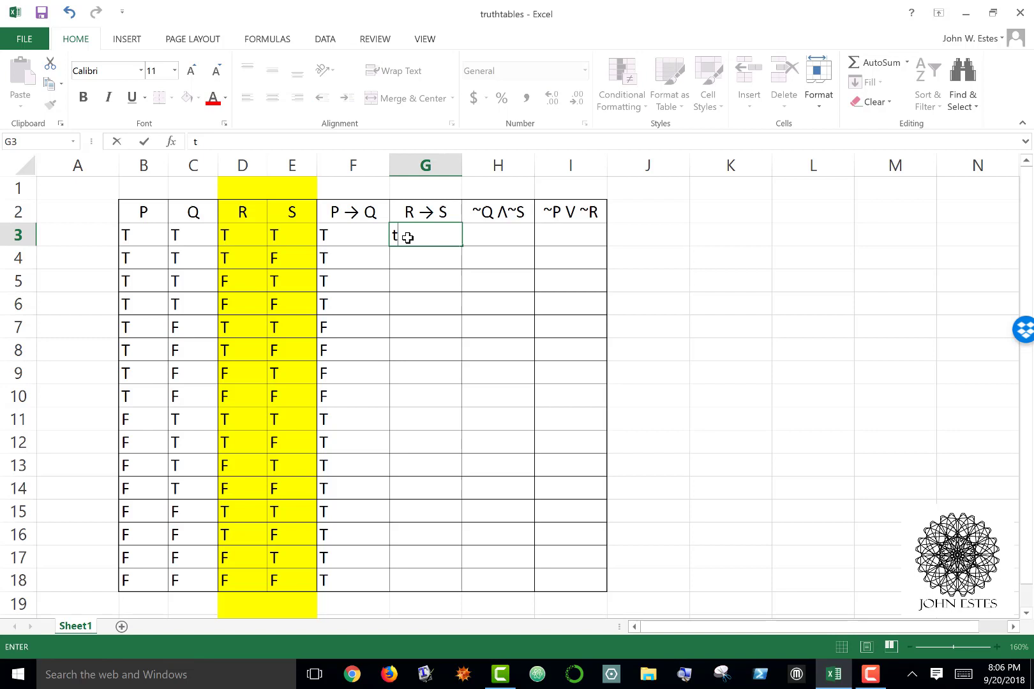
key("Return")
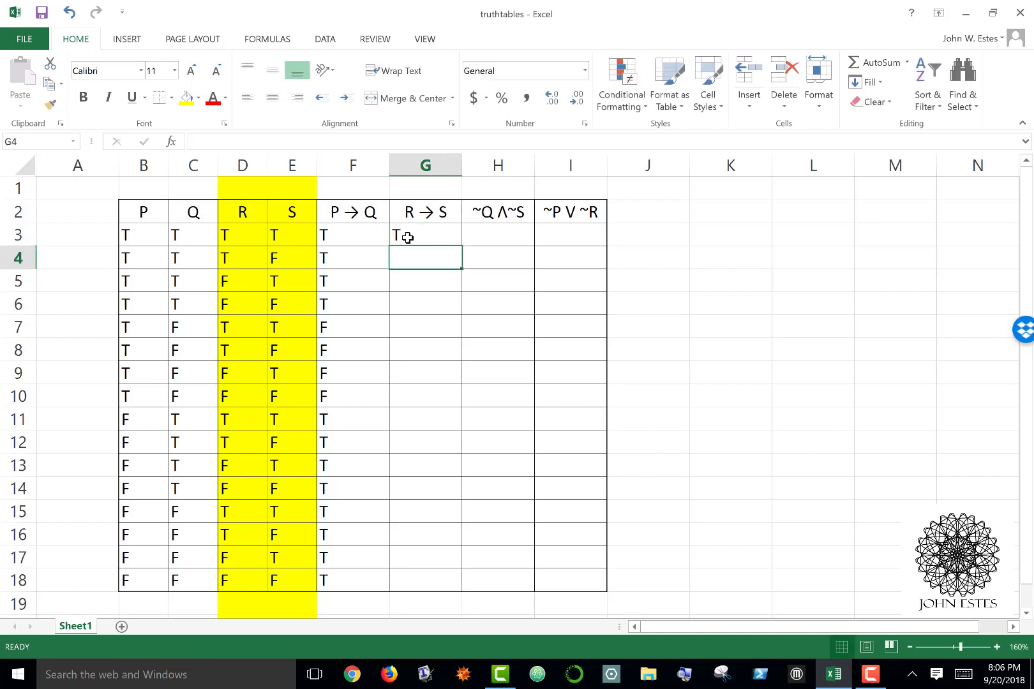
type("F")
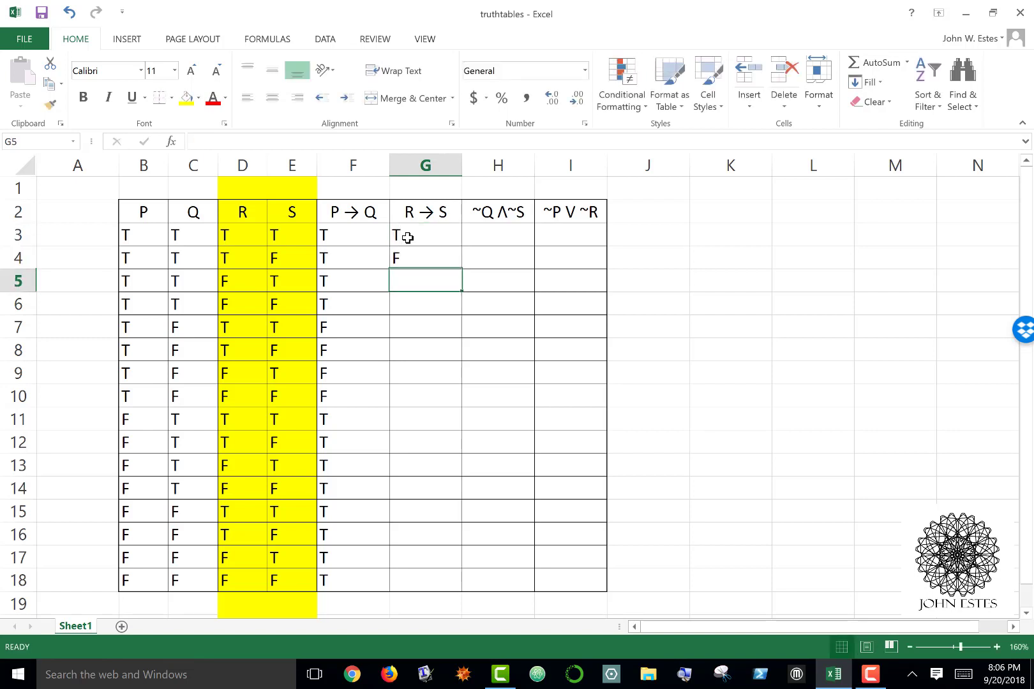
type("T")
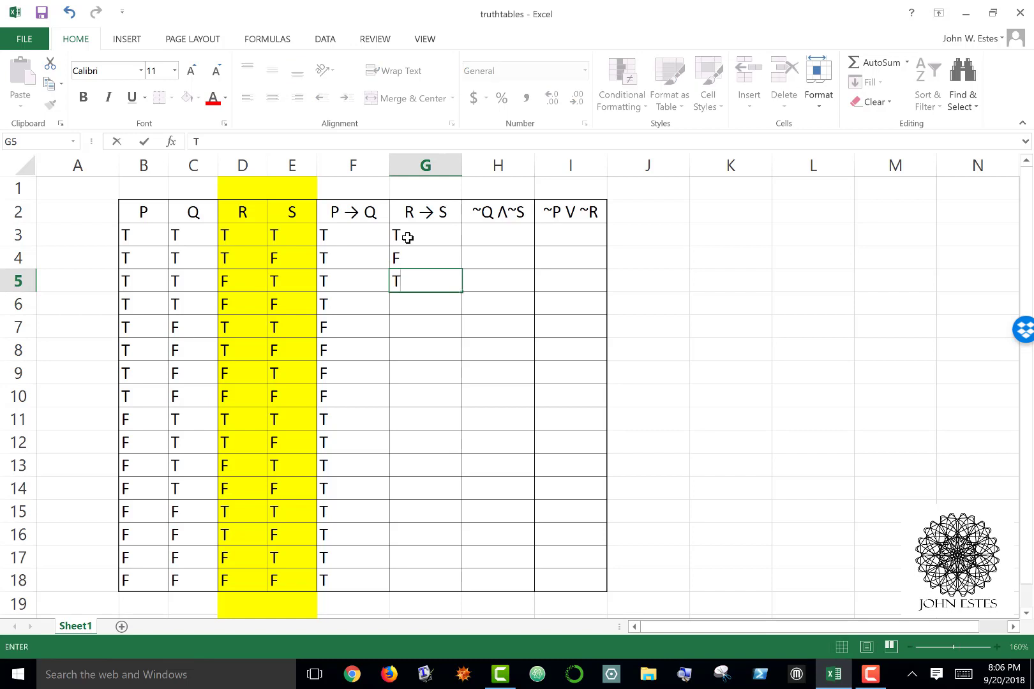
key("Return")
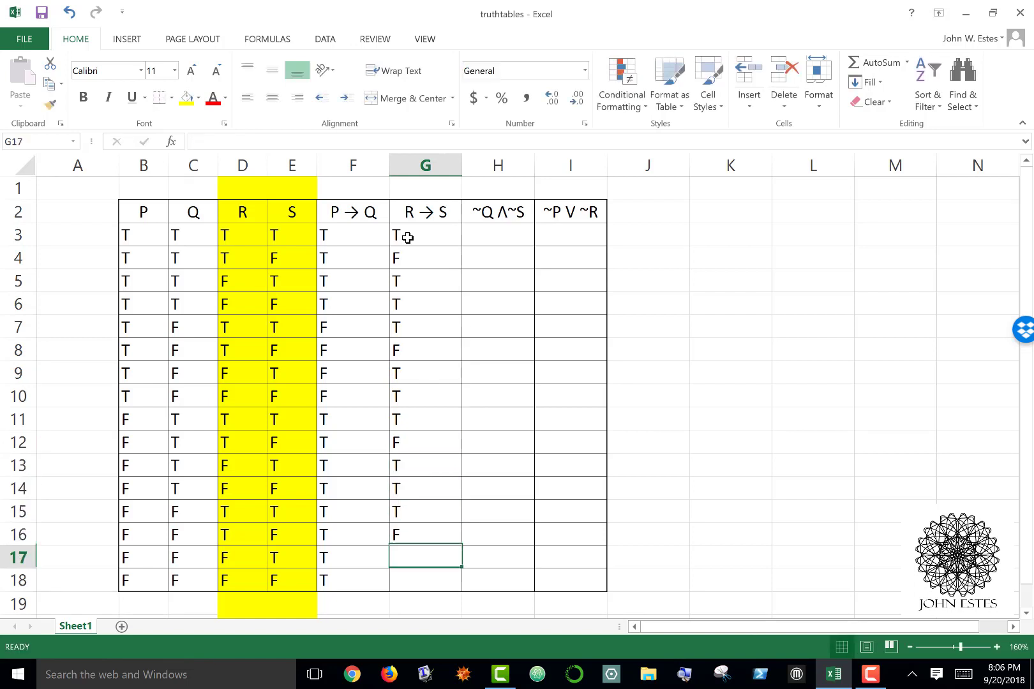
type("T")
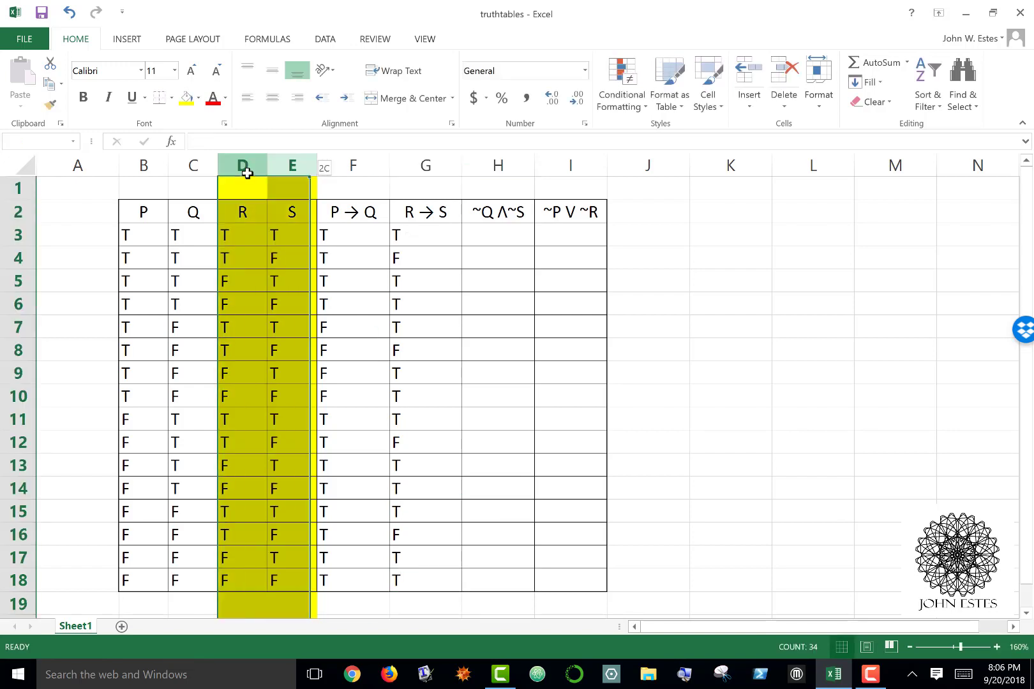
- Set columns D:E (R and S) to No Fill so no table columns are shaded
left_click(198, 98)
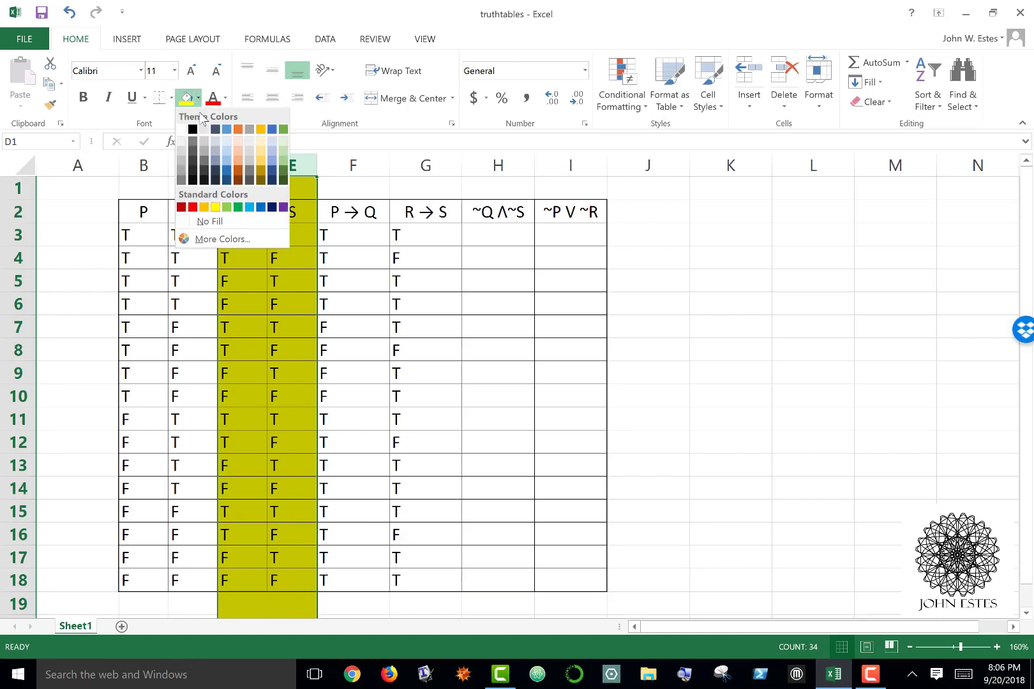
left_click(210, 220)
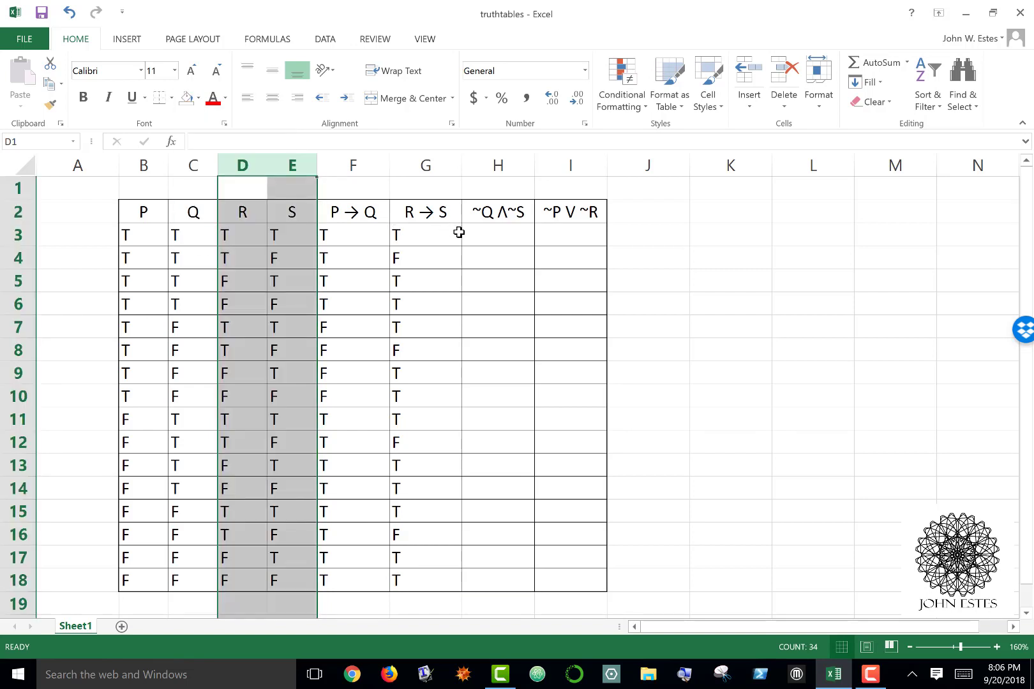
left_click(498, 235)
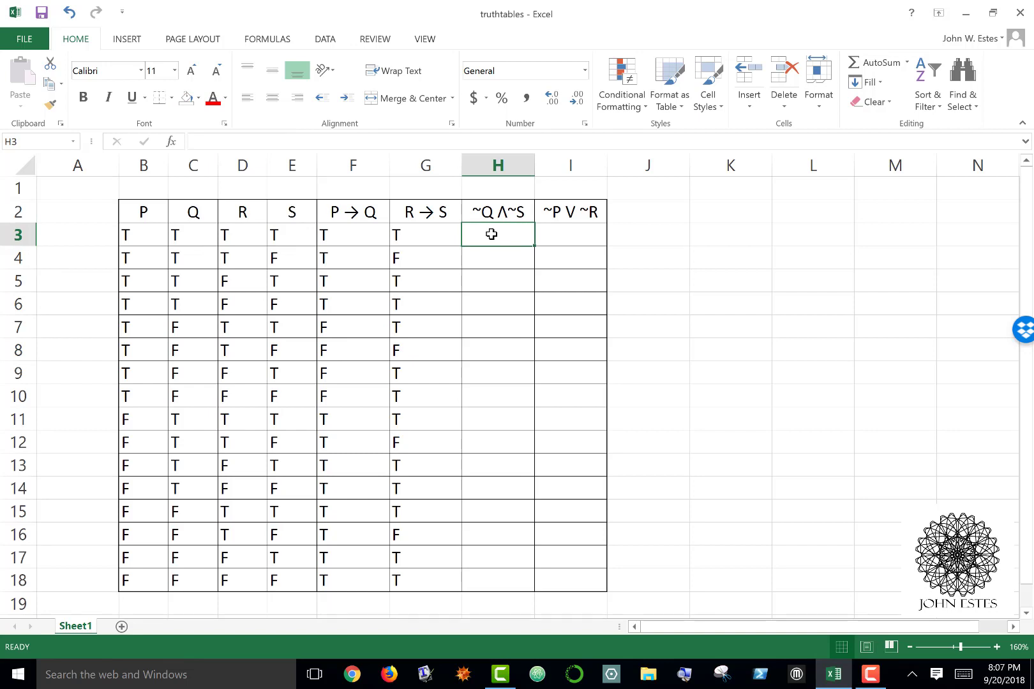
left_click(193, 164)
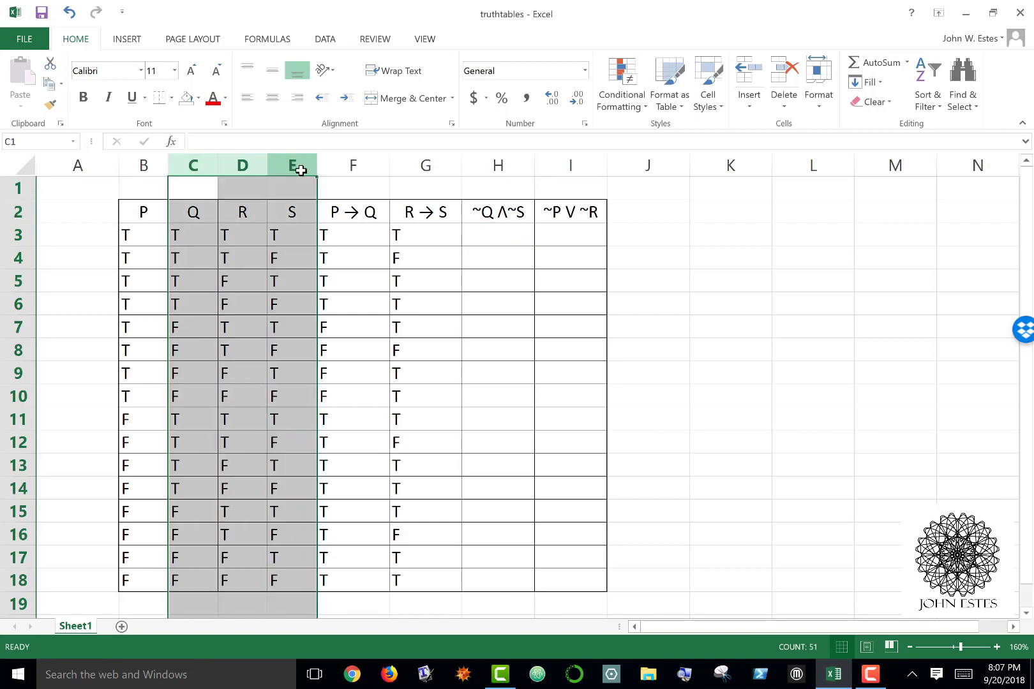
- Shade columns C and E (Q and S) yellow as the inputs for ~Q ∧ ~S
left_click(200, 101)
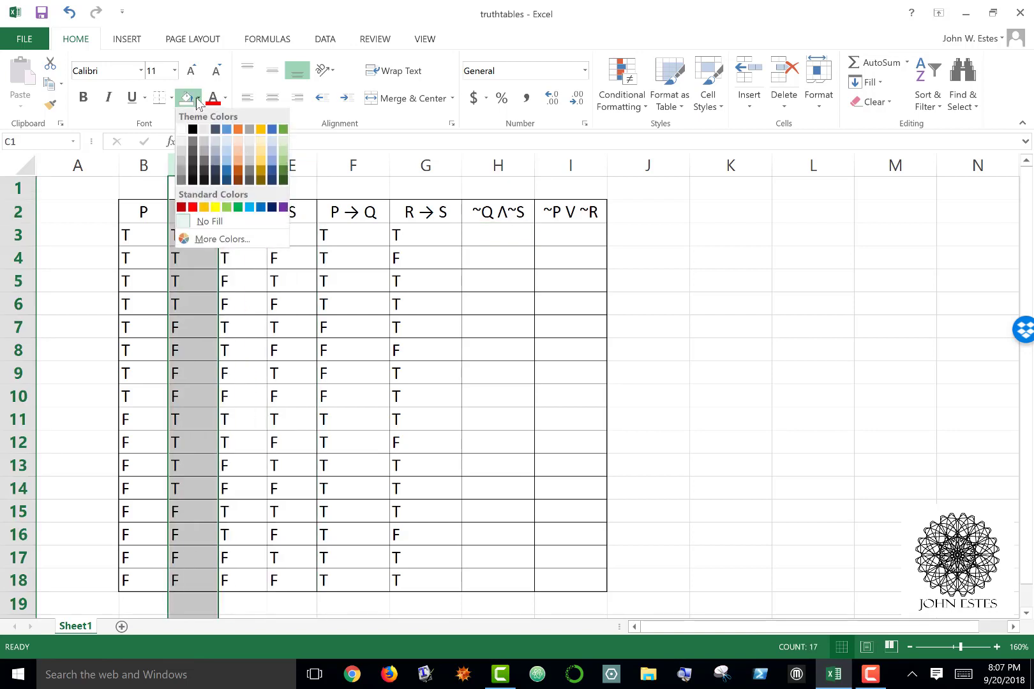
left_click(204, 208)
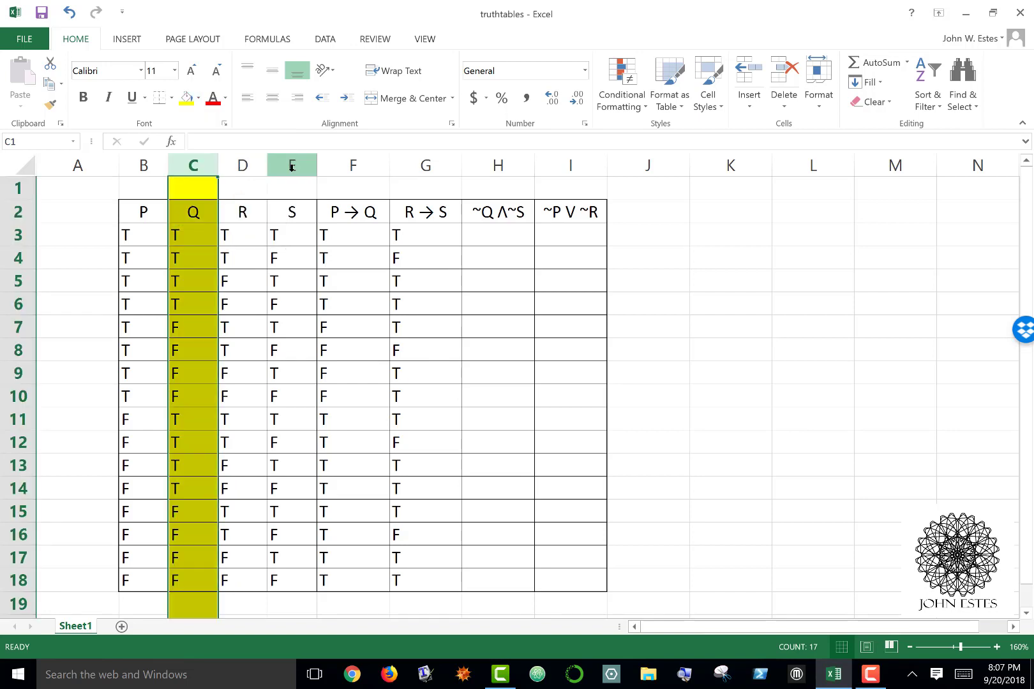
left_click(291, 165)
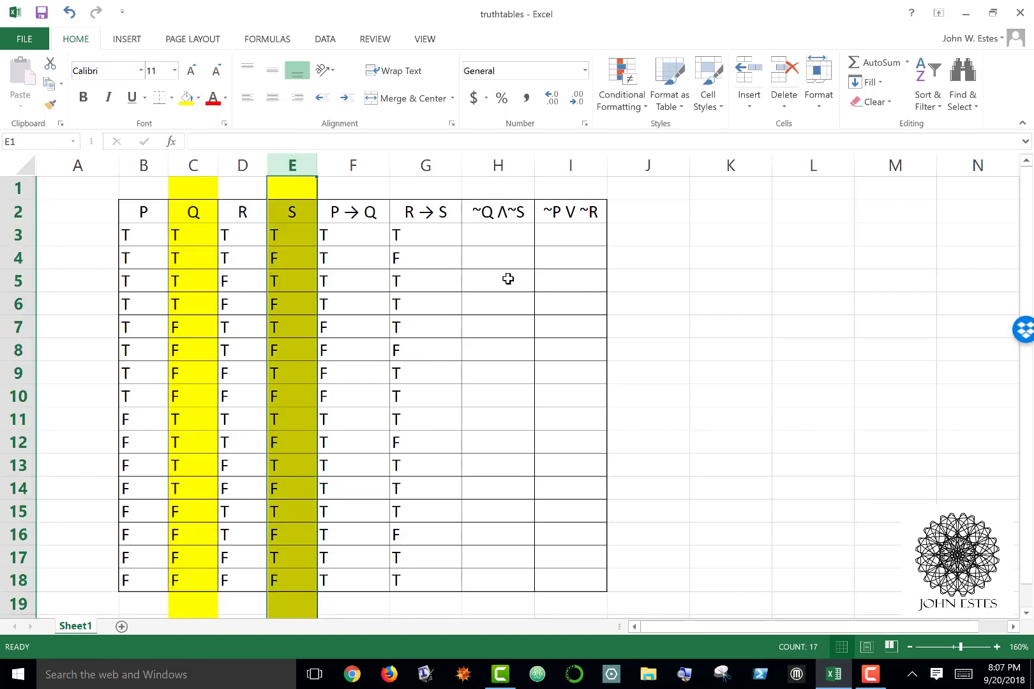
left_click(497, 235)
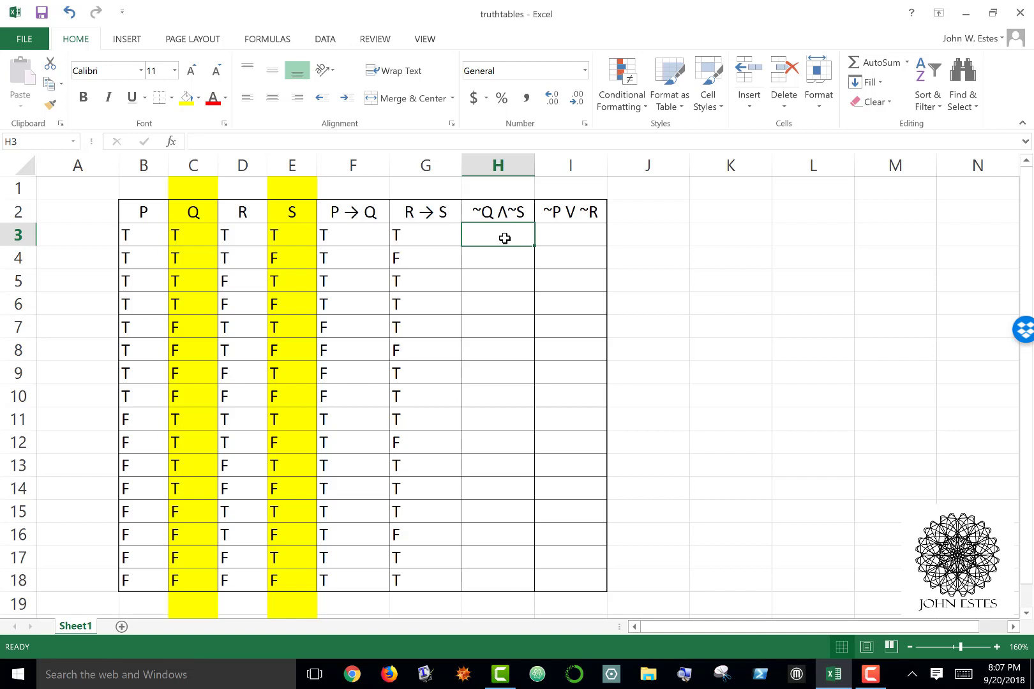
left_click(192, 234)
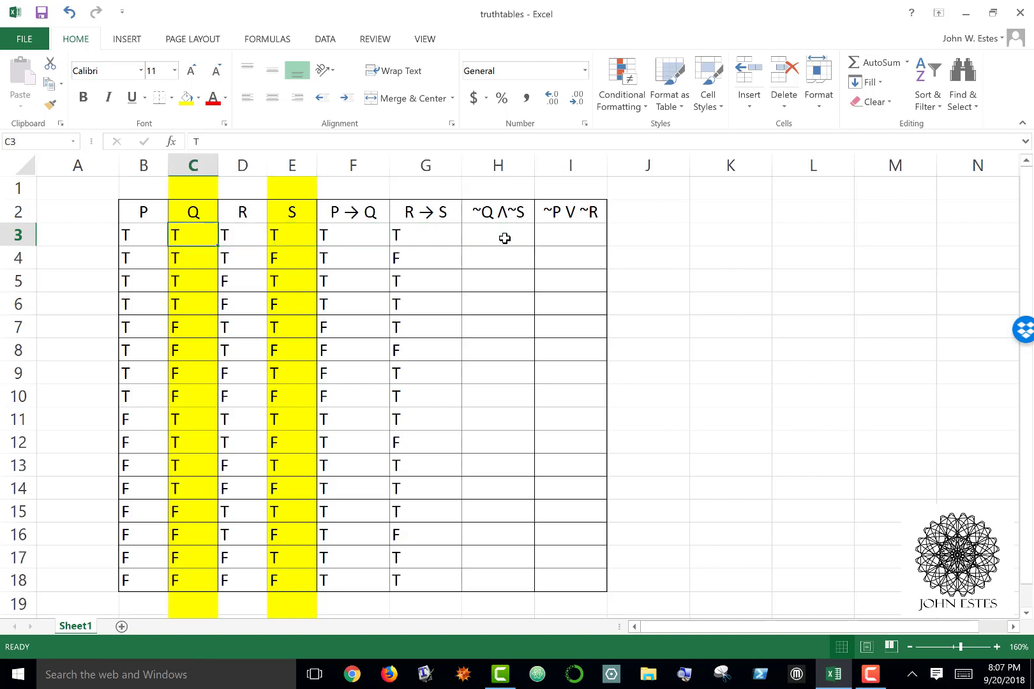
- Check the Q, R and S values in rows 3, 7 and 10 against the first ~Q ∧ ~S cell
left_click(193, 212)
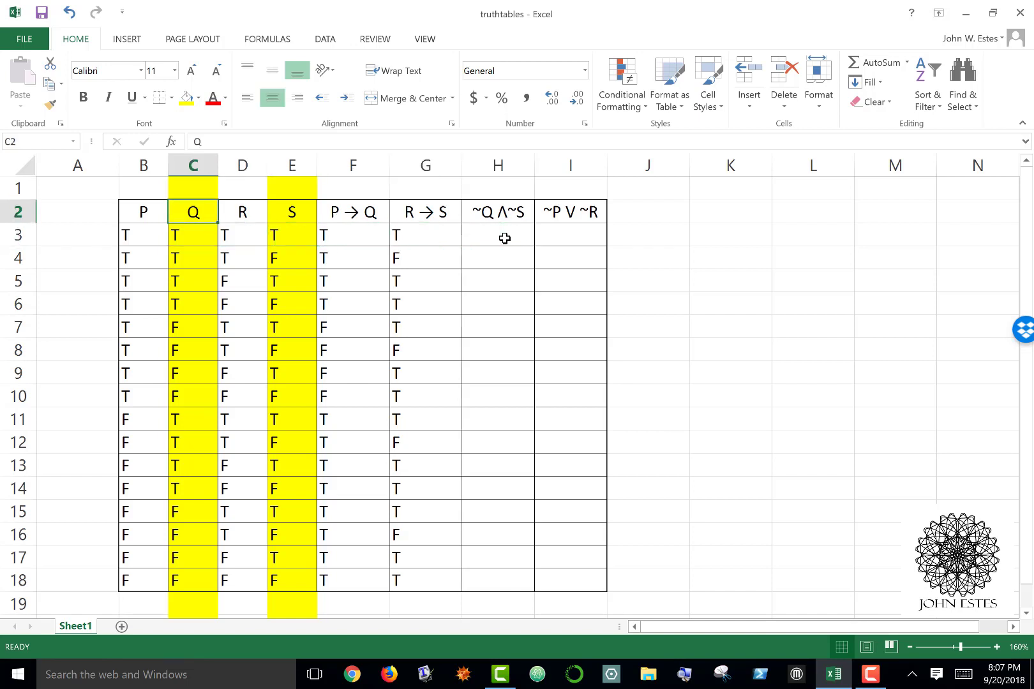
left_click(192, 327)
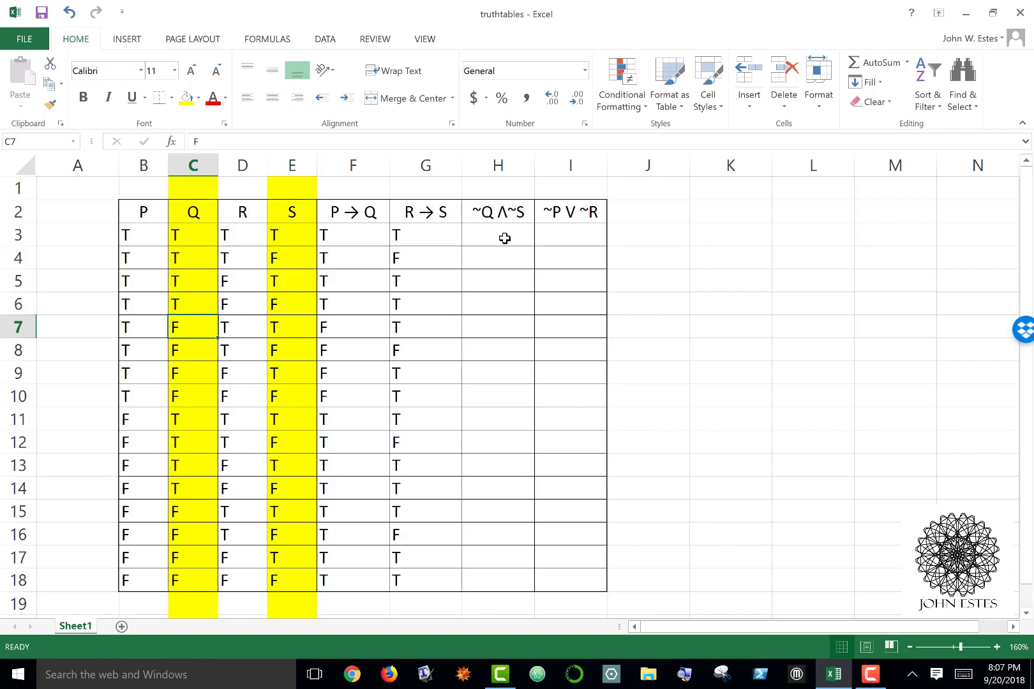
left_click(193, 235)
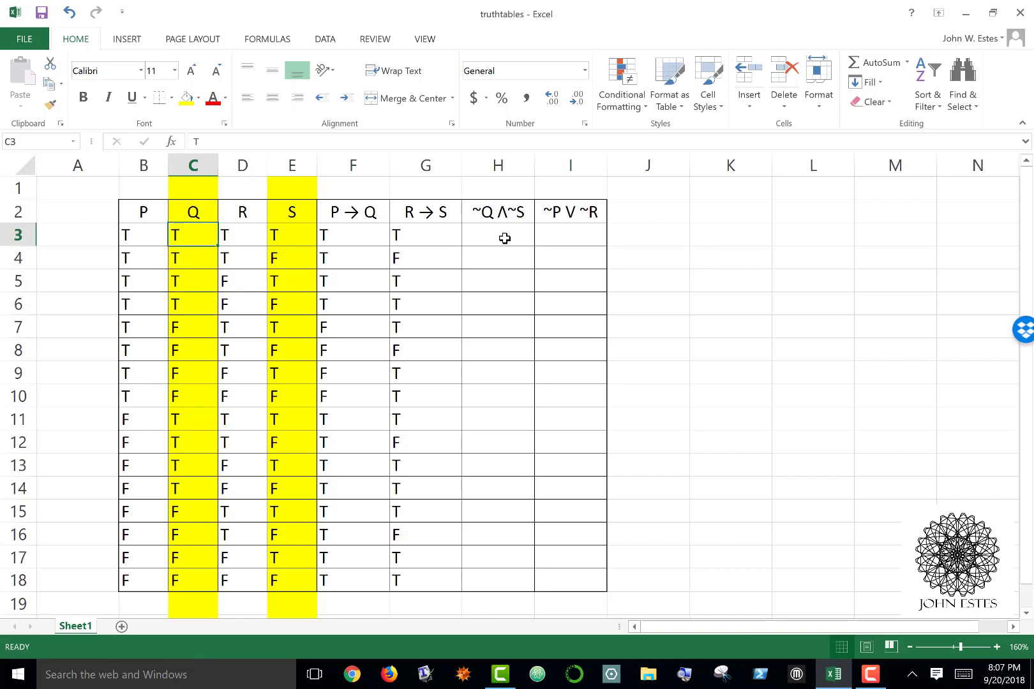
left_click(192, 373)
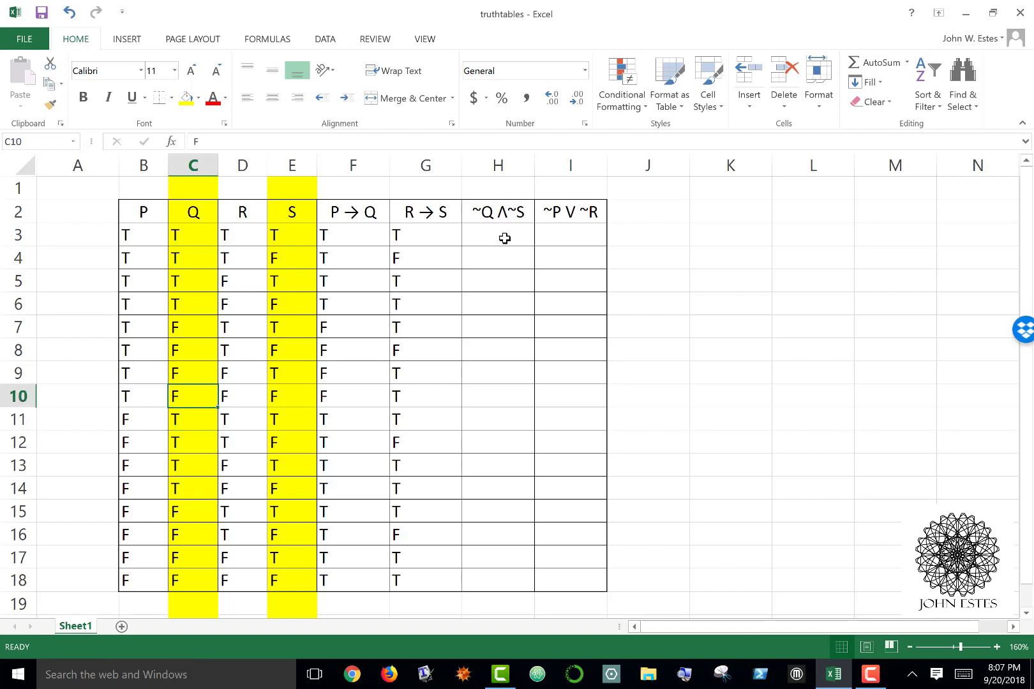
left_click(293, 327)
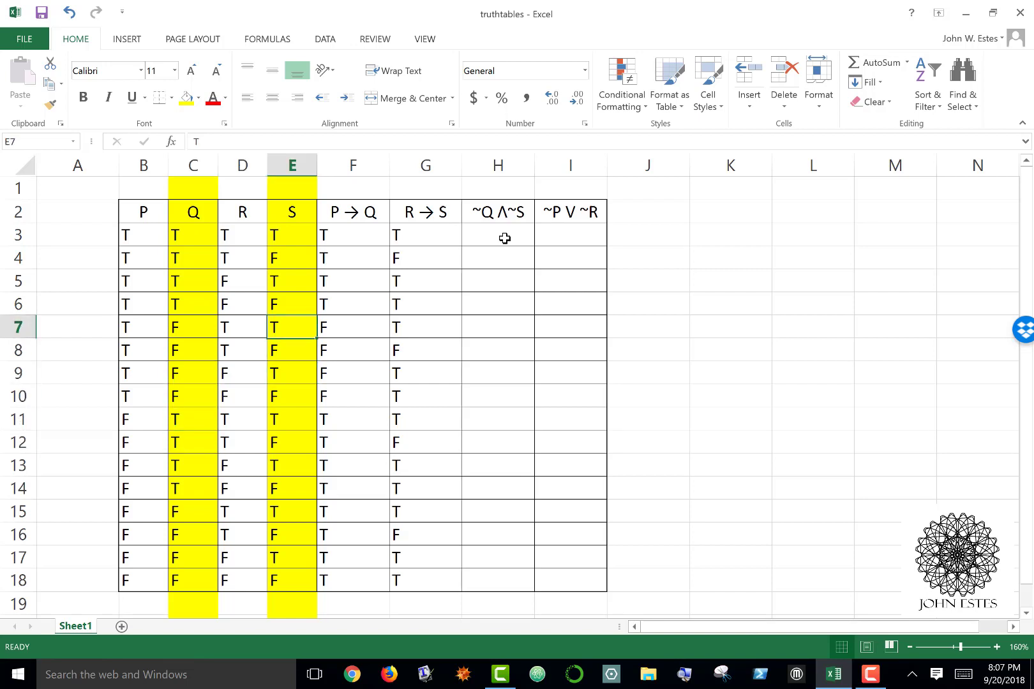
left_click(499, 234)
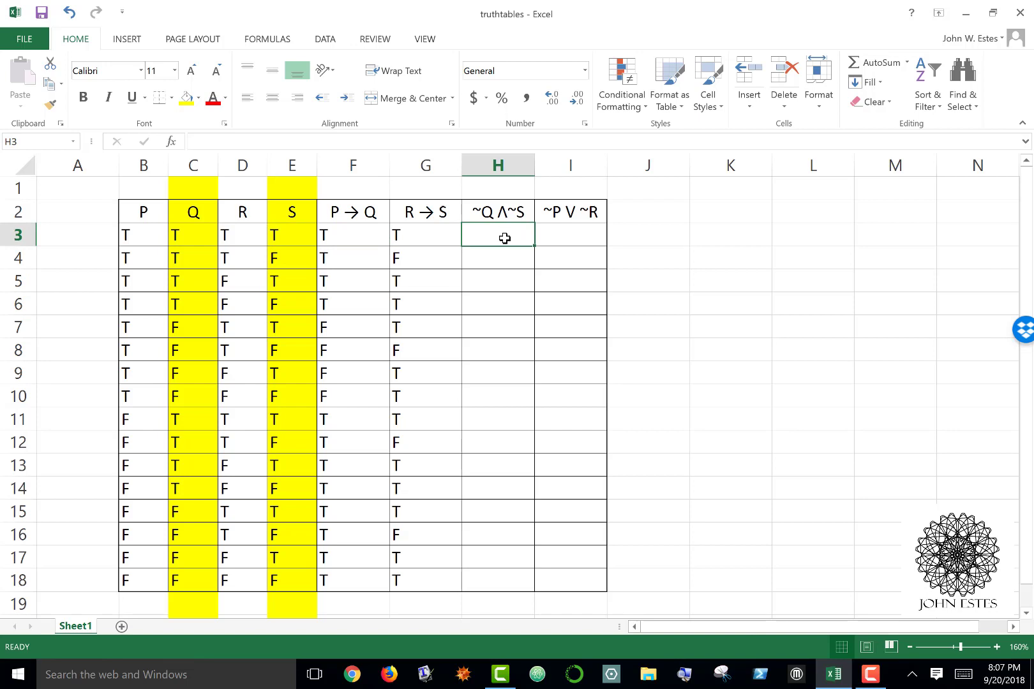
left_click(241, 235)
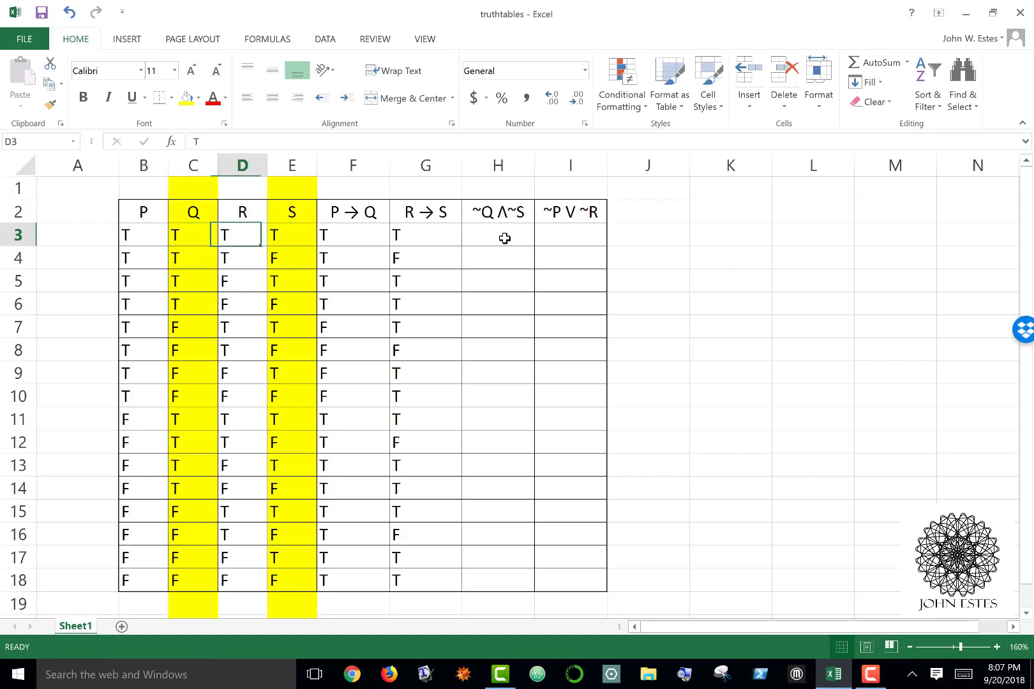
left_click(291, 234)
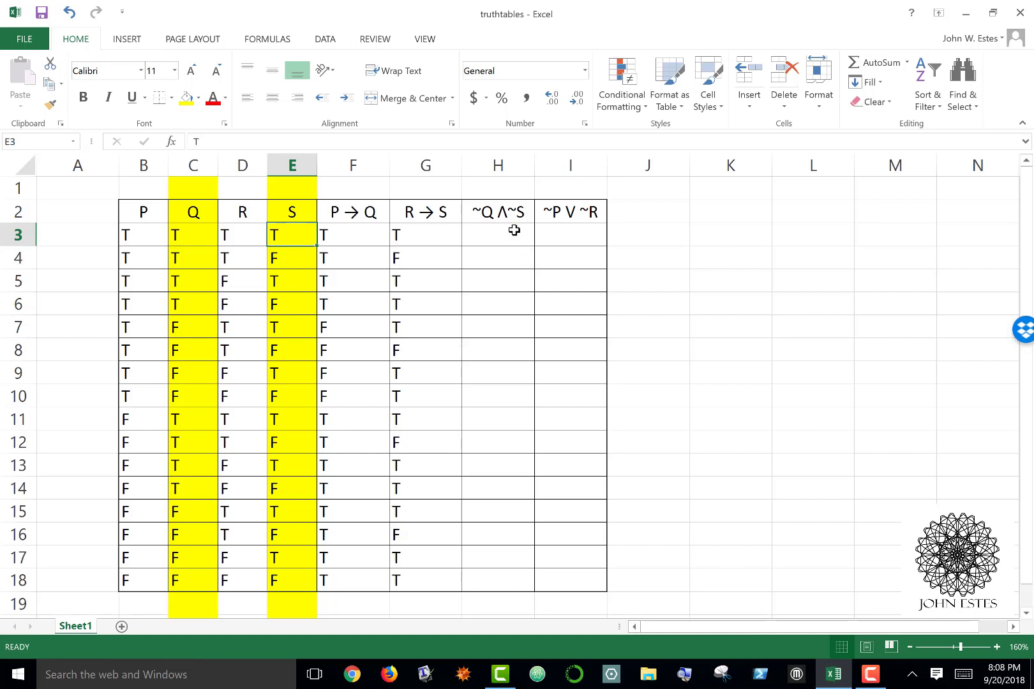
left_click(498, 235)
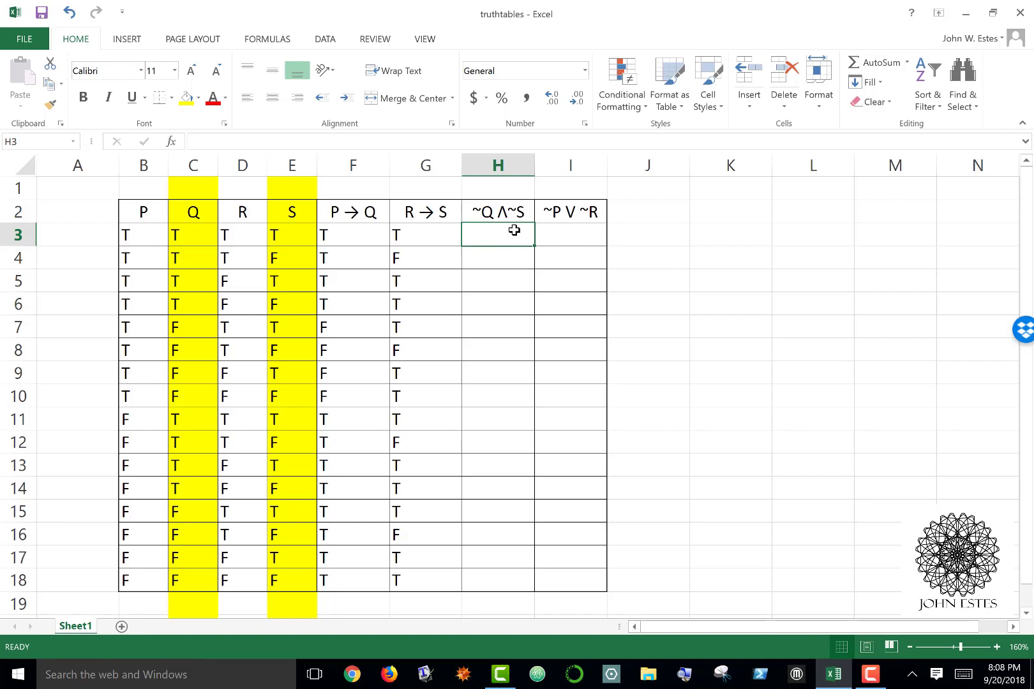
mouse_move(207, 230)
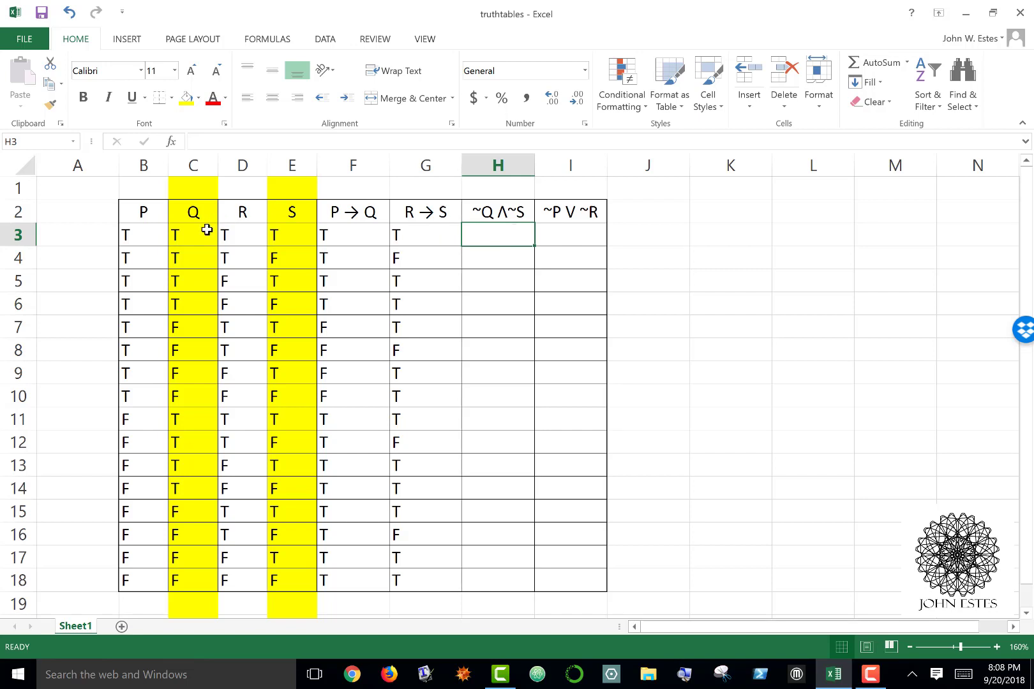
left_click(292, 234)
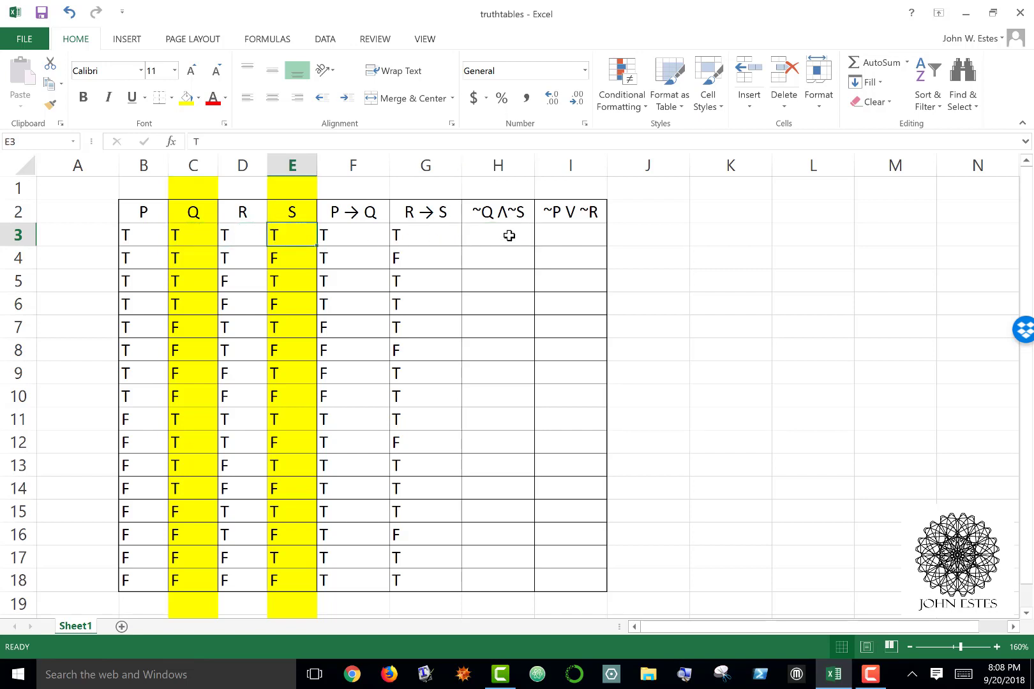
left_click(497, 234)
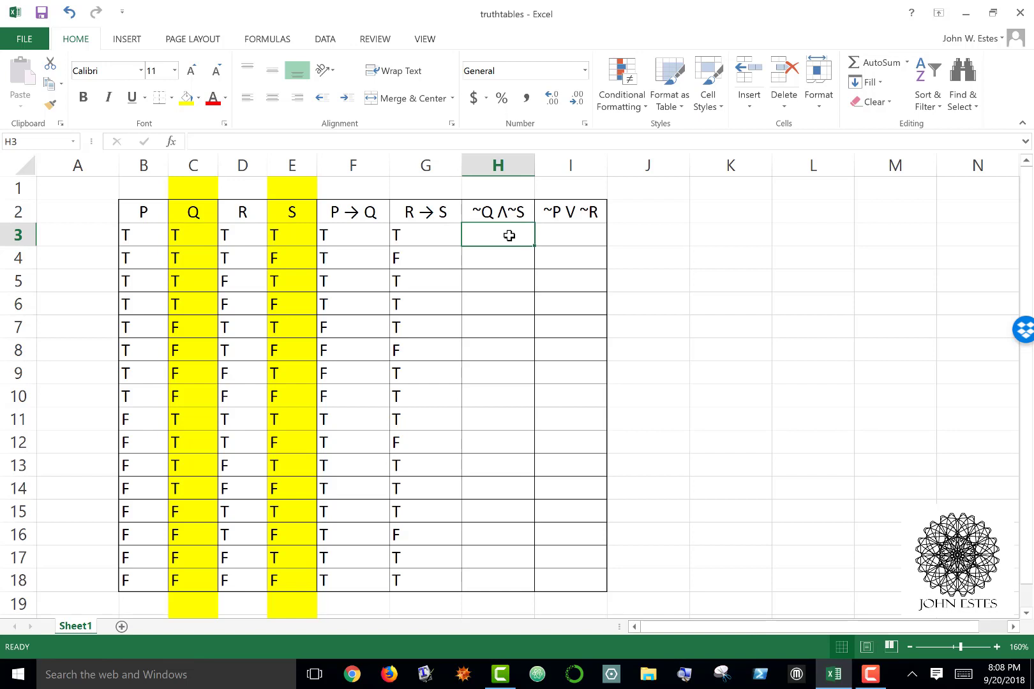
left_click(292, 235)
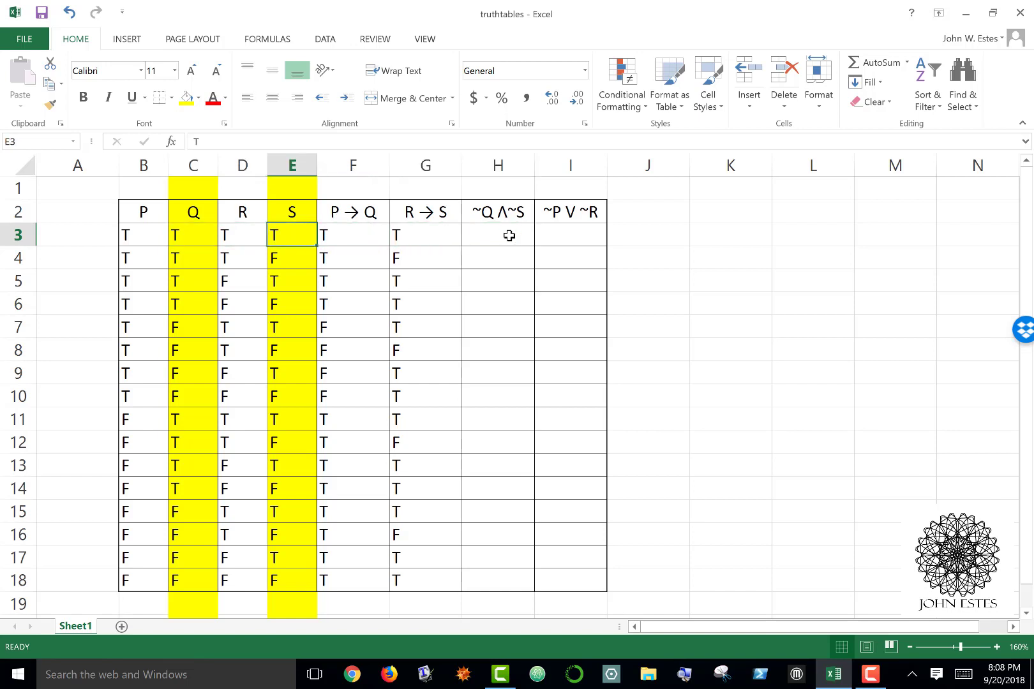
left_click(498, 235)
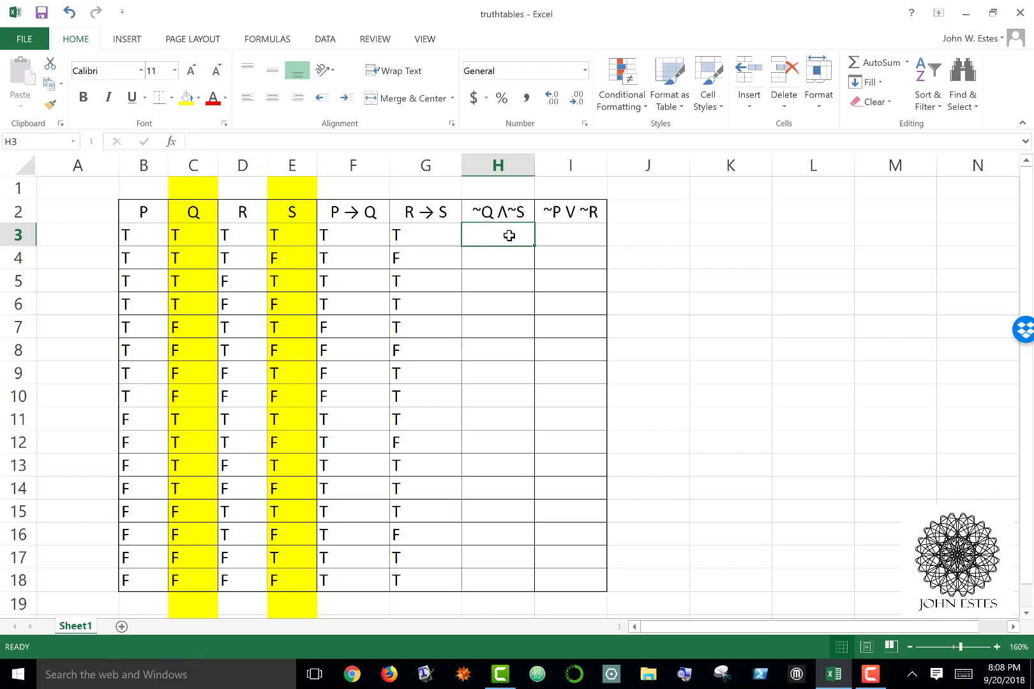
- Enter ~Q ∧ ~S in H3:H18, T only where both Q and S are F
type("F")
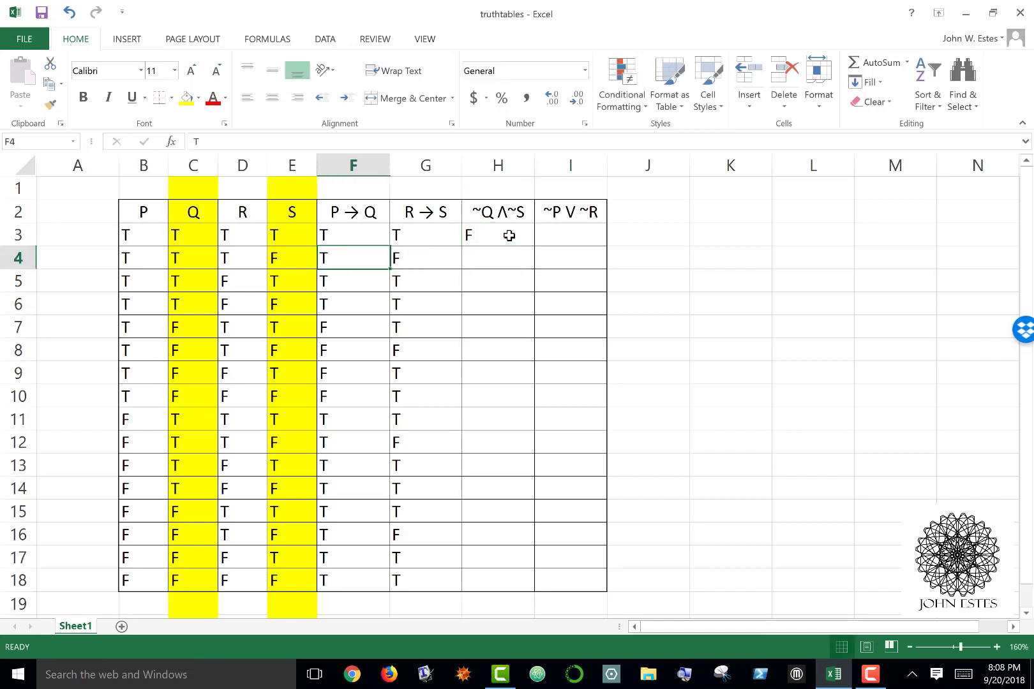
left_click(242, 257)
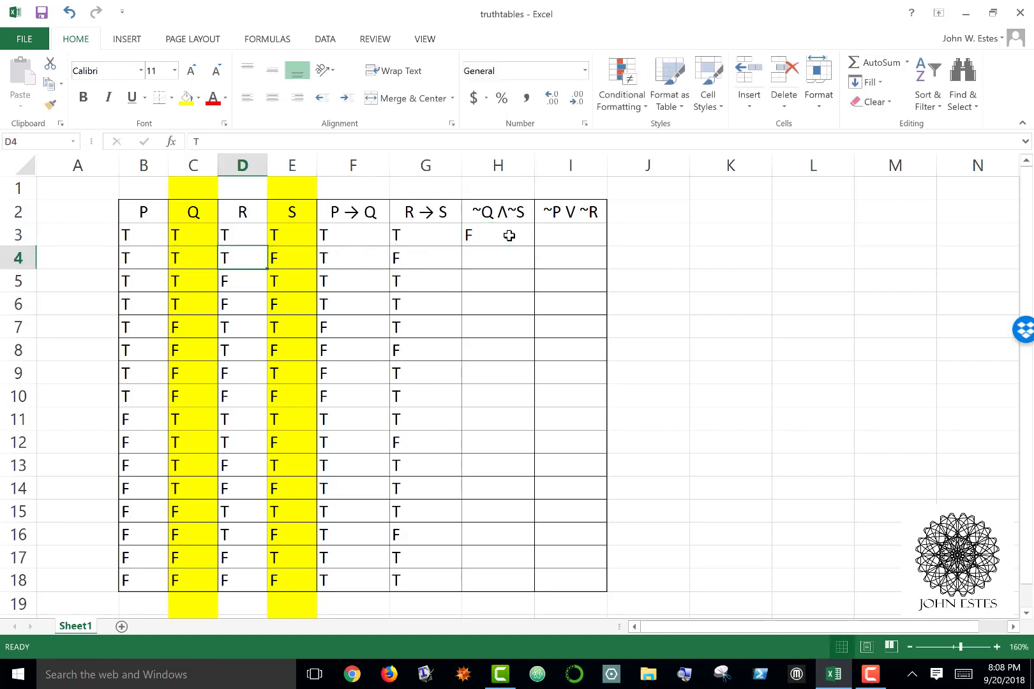
left_click(352, 258)
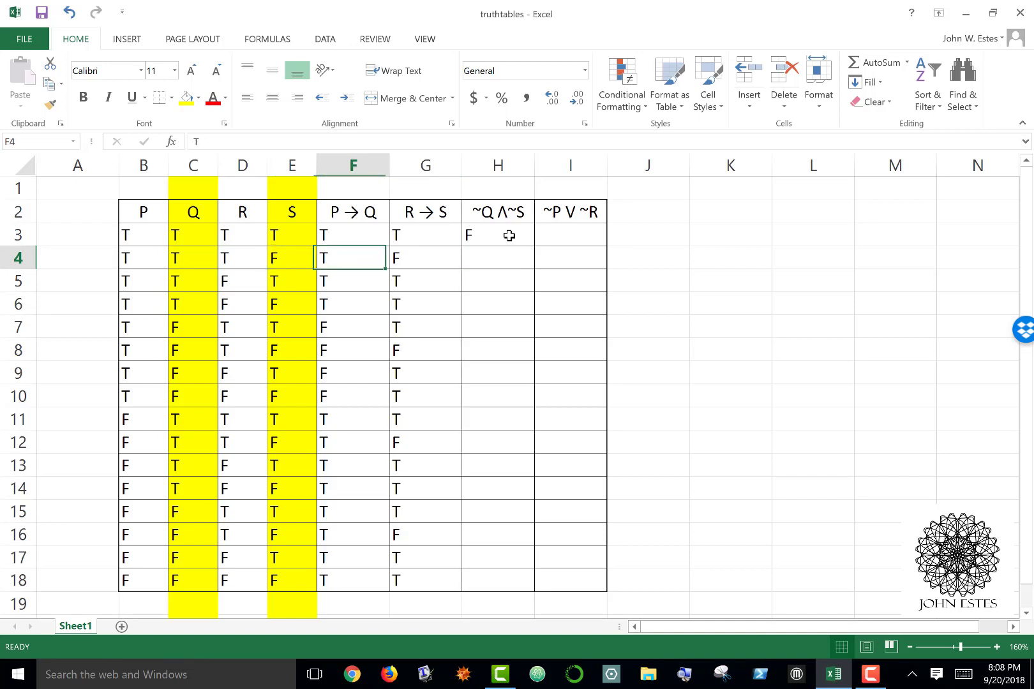
left_click(497, 258)
type("F")
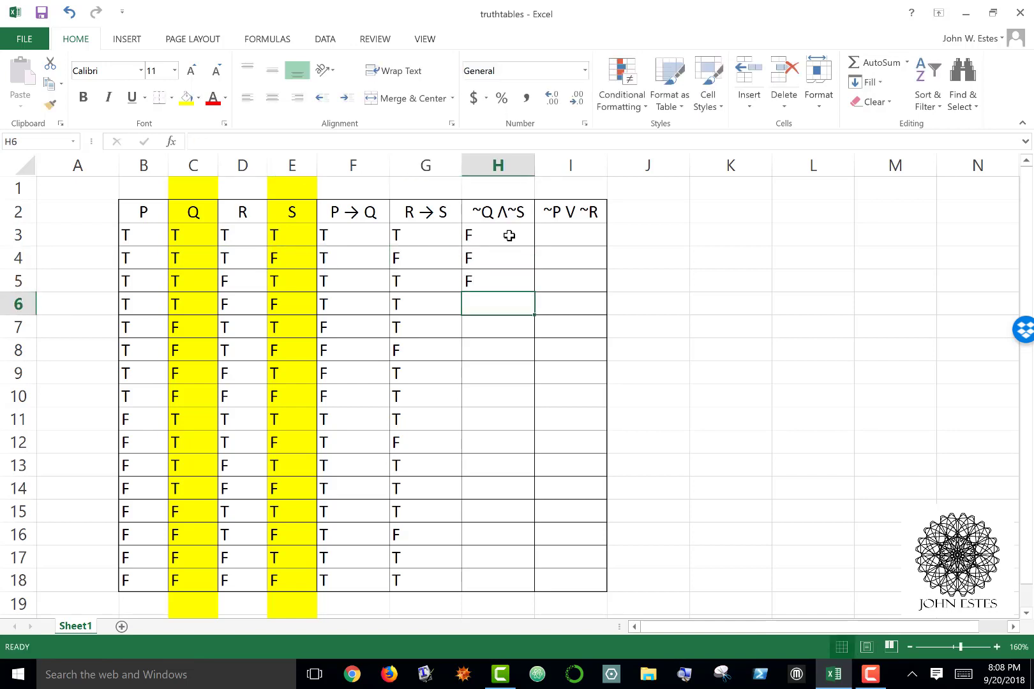
type("T")
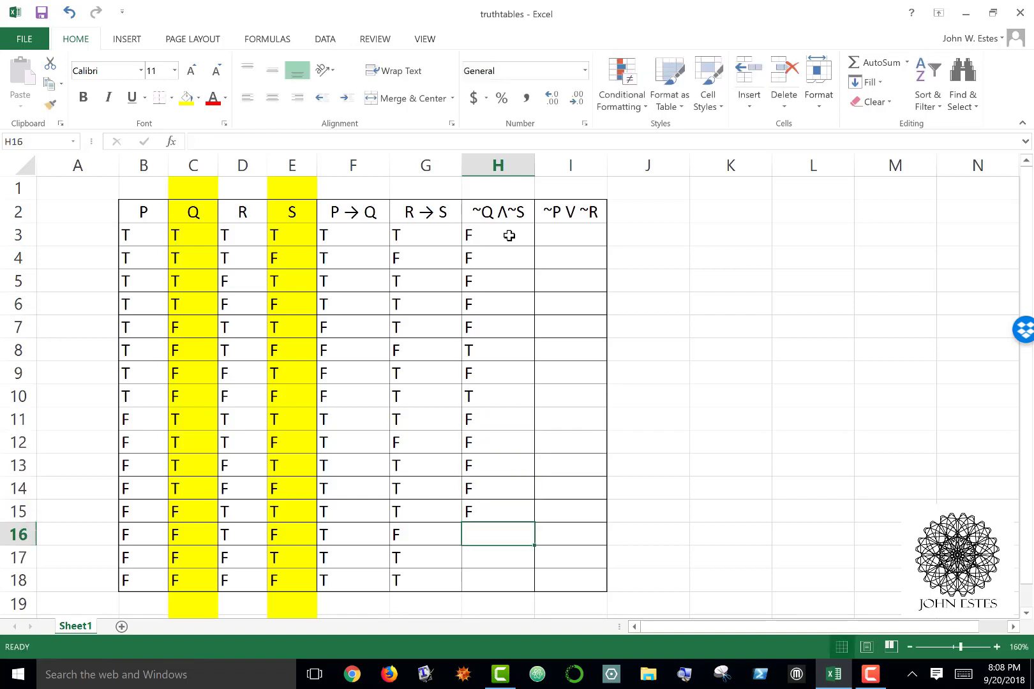
type("F")
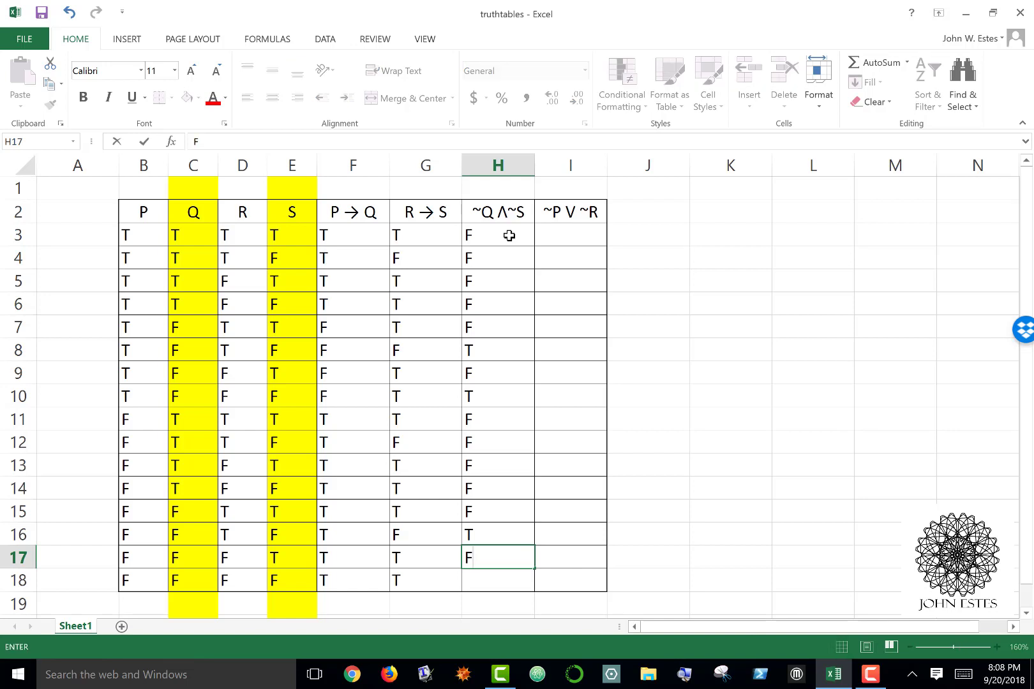
type("F")
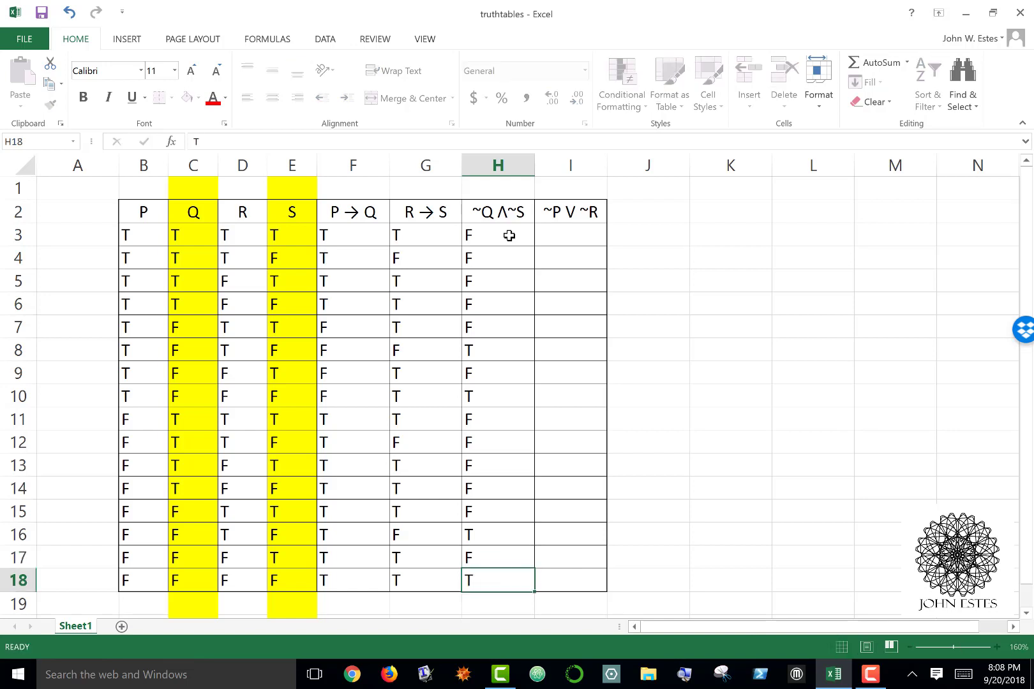
left_click(570, 581)
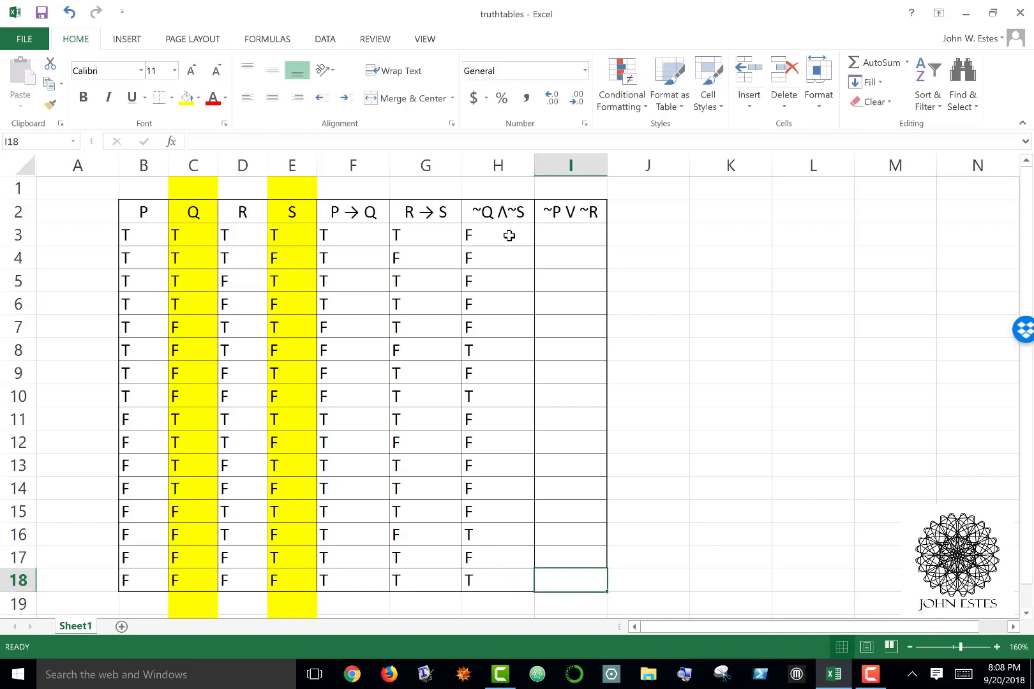
mouse_move(287, 191)
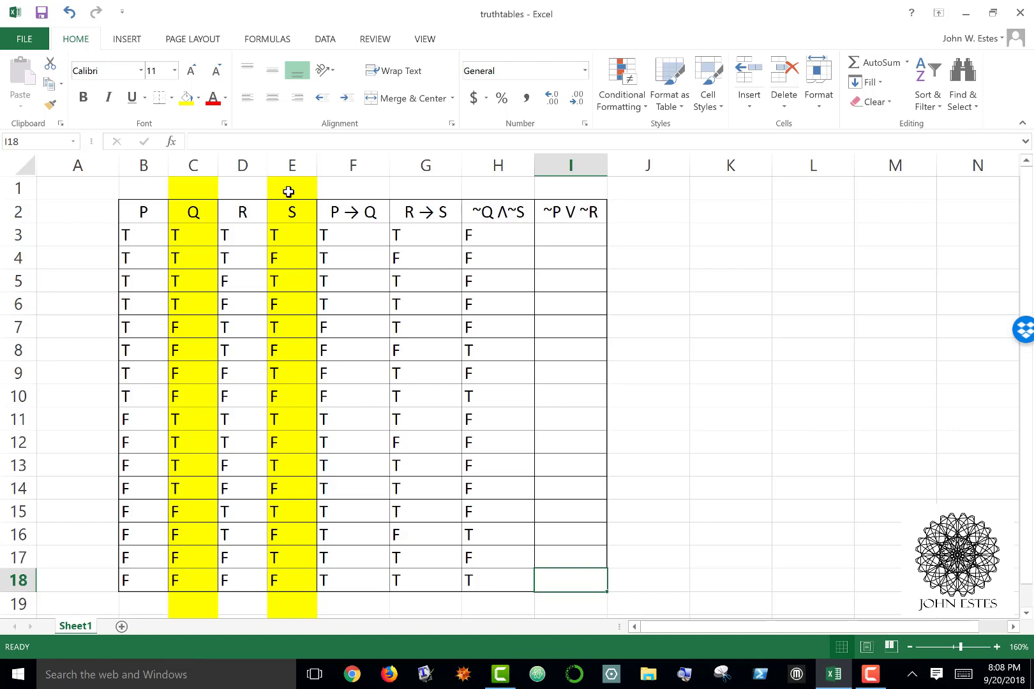
- Remove the yellow fill from Q and S and shade P and R yellow for ~P ∨ ~R
right_click(193, 166)
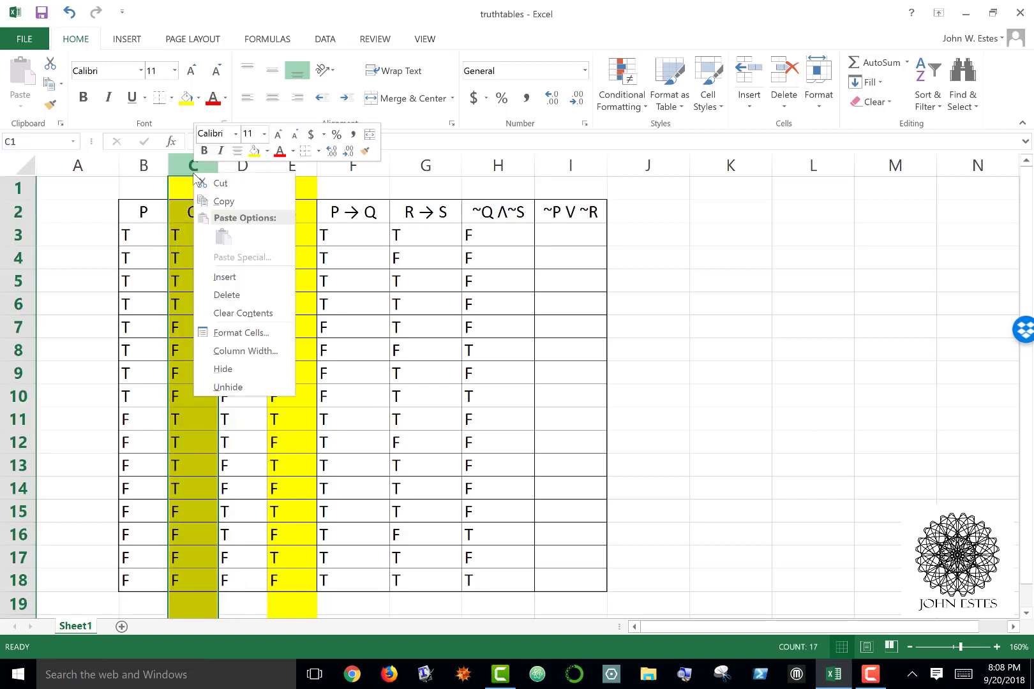
mouse_move(183, 118)
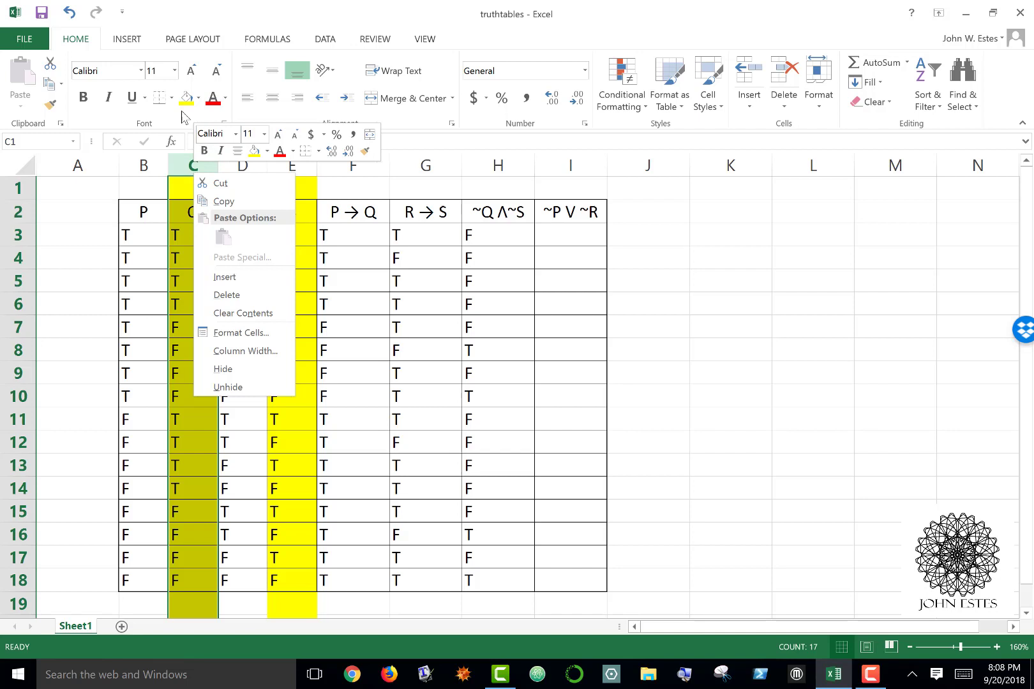
left_click(198, 97)
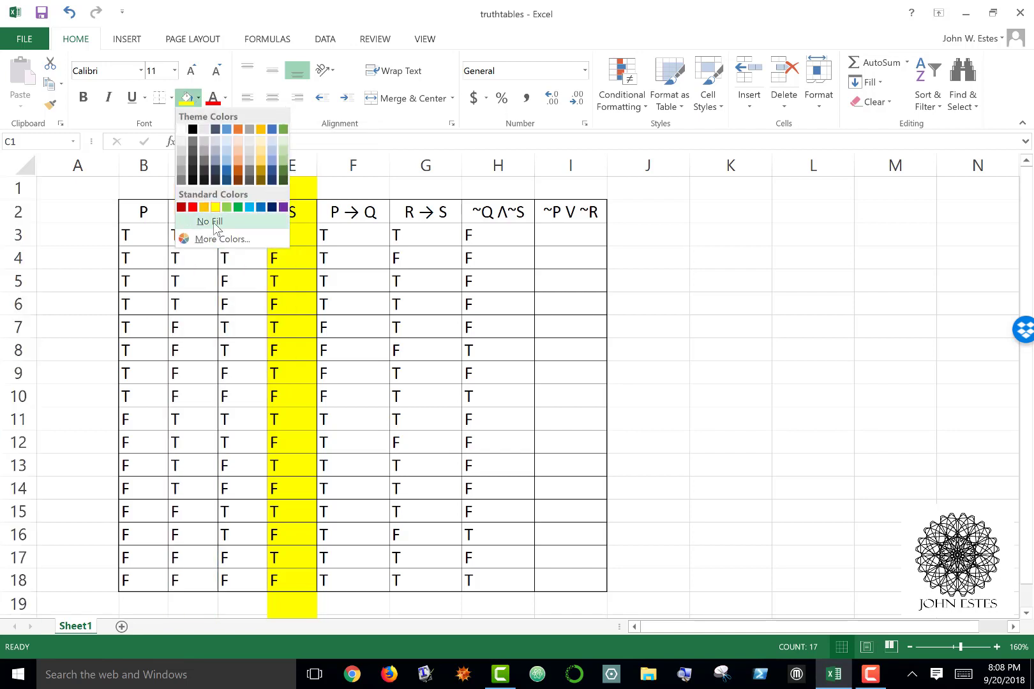
left_click(220, 221)
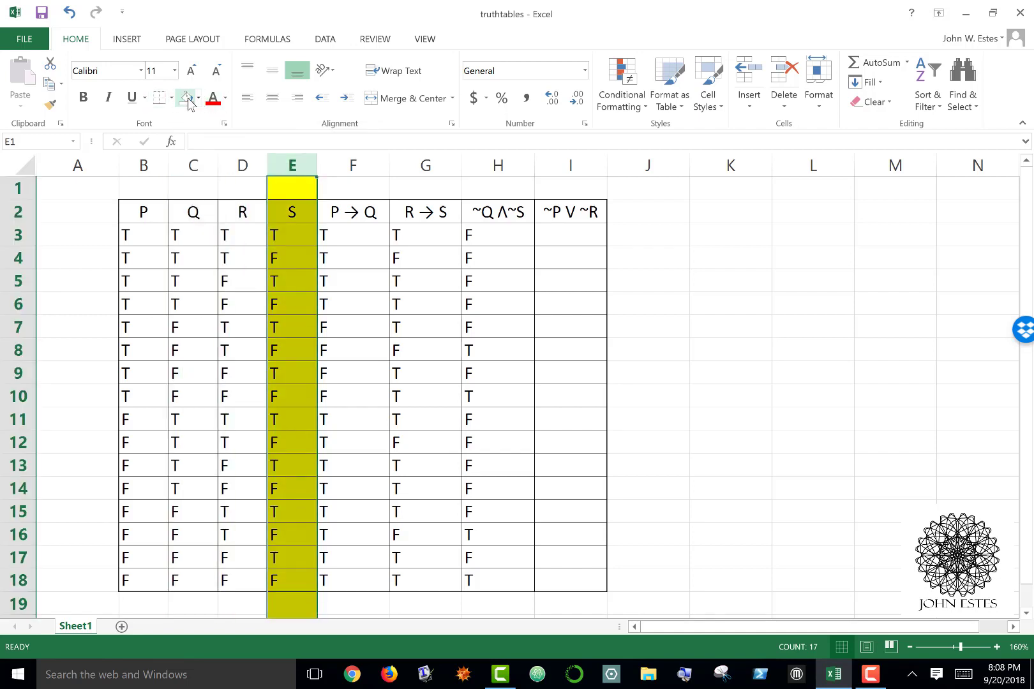
left_click(192, 164)
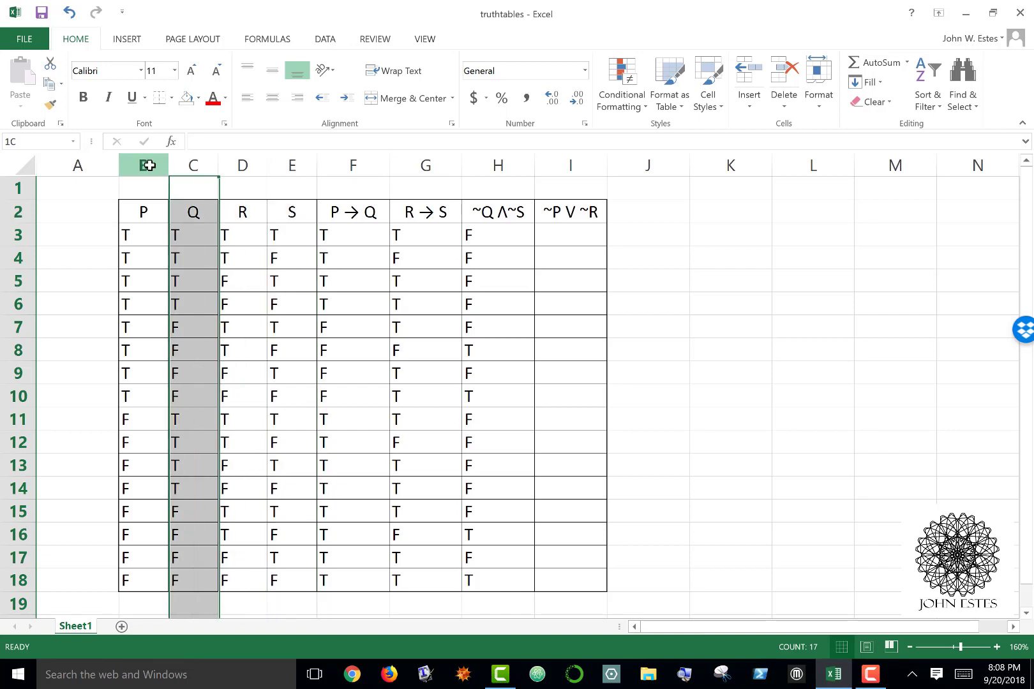
left_click(198, 98)
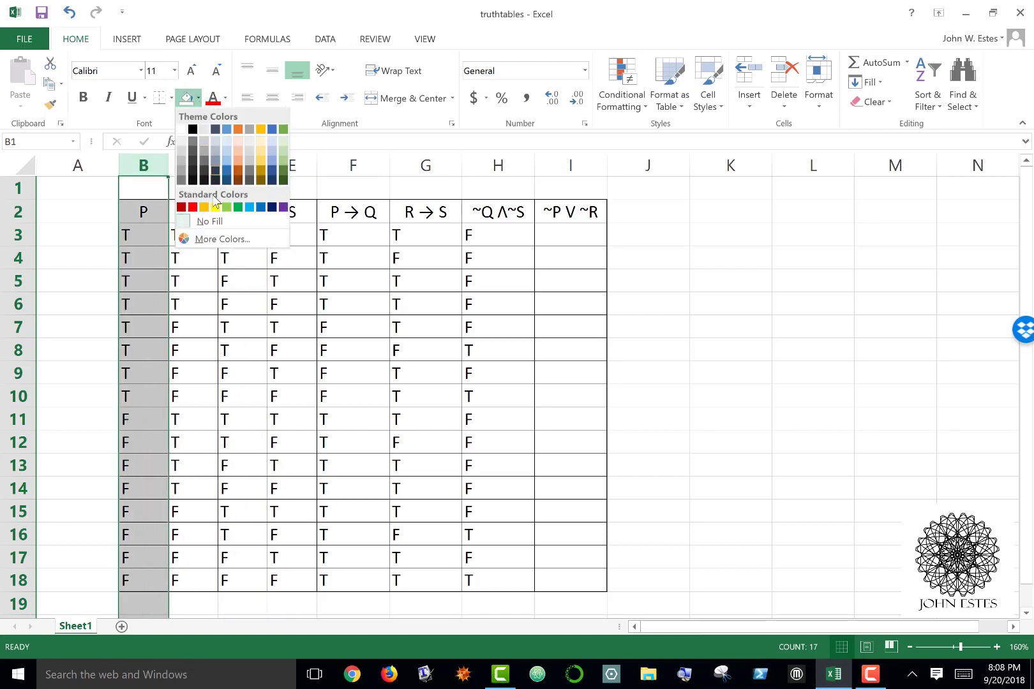
left_click(203, 207)
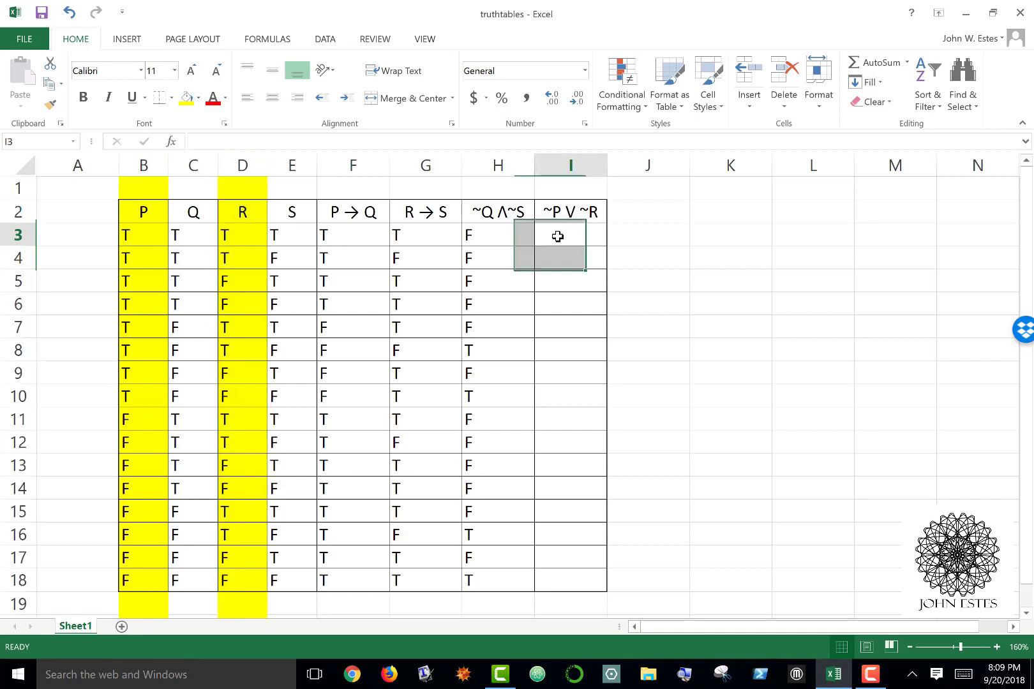
left_click(570, 235)
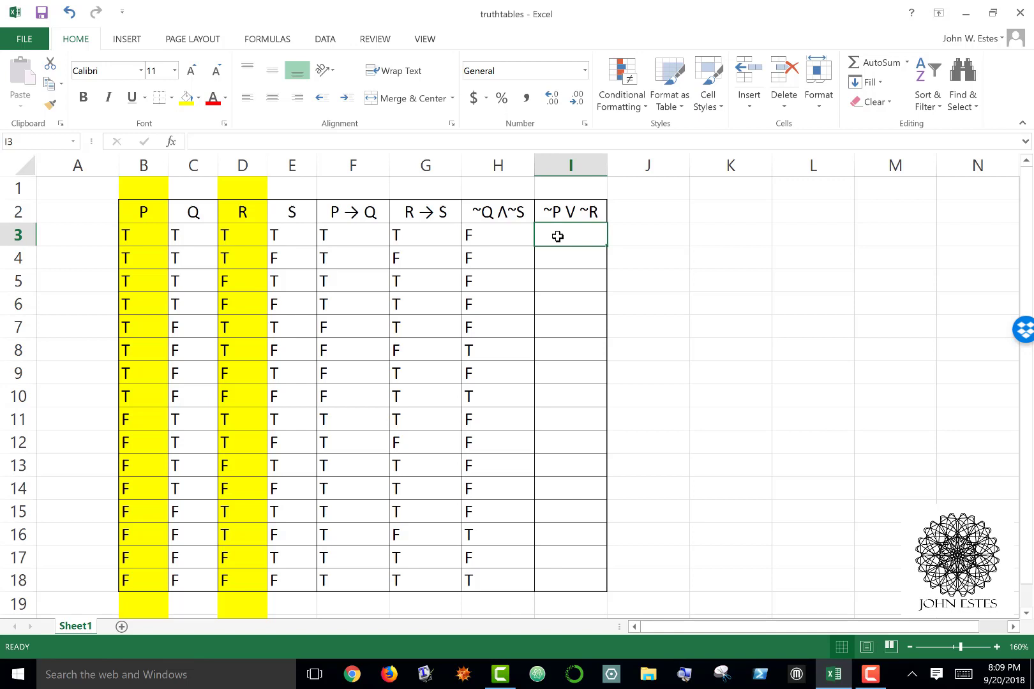
mouse_move(559, 250)
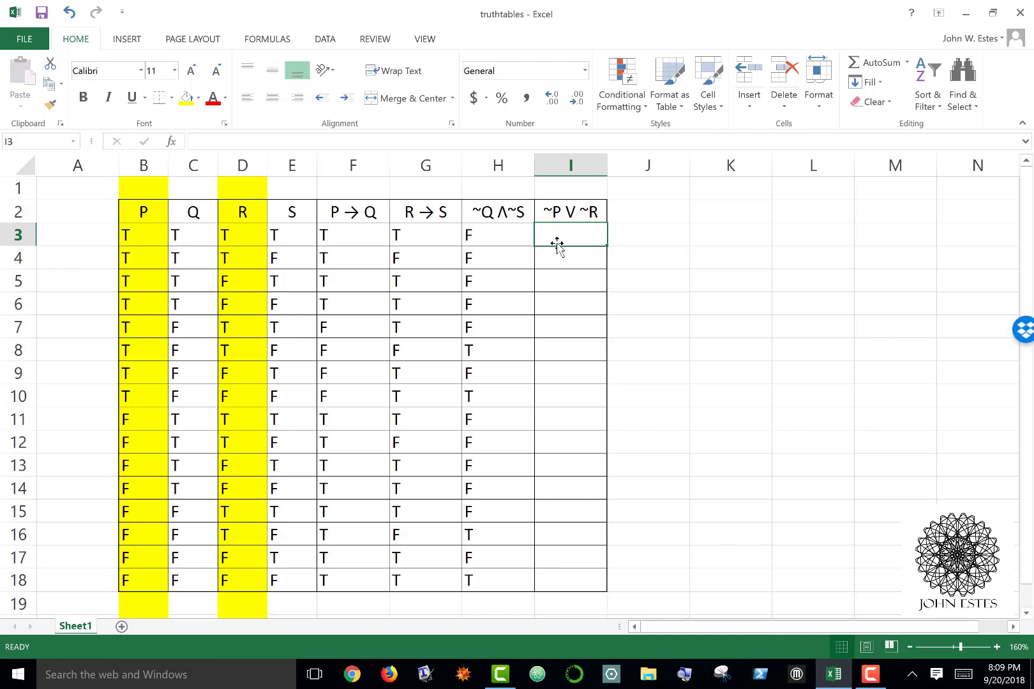
mouse_move(595, 231)
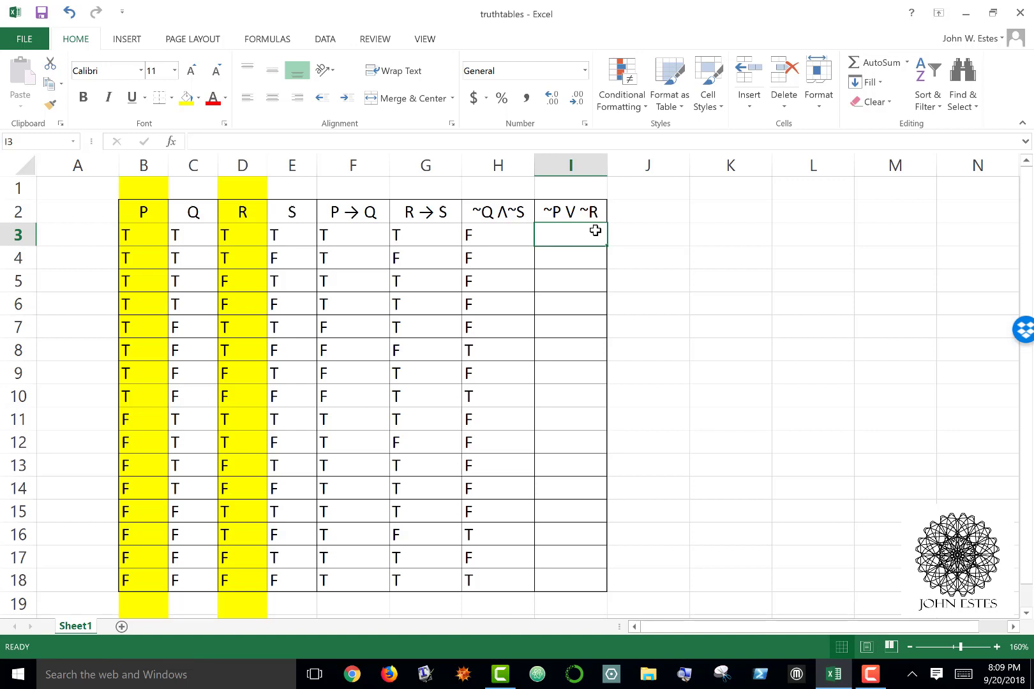
mouse_move(607, 227)
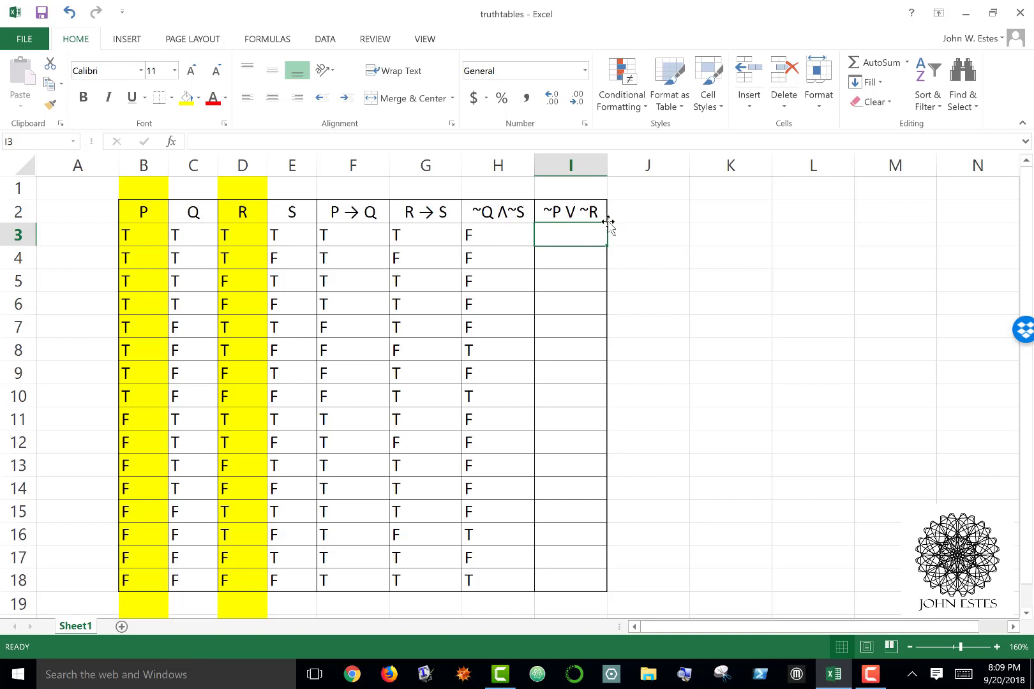
mouse_move(194, 236)
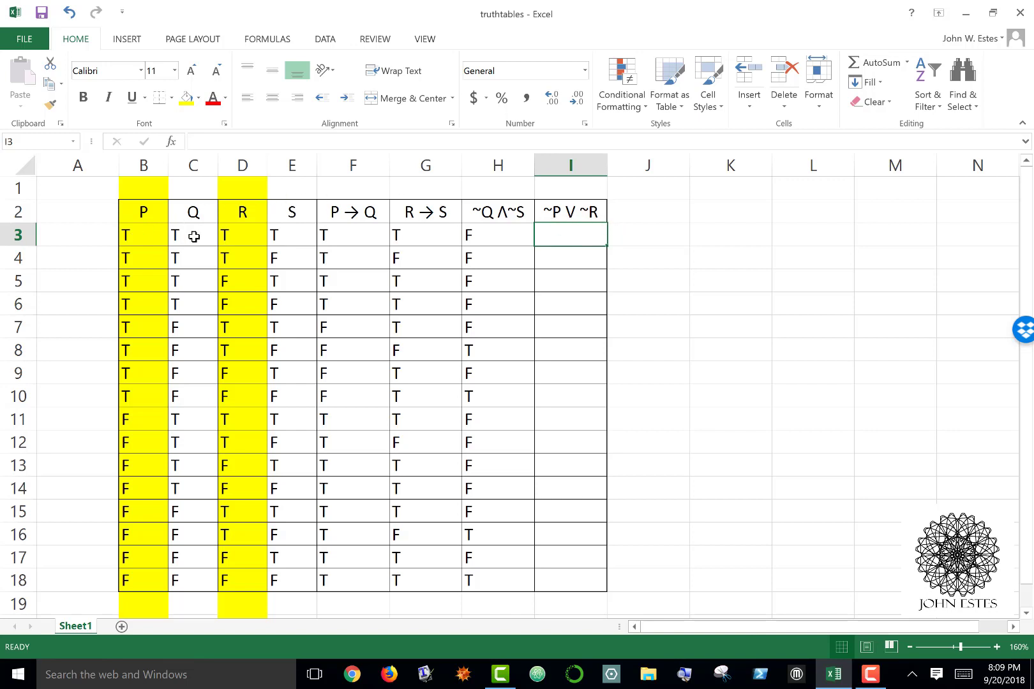
mouse_move(564, 231)
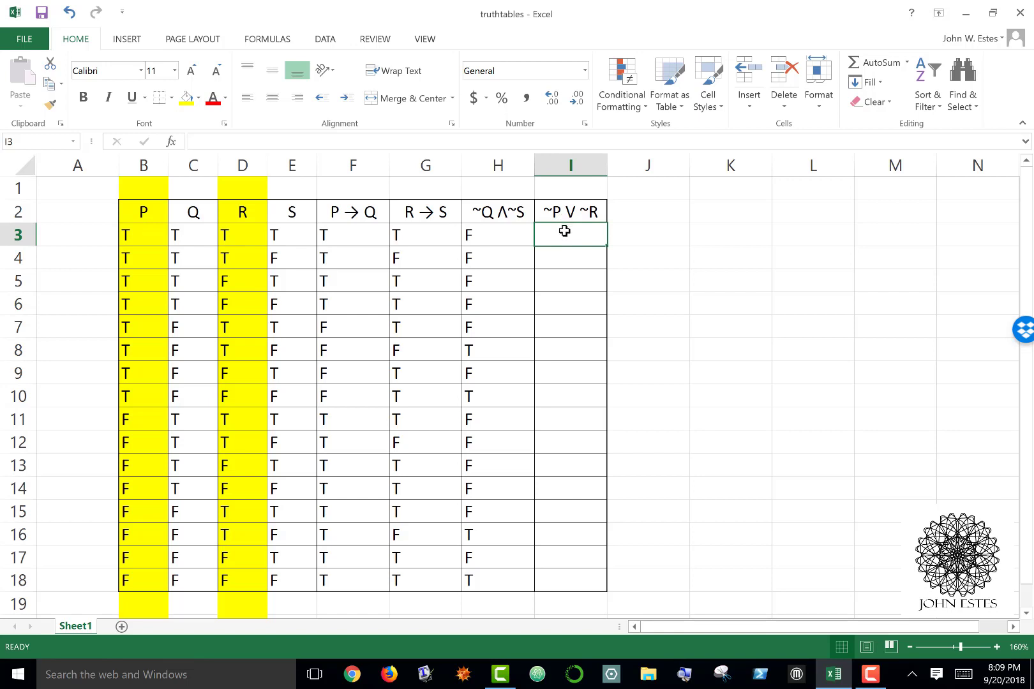
mouse_move(143, 230)
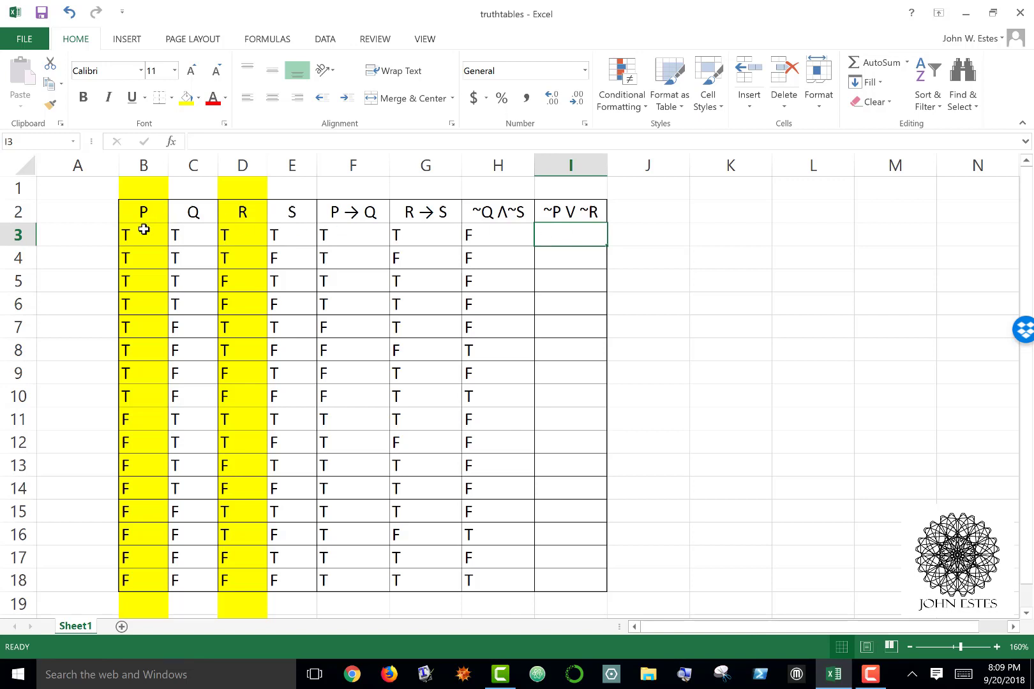
mouse_move(243, 239)
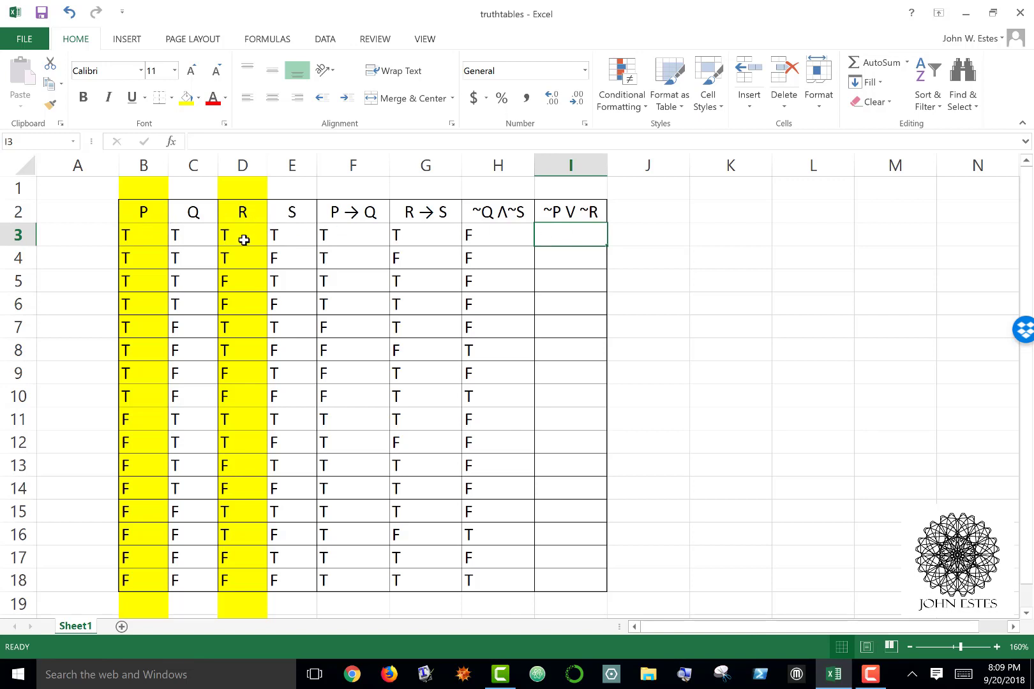
mouse_move(138, 238)
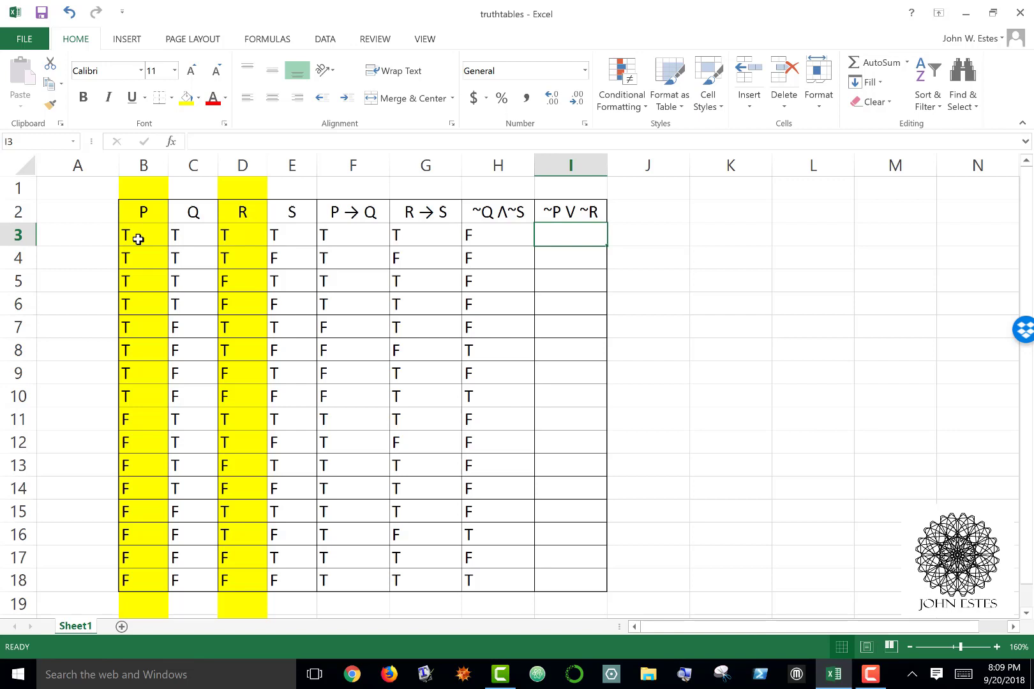
mouse_move(242, 237)
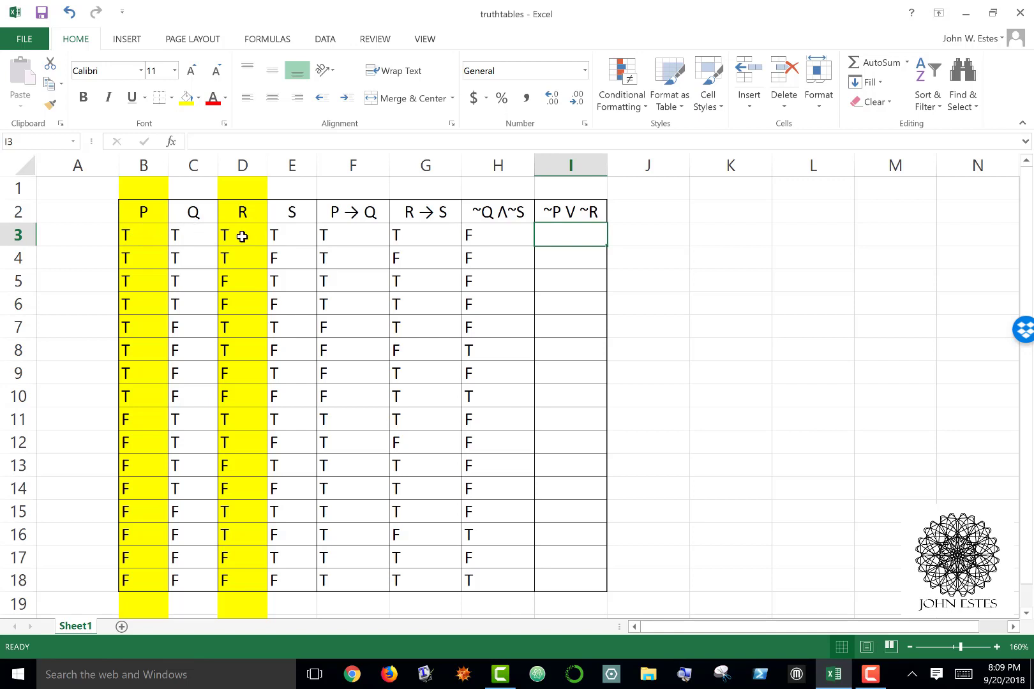
mouse_move(564, 239)
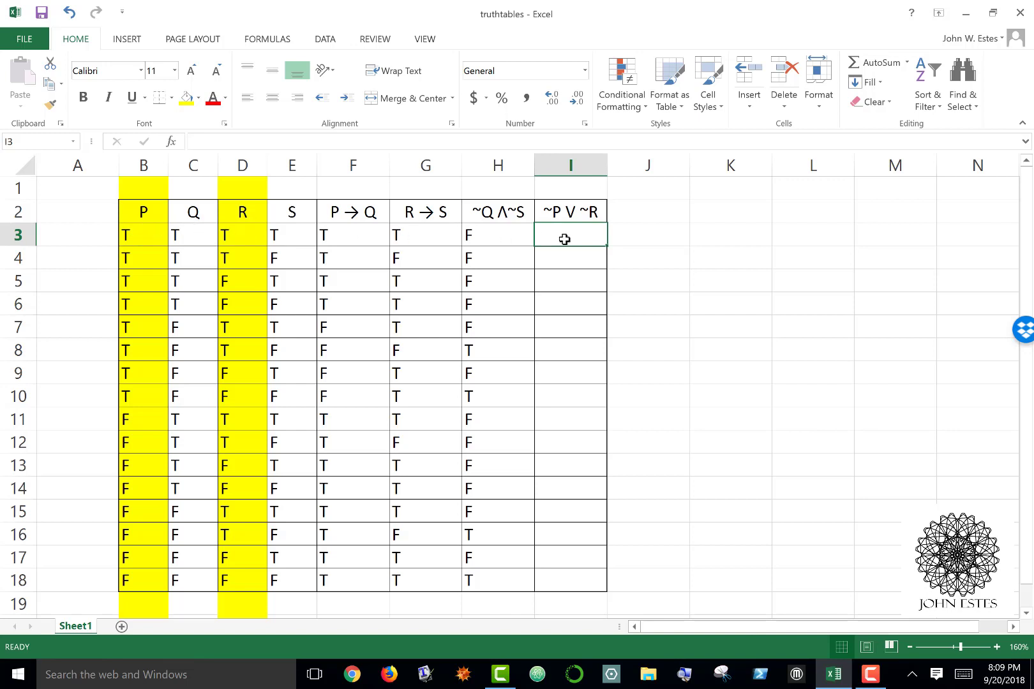
mouse_move(548, 203)
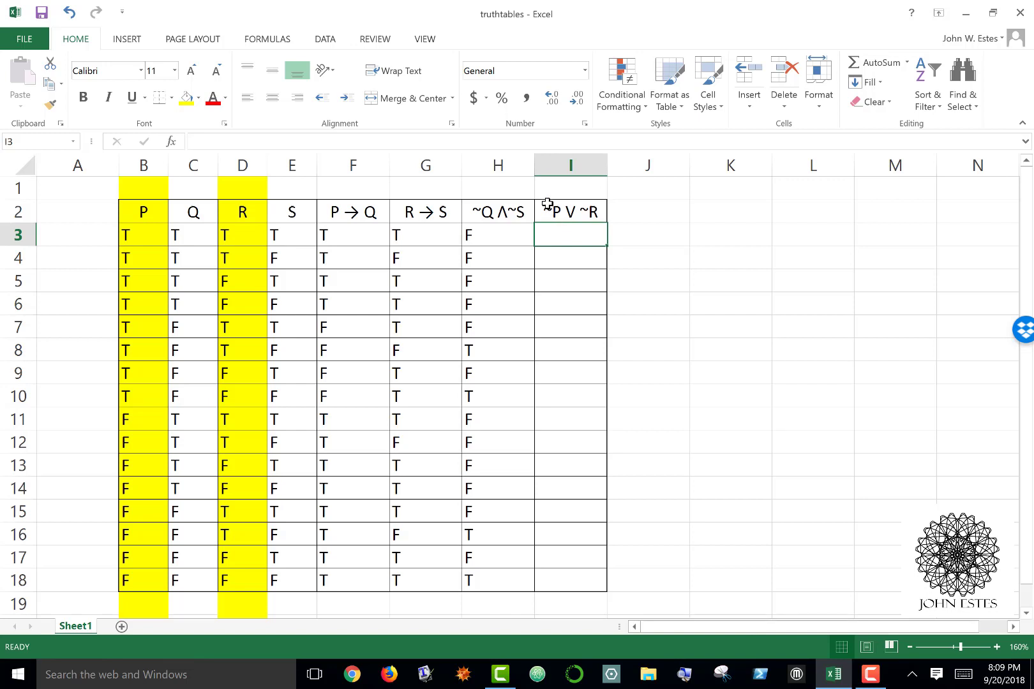
mouse_move(584, 238)
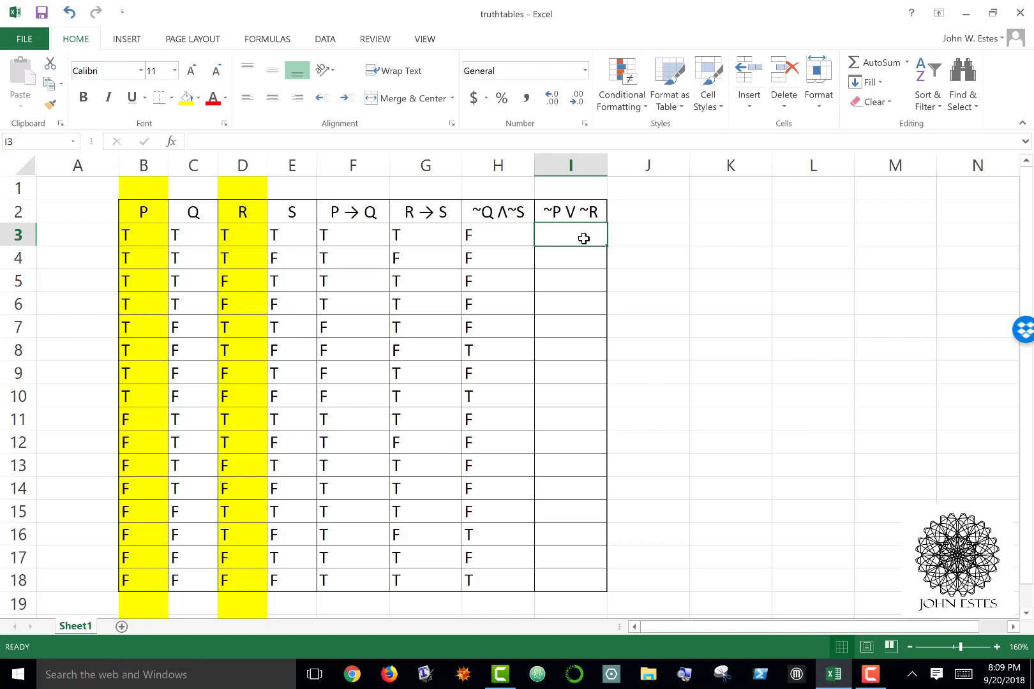
- Enter F and T values down the ~P ∨ ~R column through the last row I18
type("f")
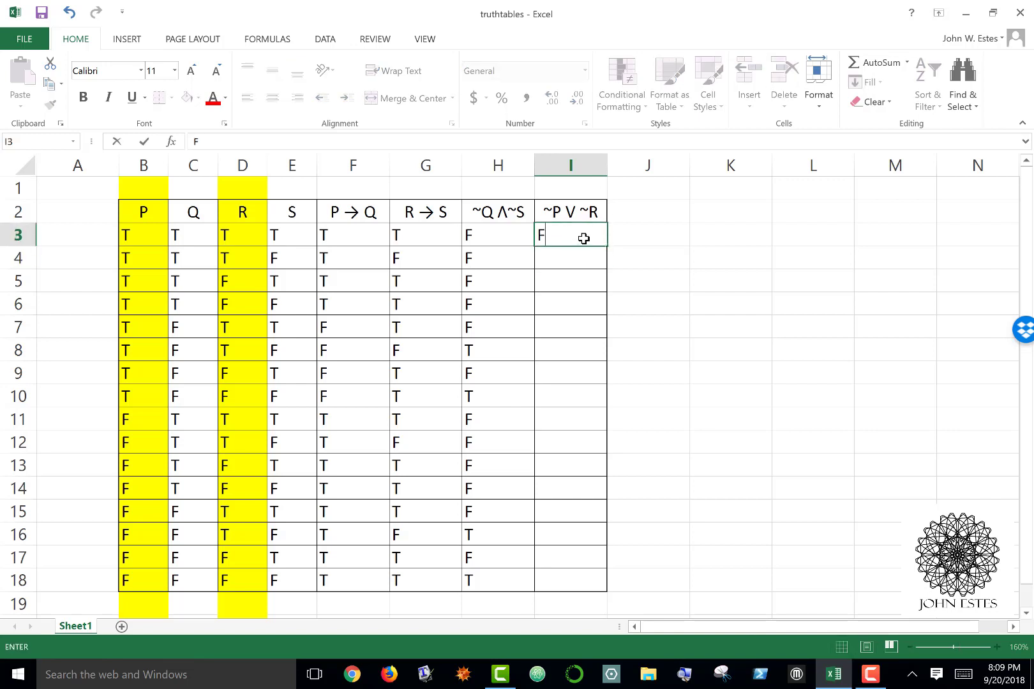
key("Return")
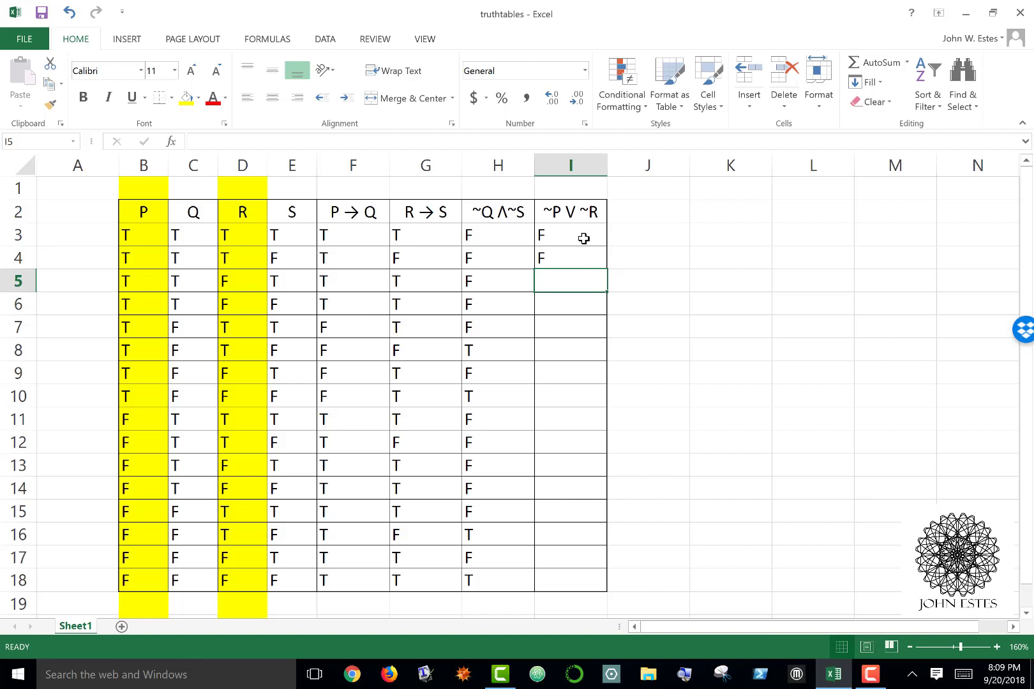
type("T")
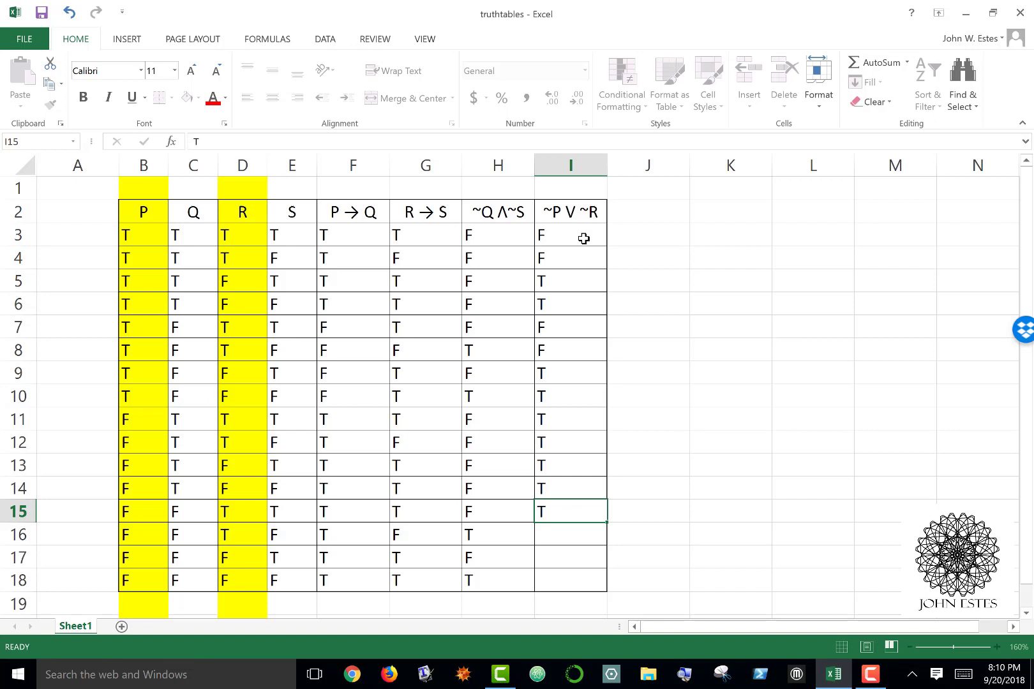
left_click(570, 581)
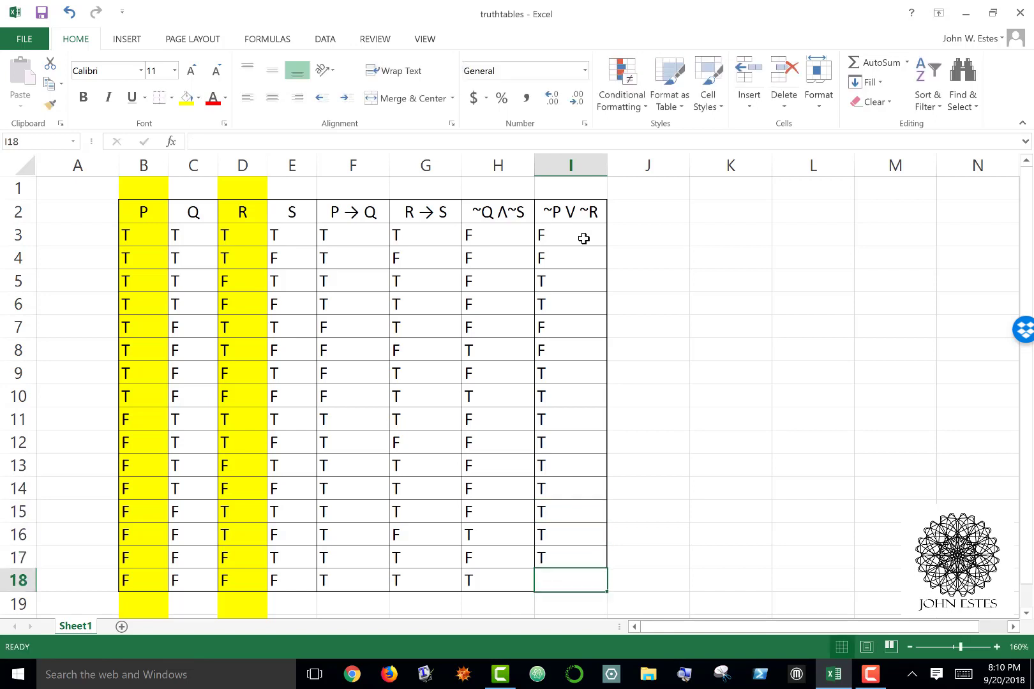
type("T")
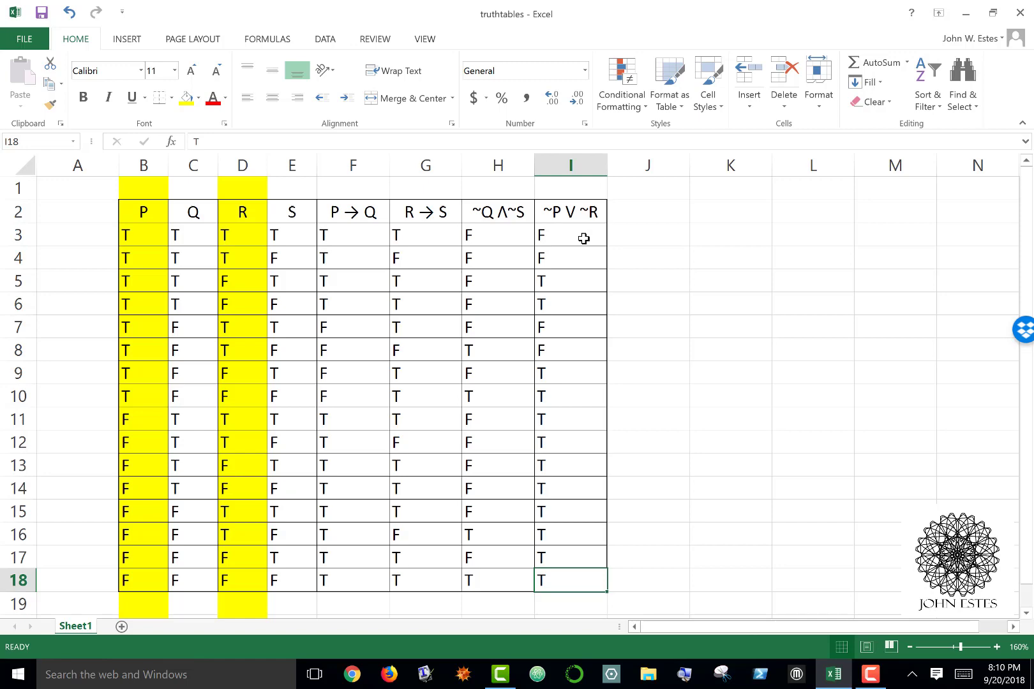
mouse_move(801, 512)
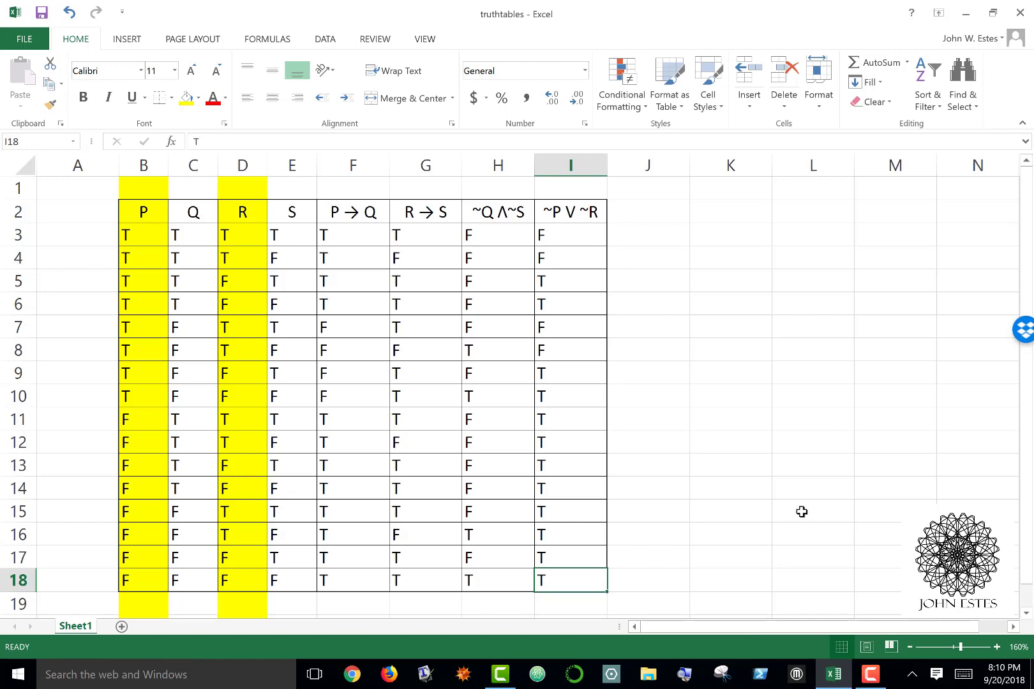